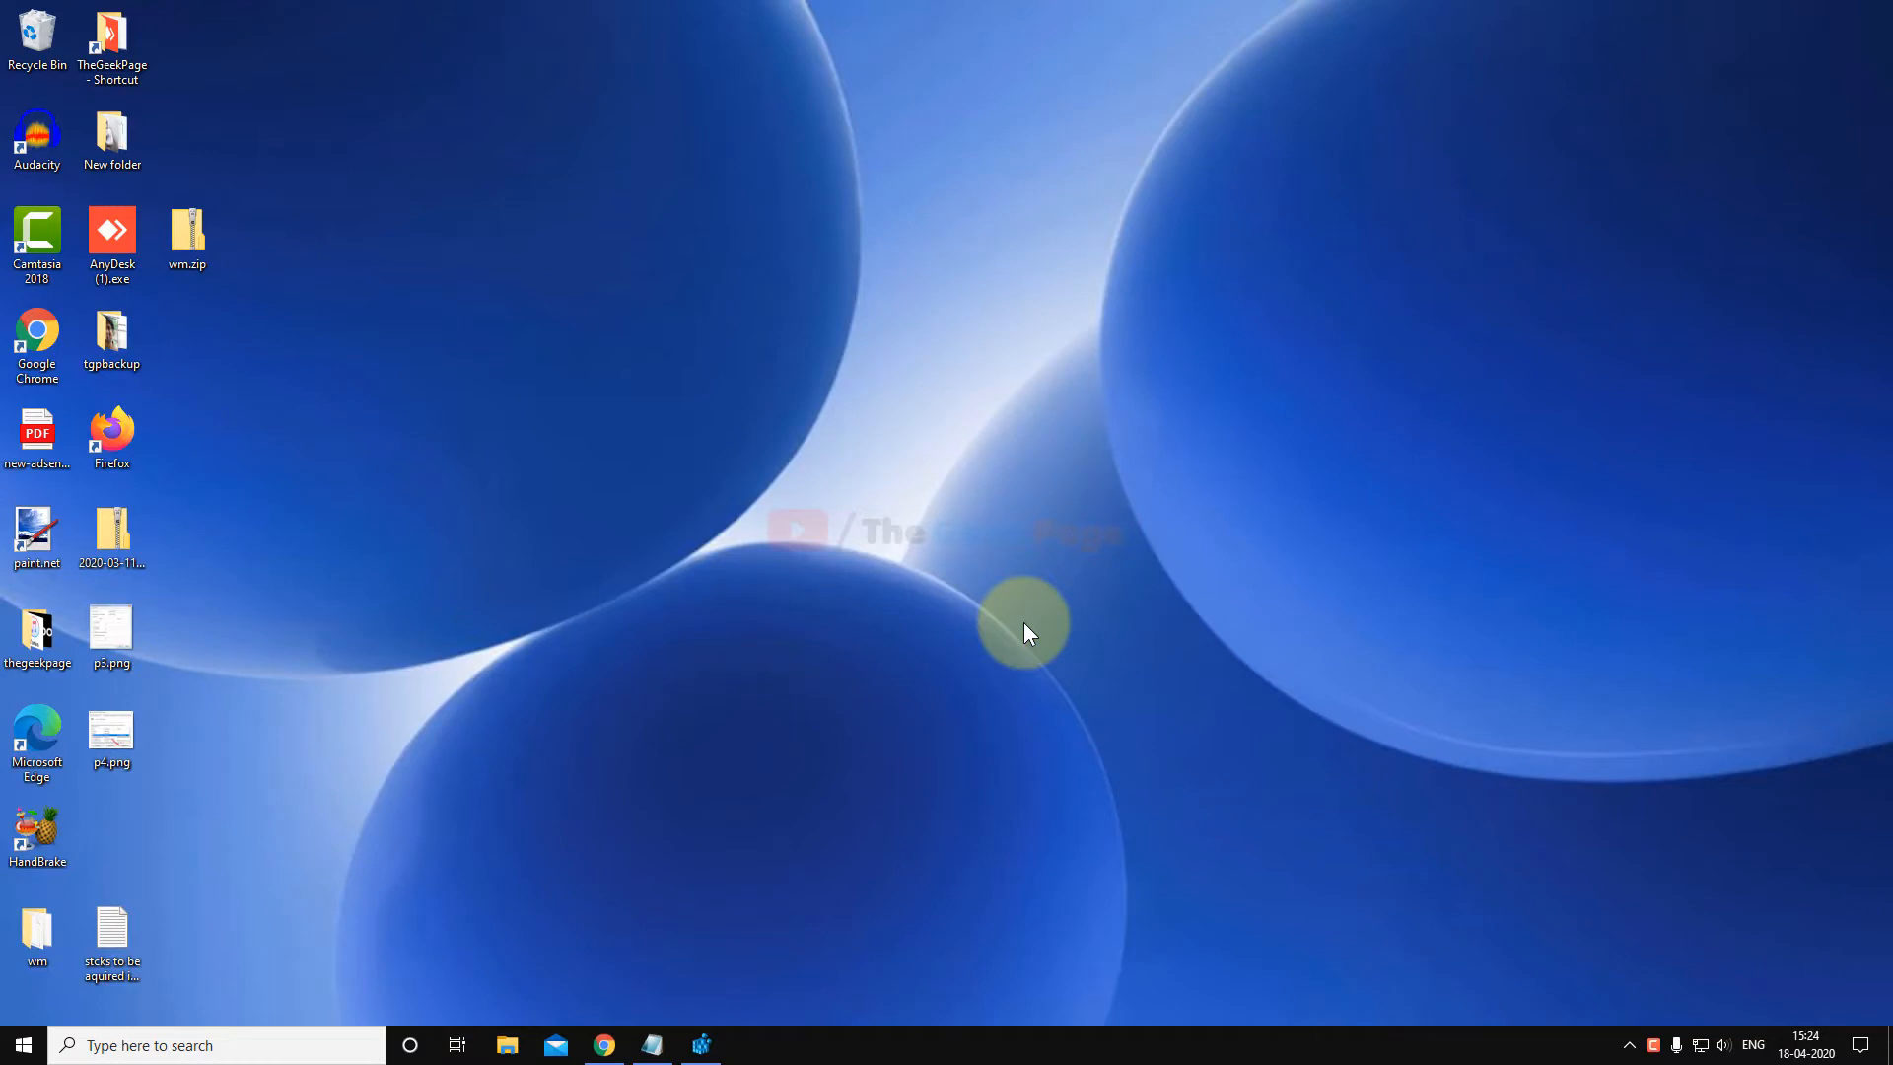
{"action": "mouse_move", "coordinate": [663, 574]}
{"action": "type", "text": "cmd"}
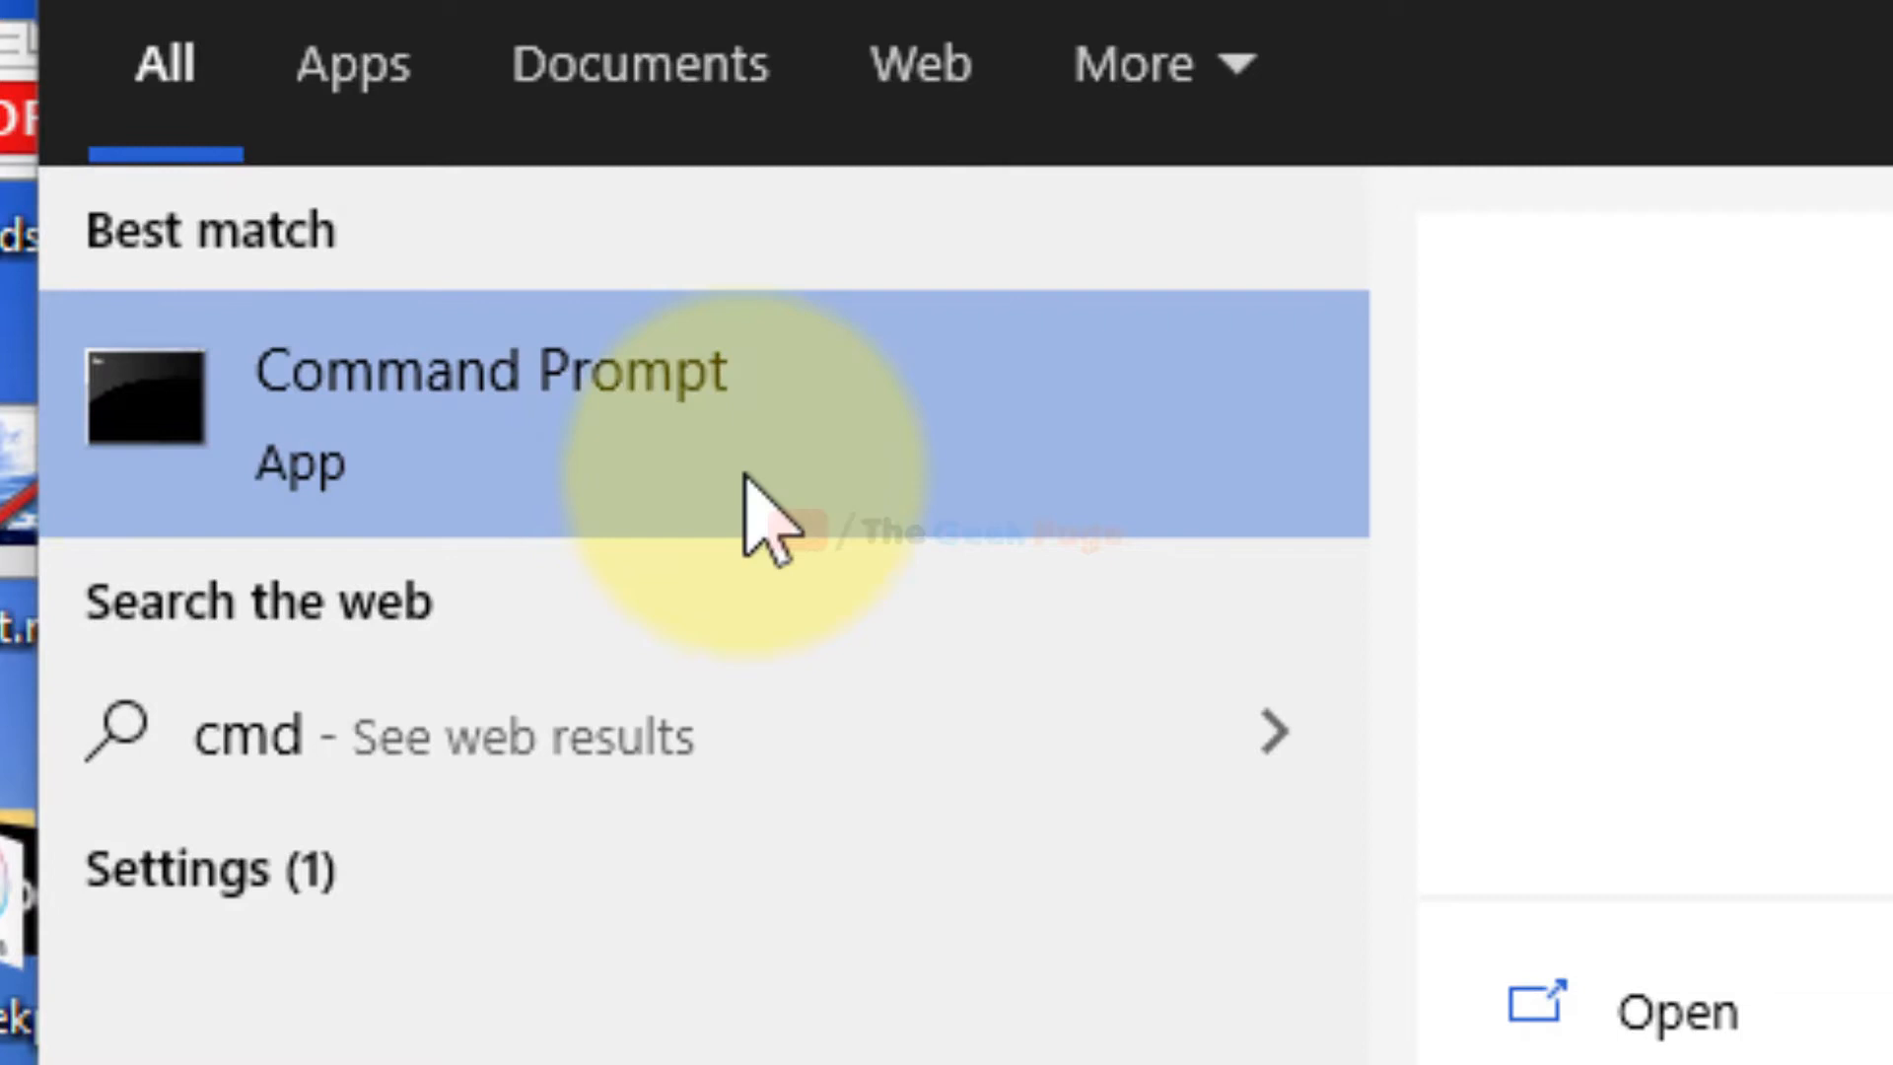
{"action": "mouse_move", "coordinate": [712, 422]}
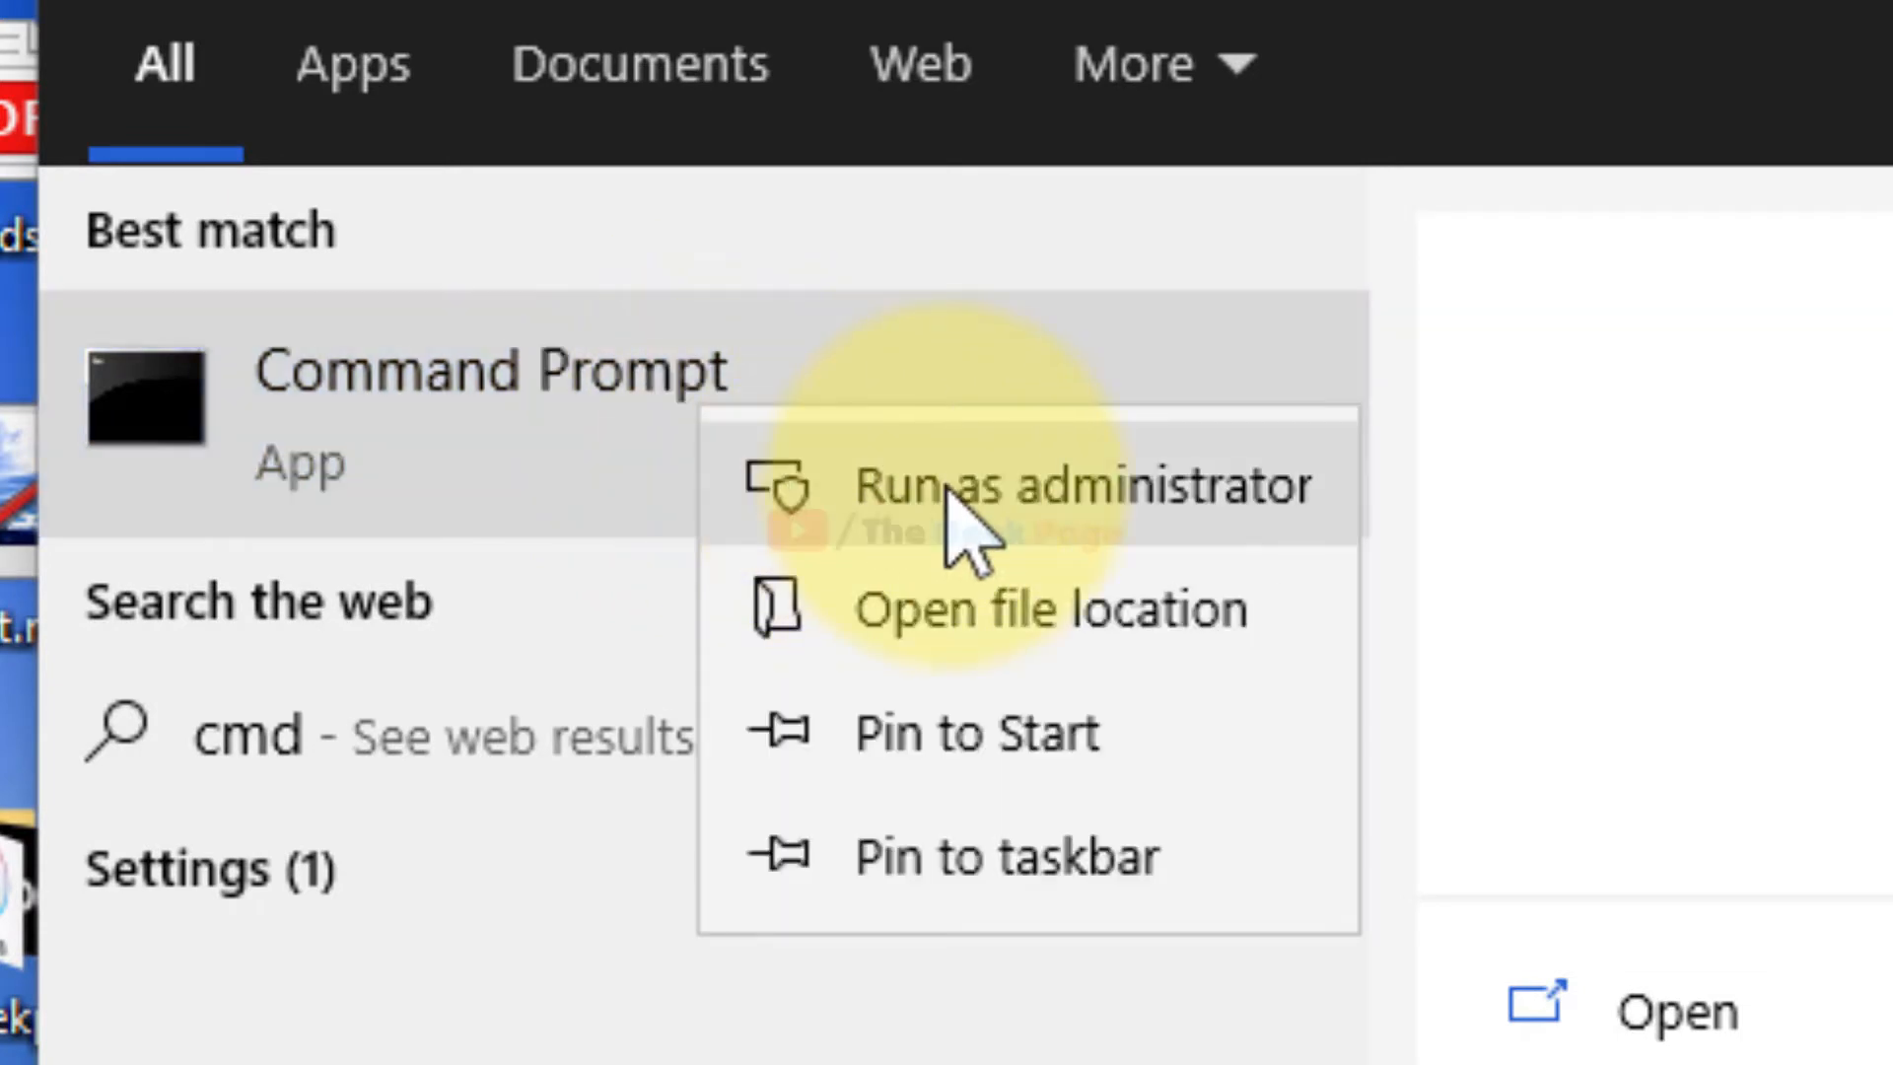
Step: Run Command Prompt as administrator from the "cmd" search results
{"action": "left_click", "coordinate": [1082, 485]}
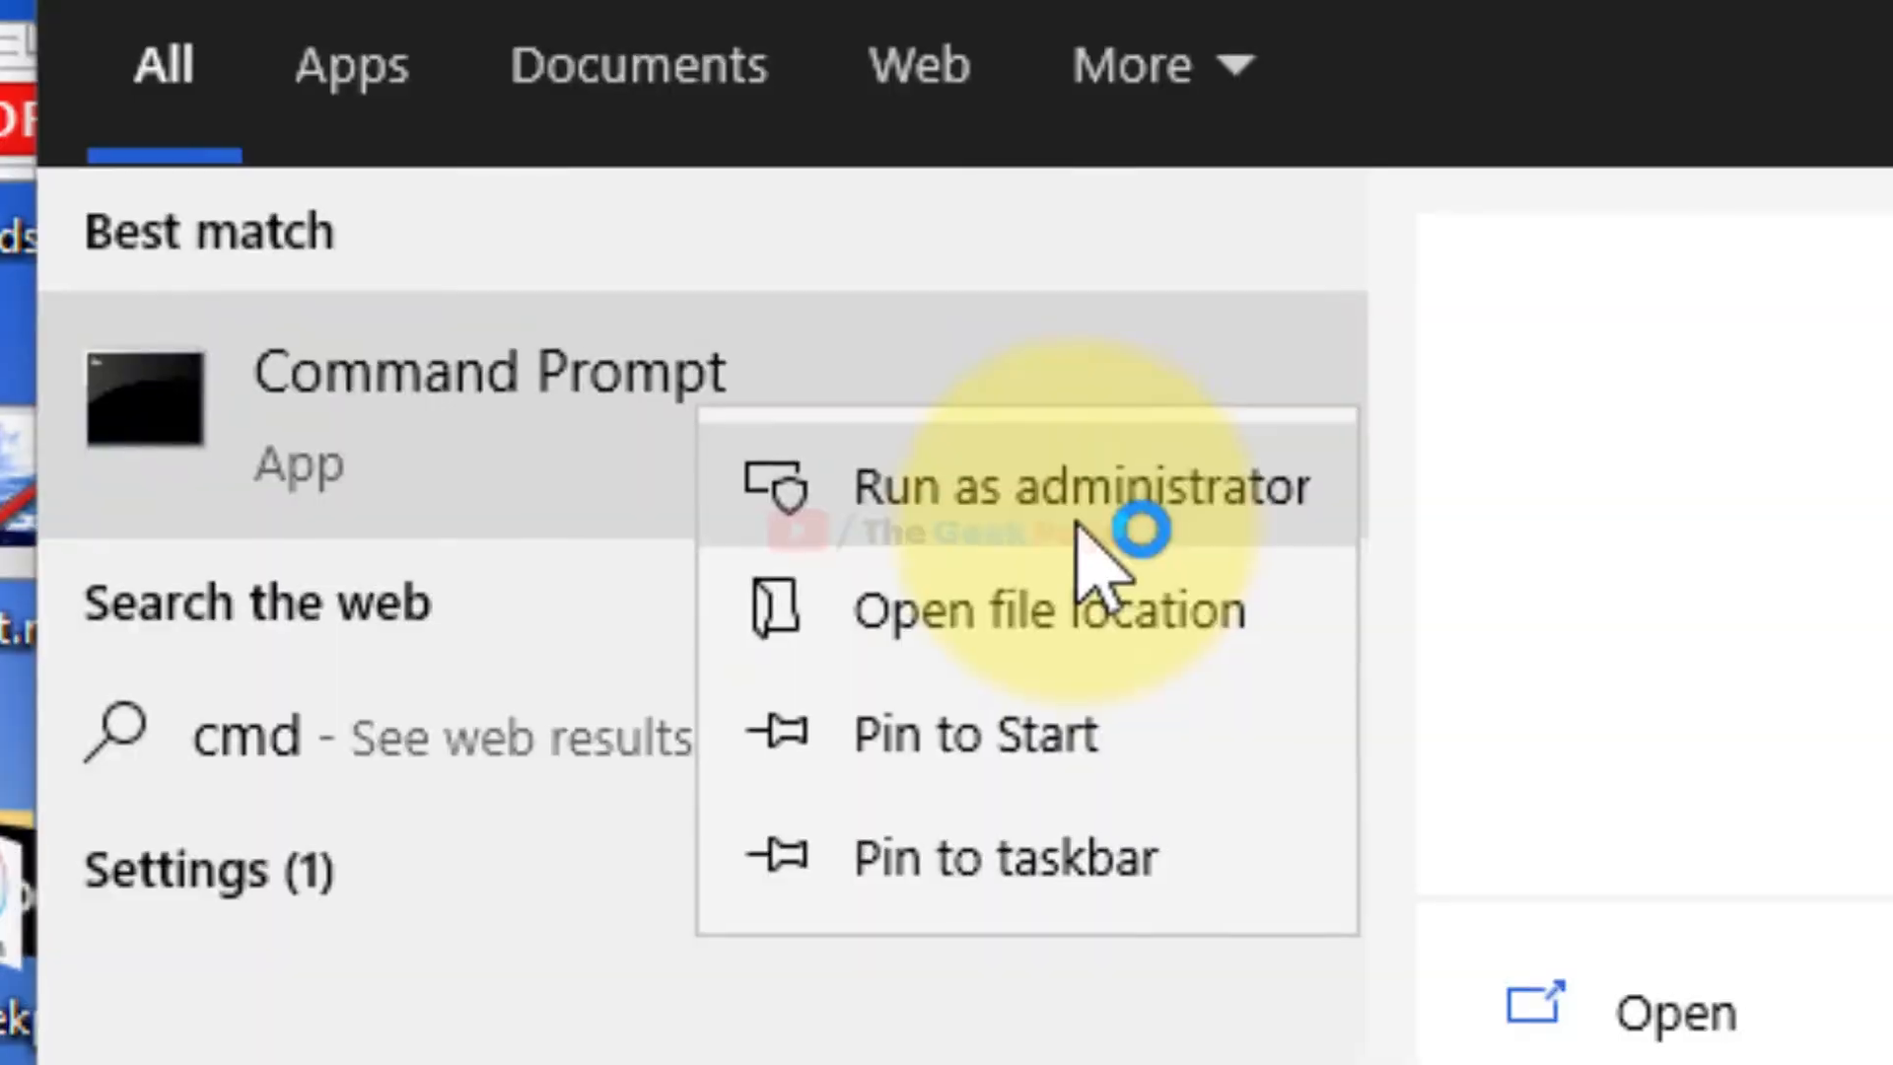
Step: Enter "powercfg -h off" to disable hibernation, then close the administrator command window
{"action": "left_click", "coordinate": [1078, 487]}
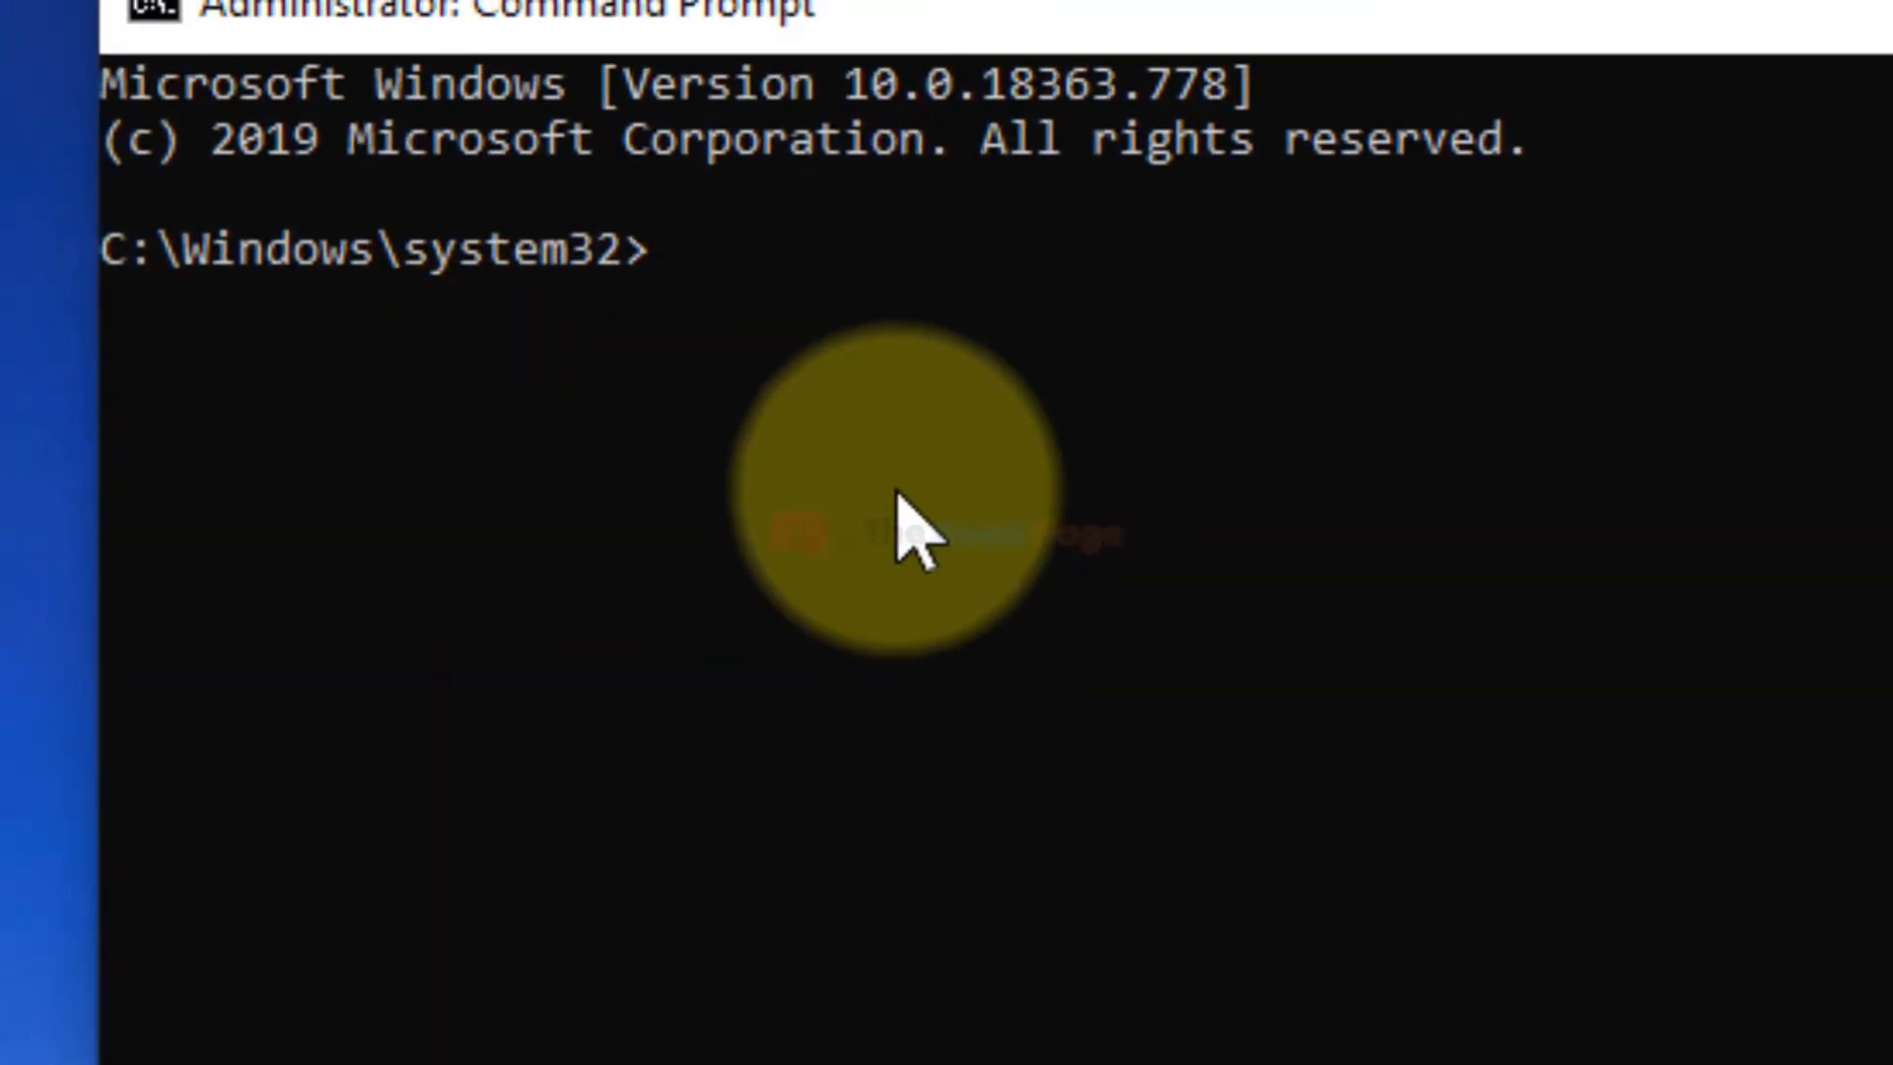
{"action": "type", "text": "powercfg"}
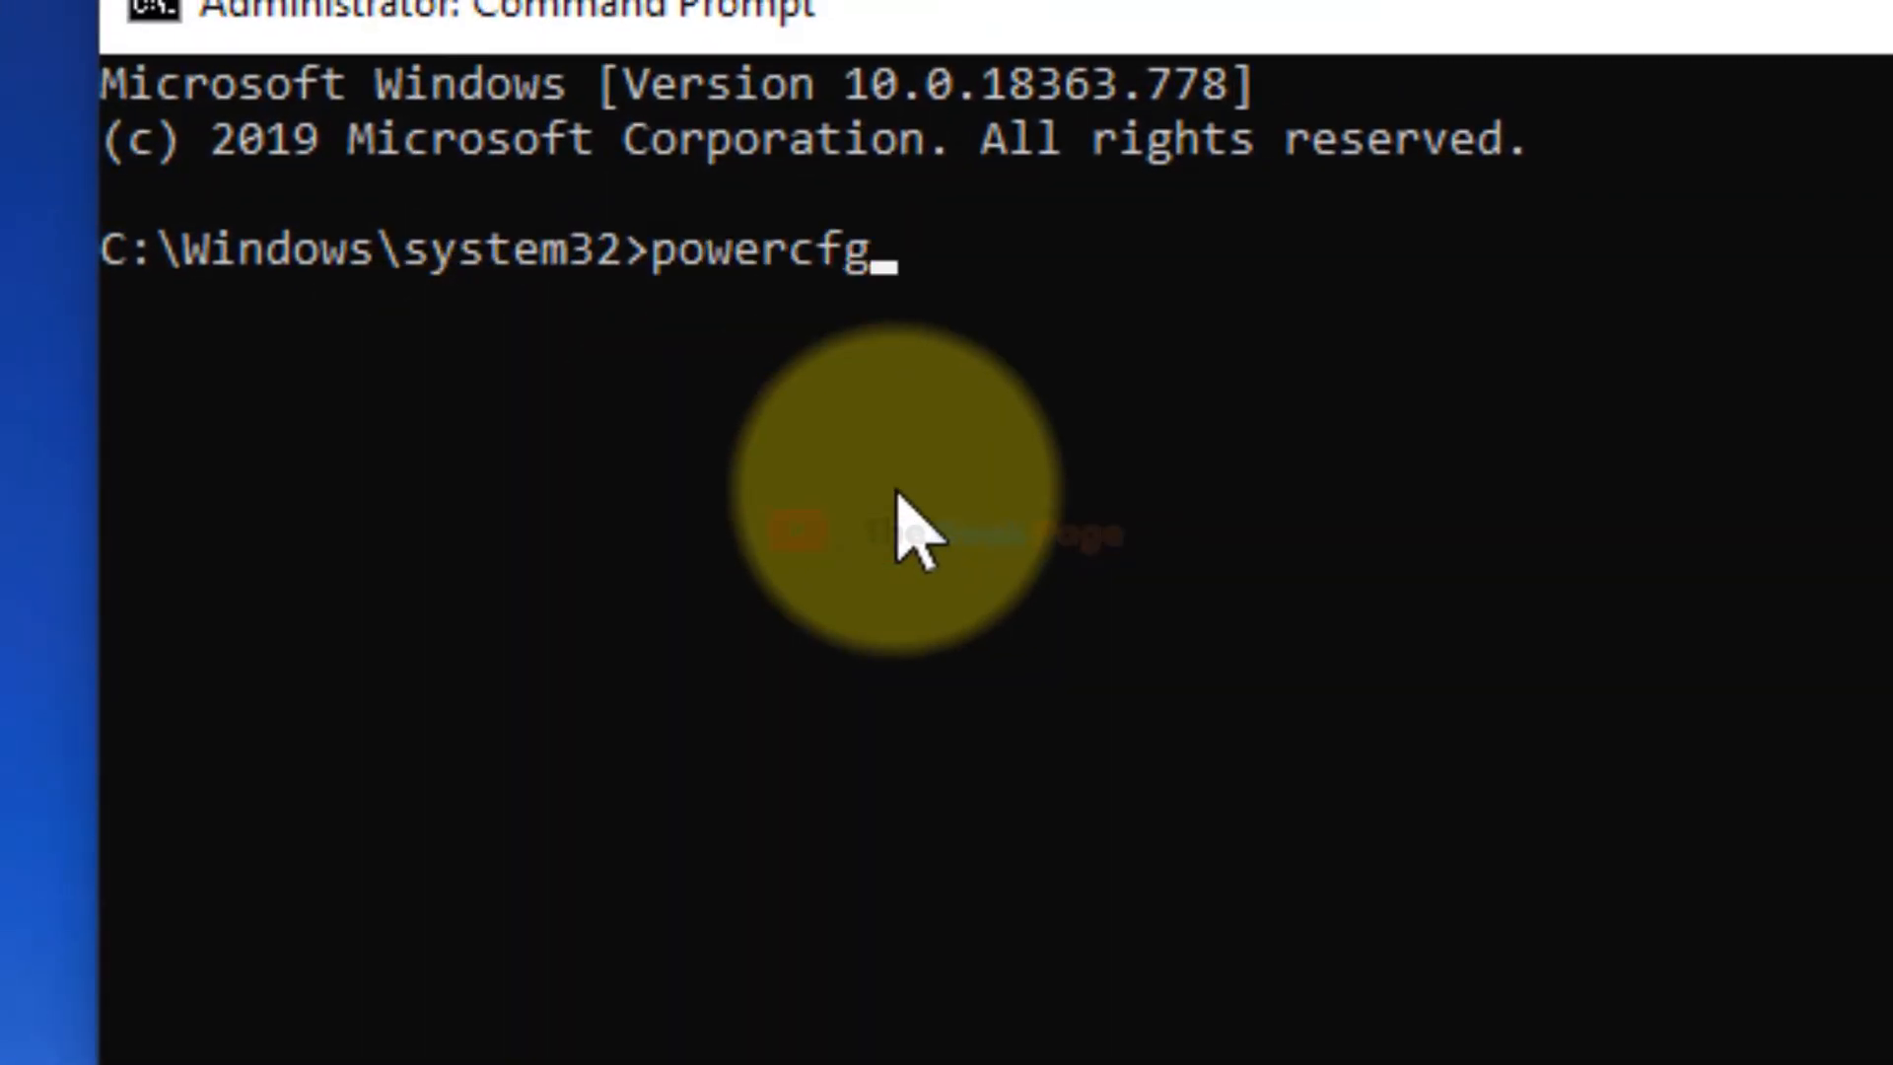
{"action": "type", "text": "-h off"}
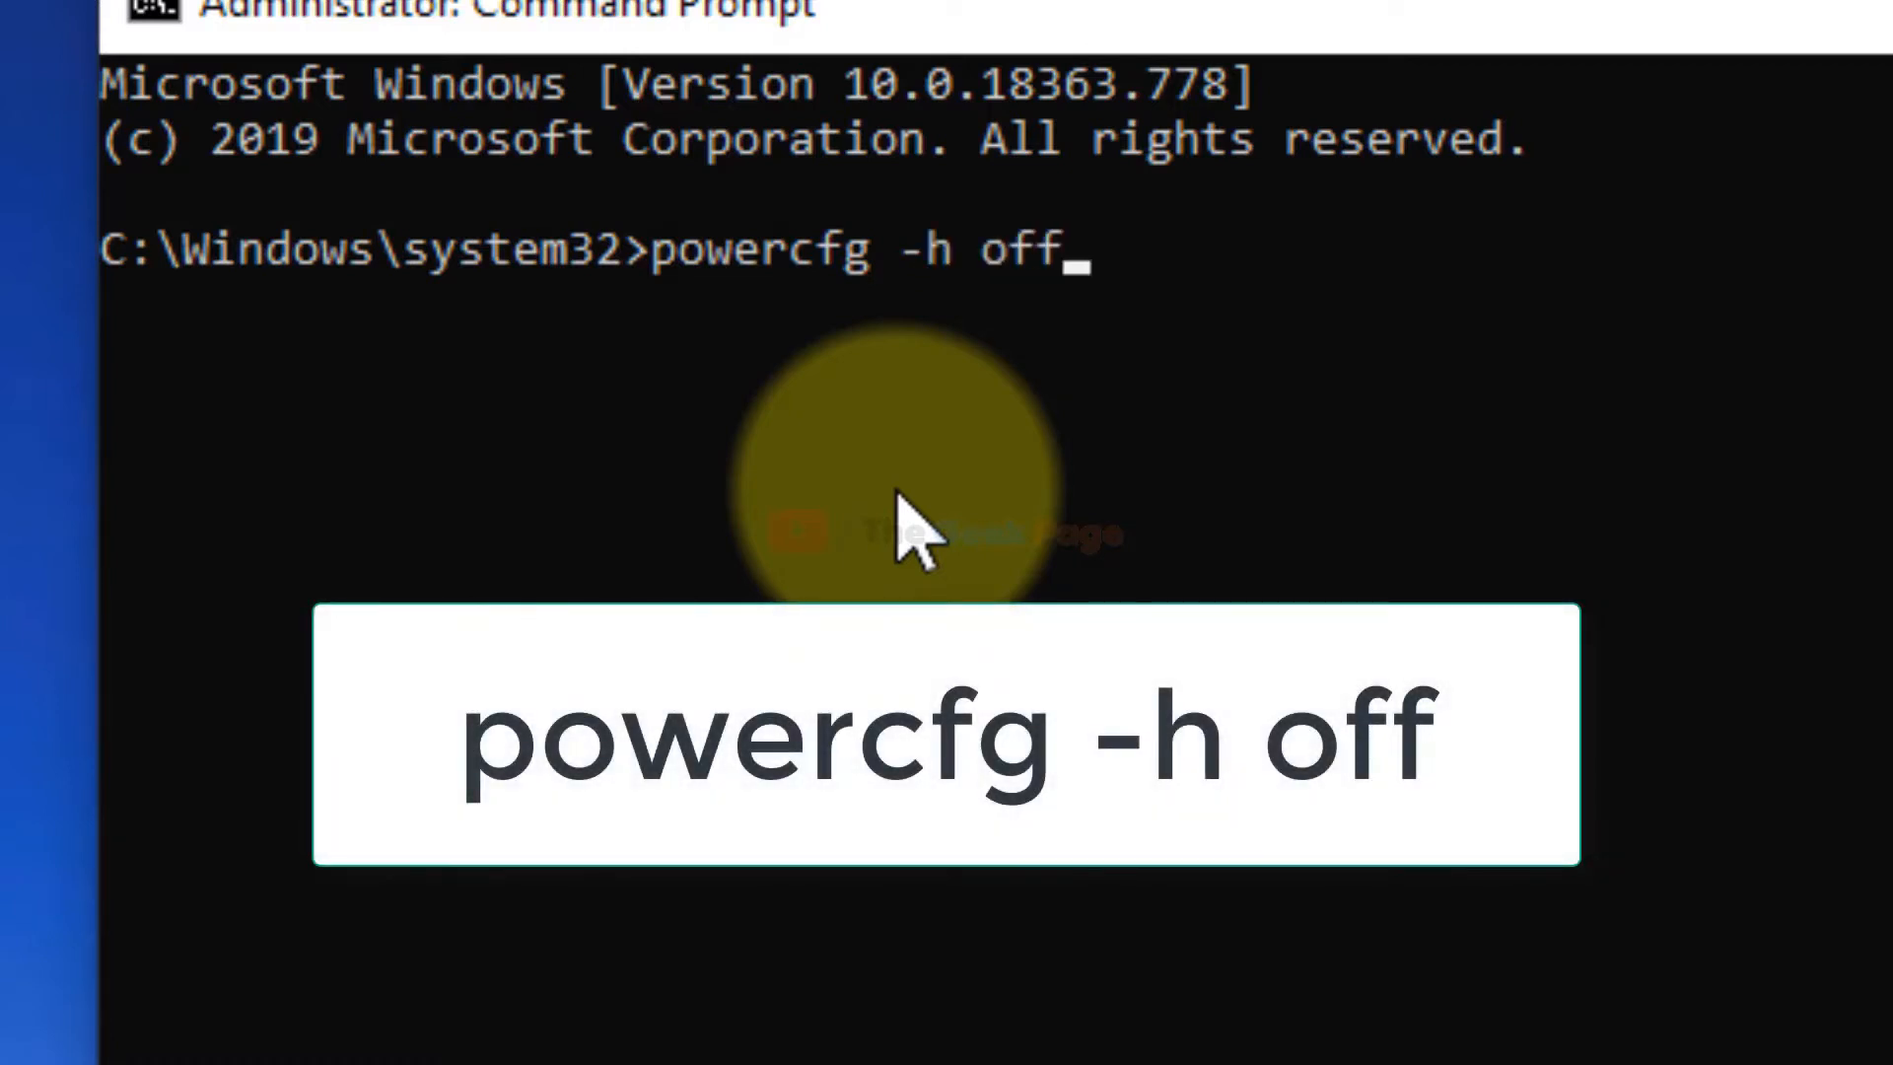
{"action": "mouse_move", "coordinate": [1411, 278]}
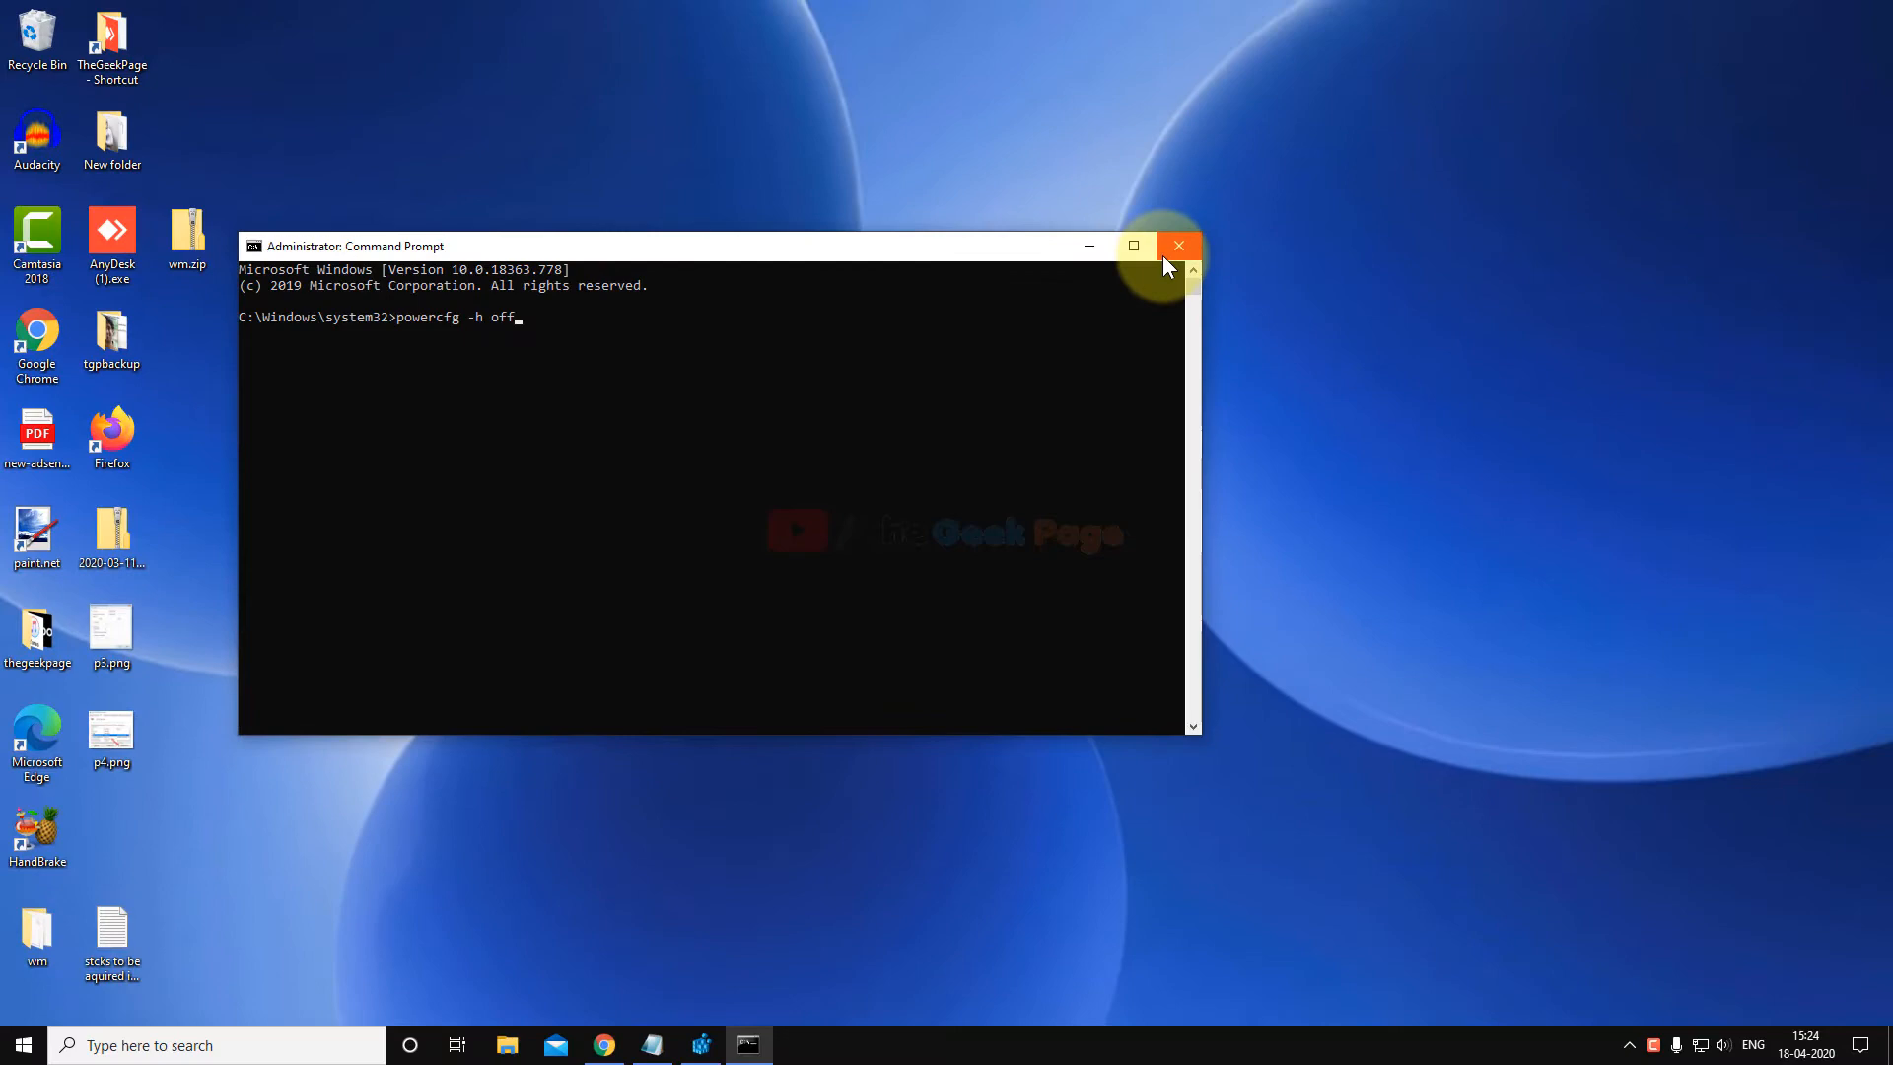
{"action": "left_click", "coordinate": [1177, 247]}
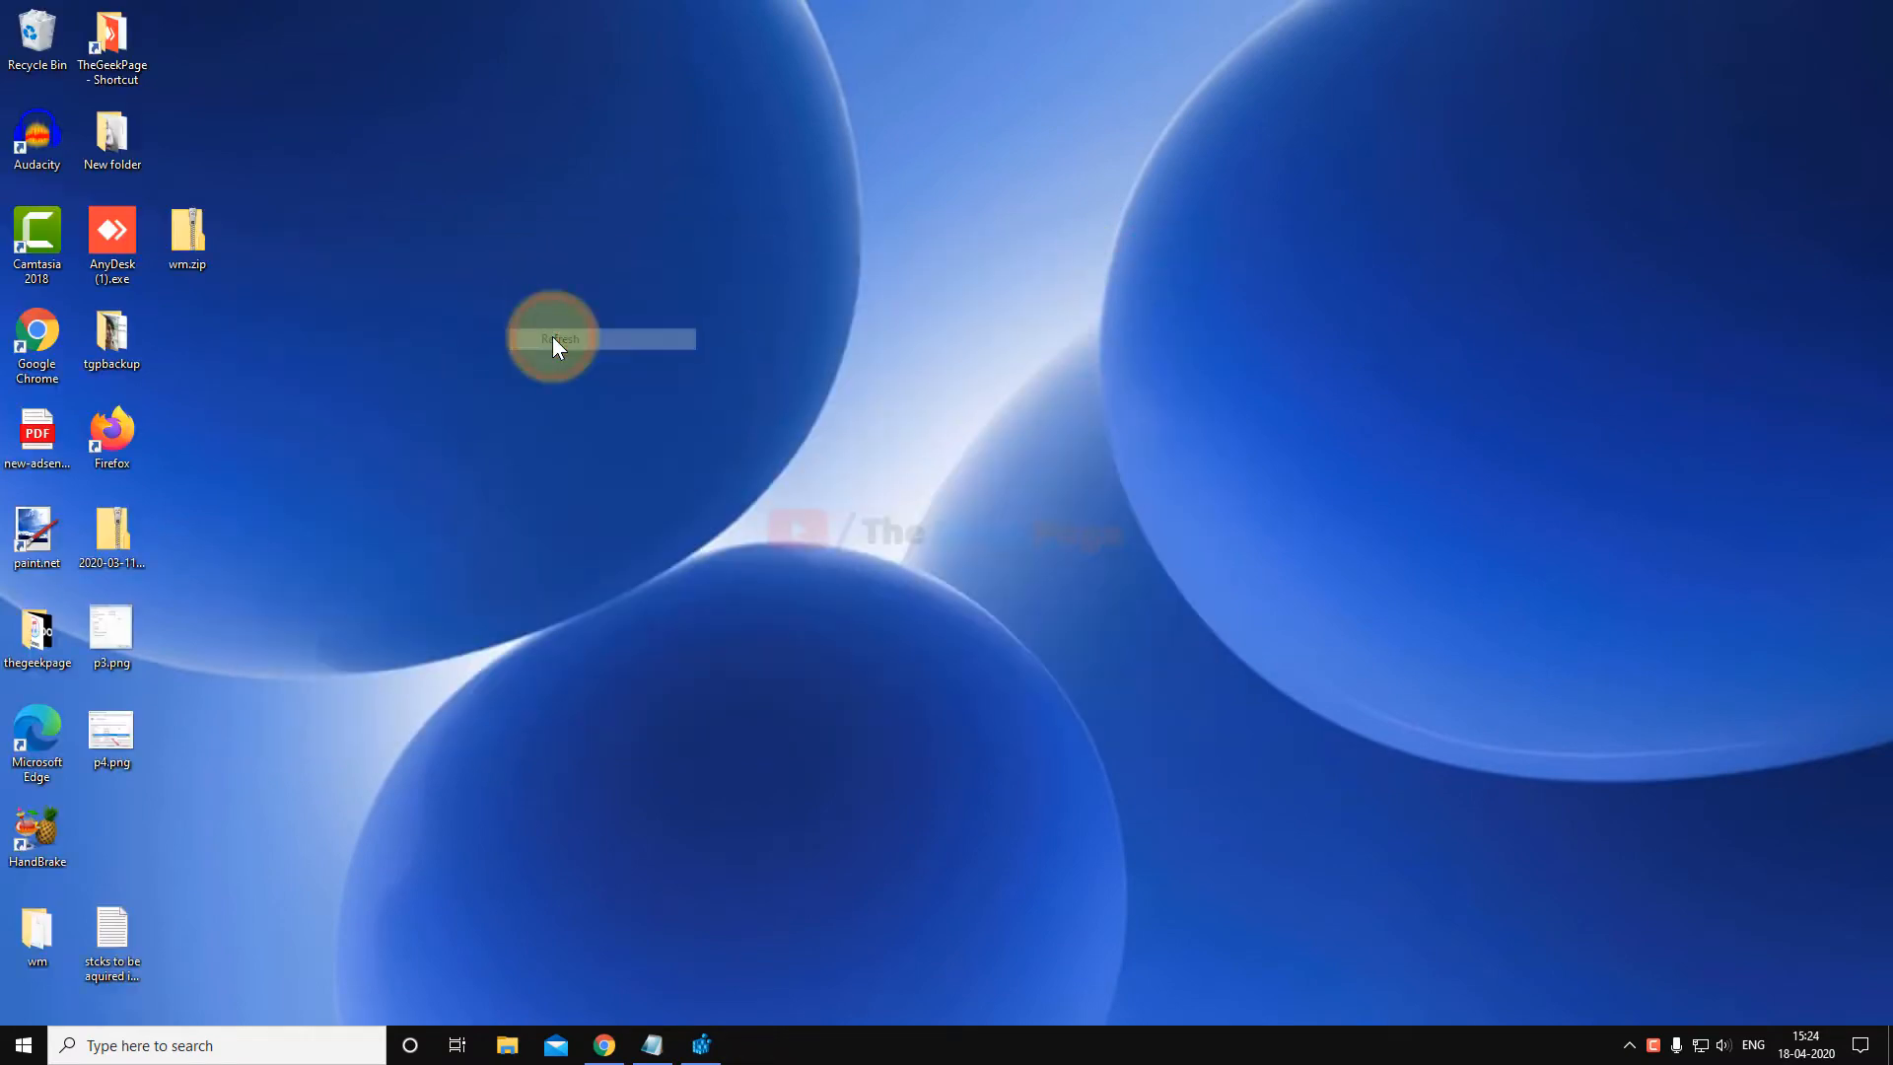
Step: Search "edit power plan" to reach the Balanced plan's Edit Plan Settings page
{"action": "left_click", "coordinate": [558, 337]}
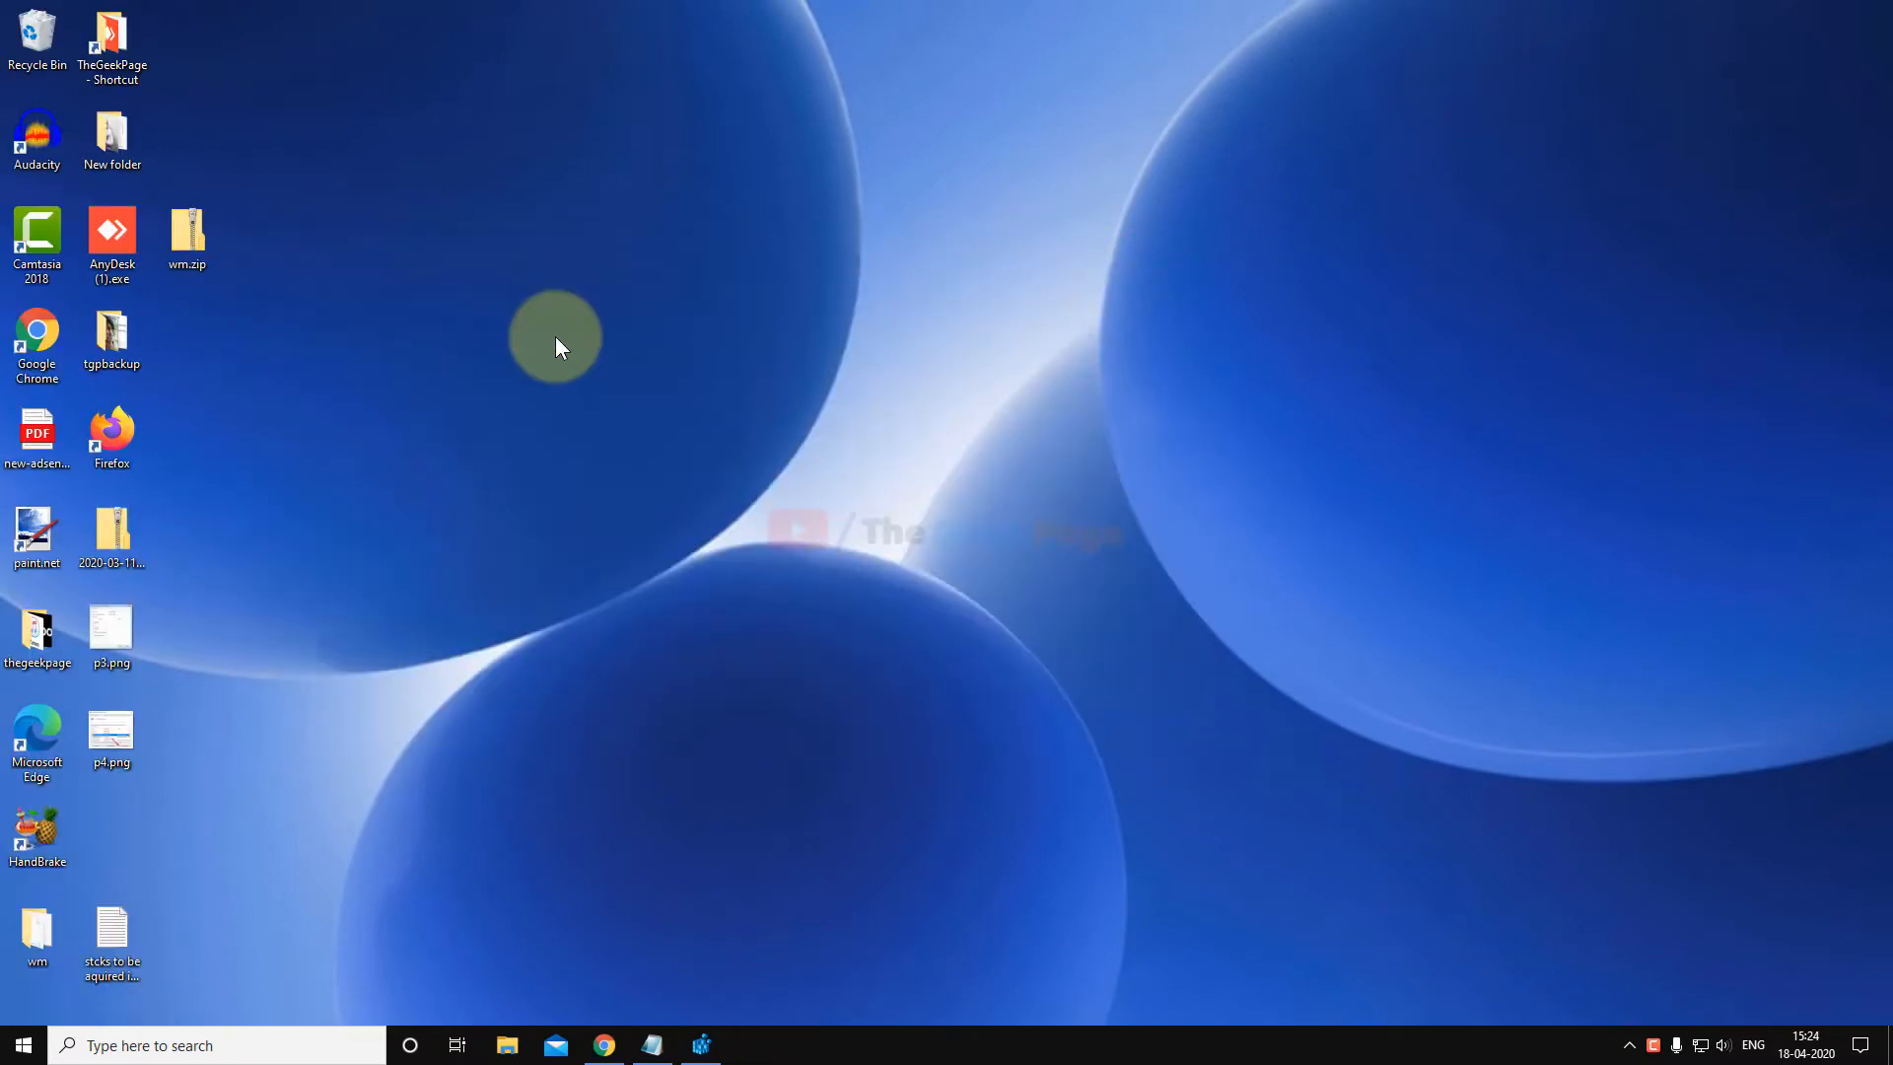
{"action": "left_click", "coordinate": [217, 1045]}
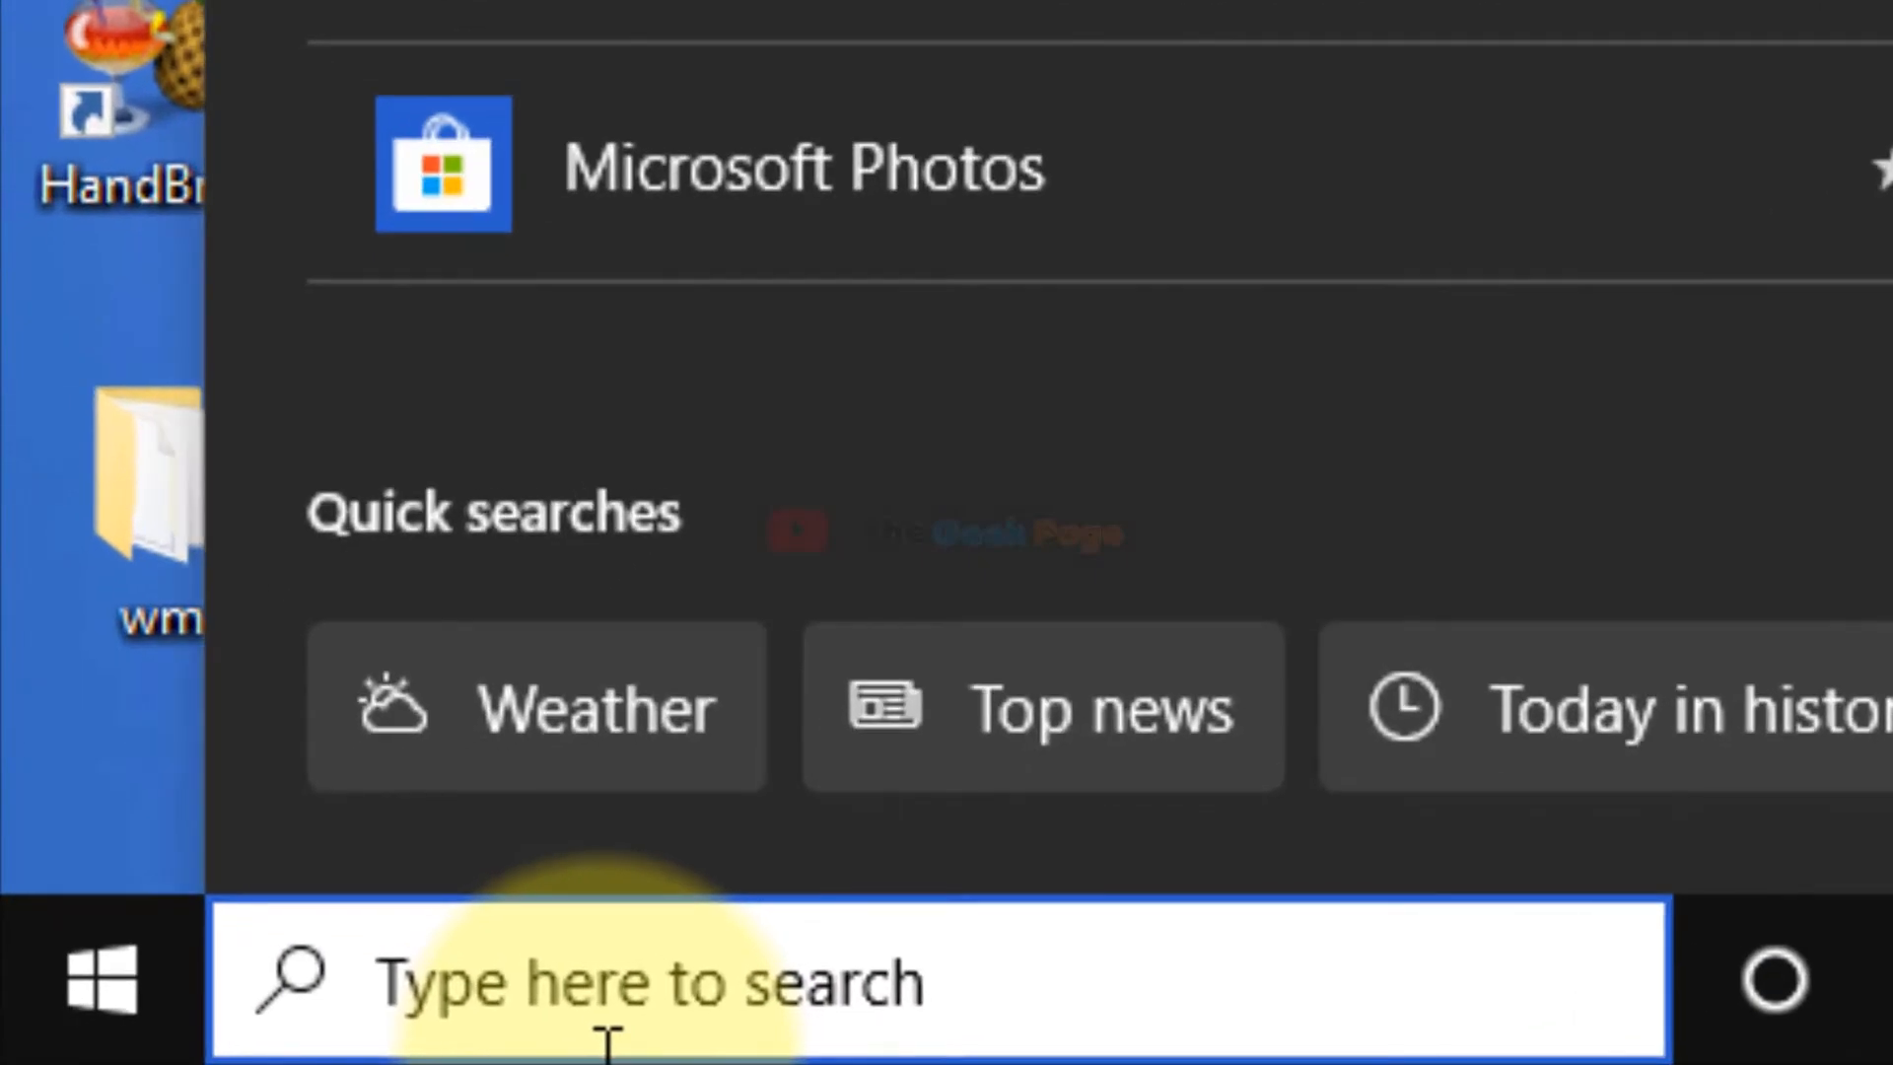
{"action": "type", "text": "edit power plan"}
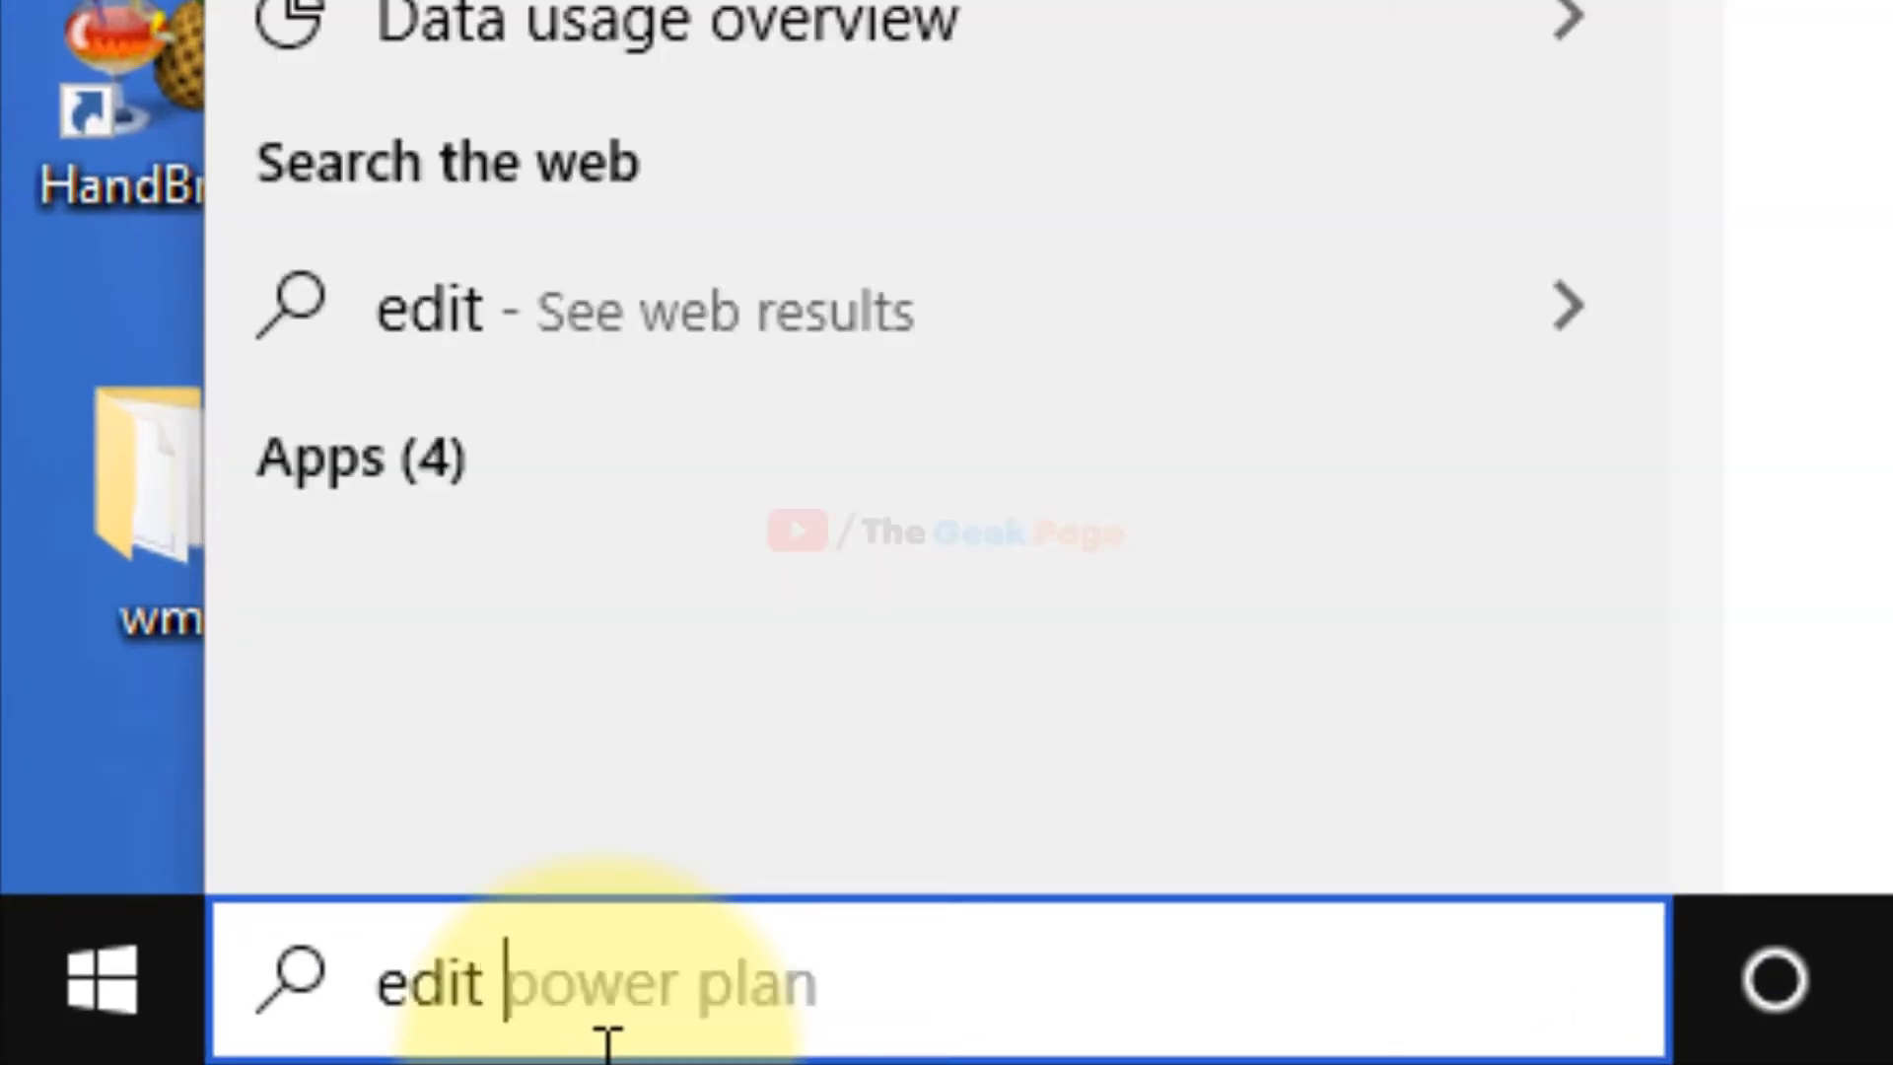
{"action": "type", "text": "power plan"}
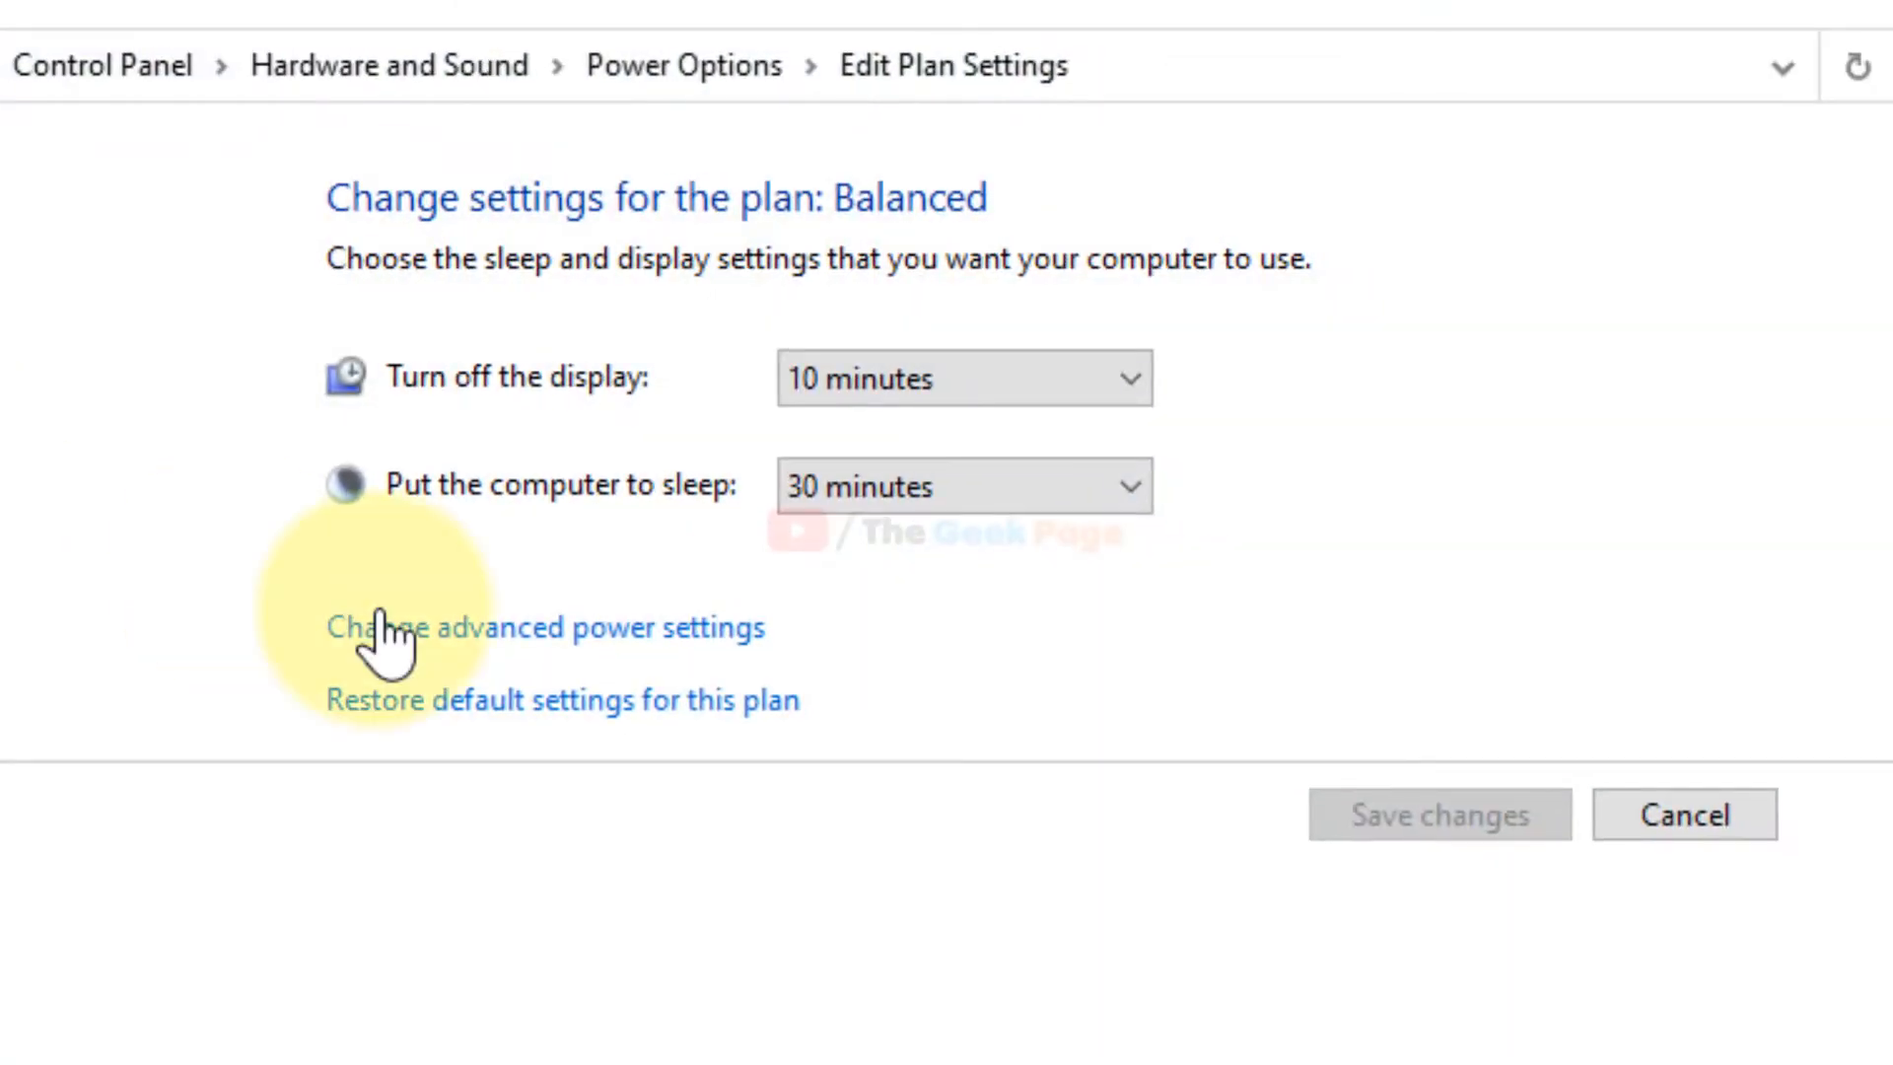
{"action": "mouse_move", "coordinate": [724, 664]}
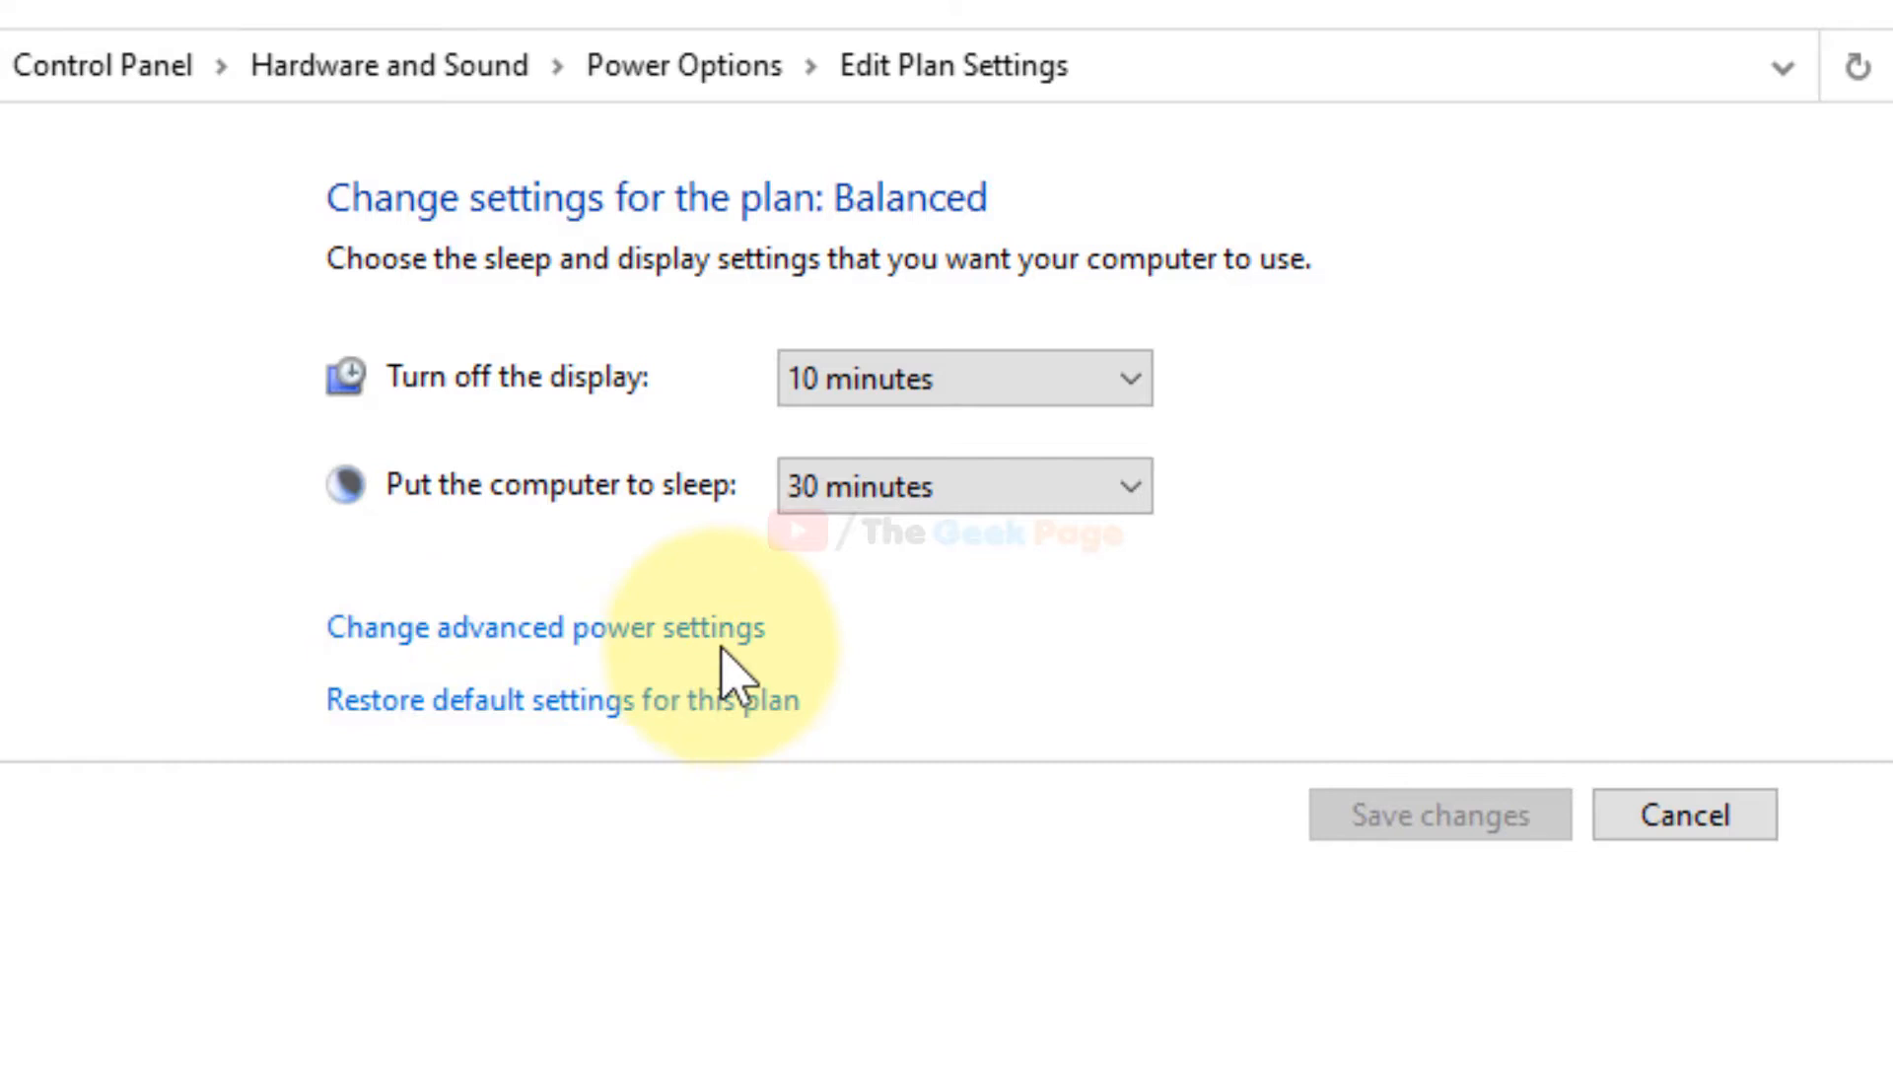
Step: In advanced power settings, set PCI Express Link State Power Management to Off and confirm with OK
{"action": "left_click", "coordinate": [544, 625]}
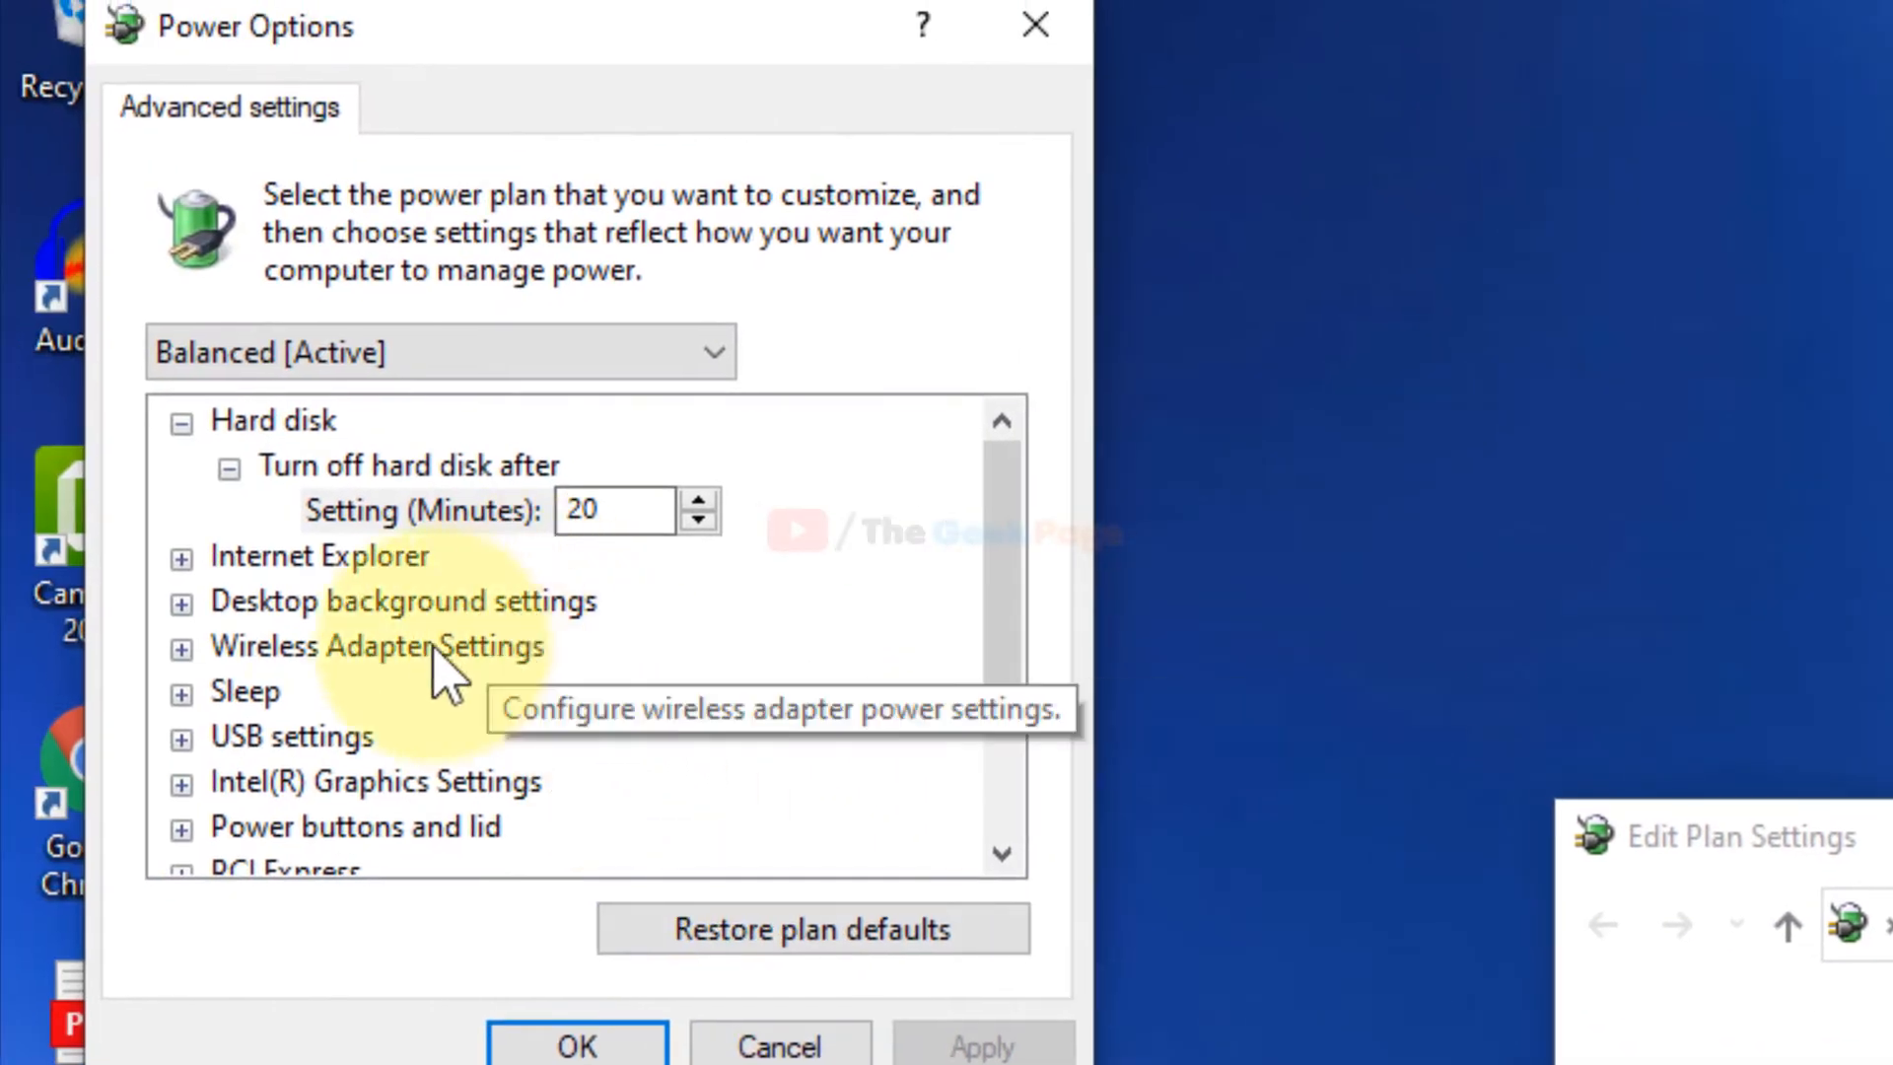
{"action": "left_click", "coordinate": [440, 351]}
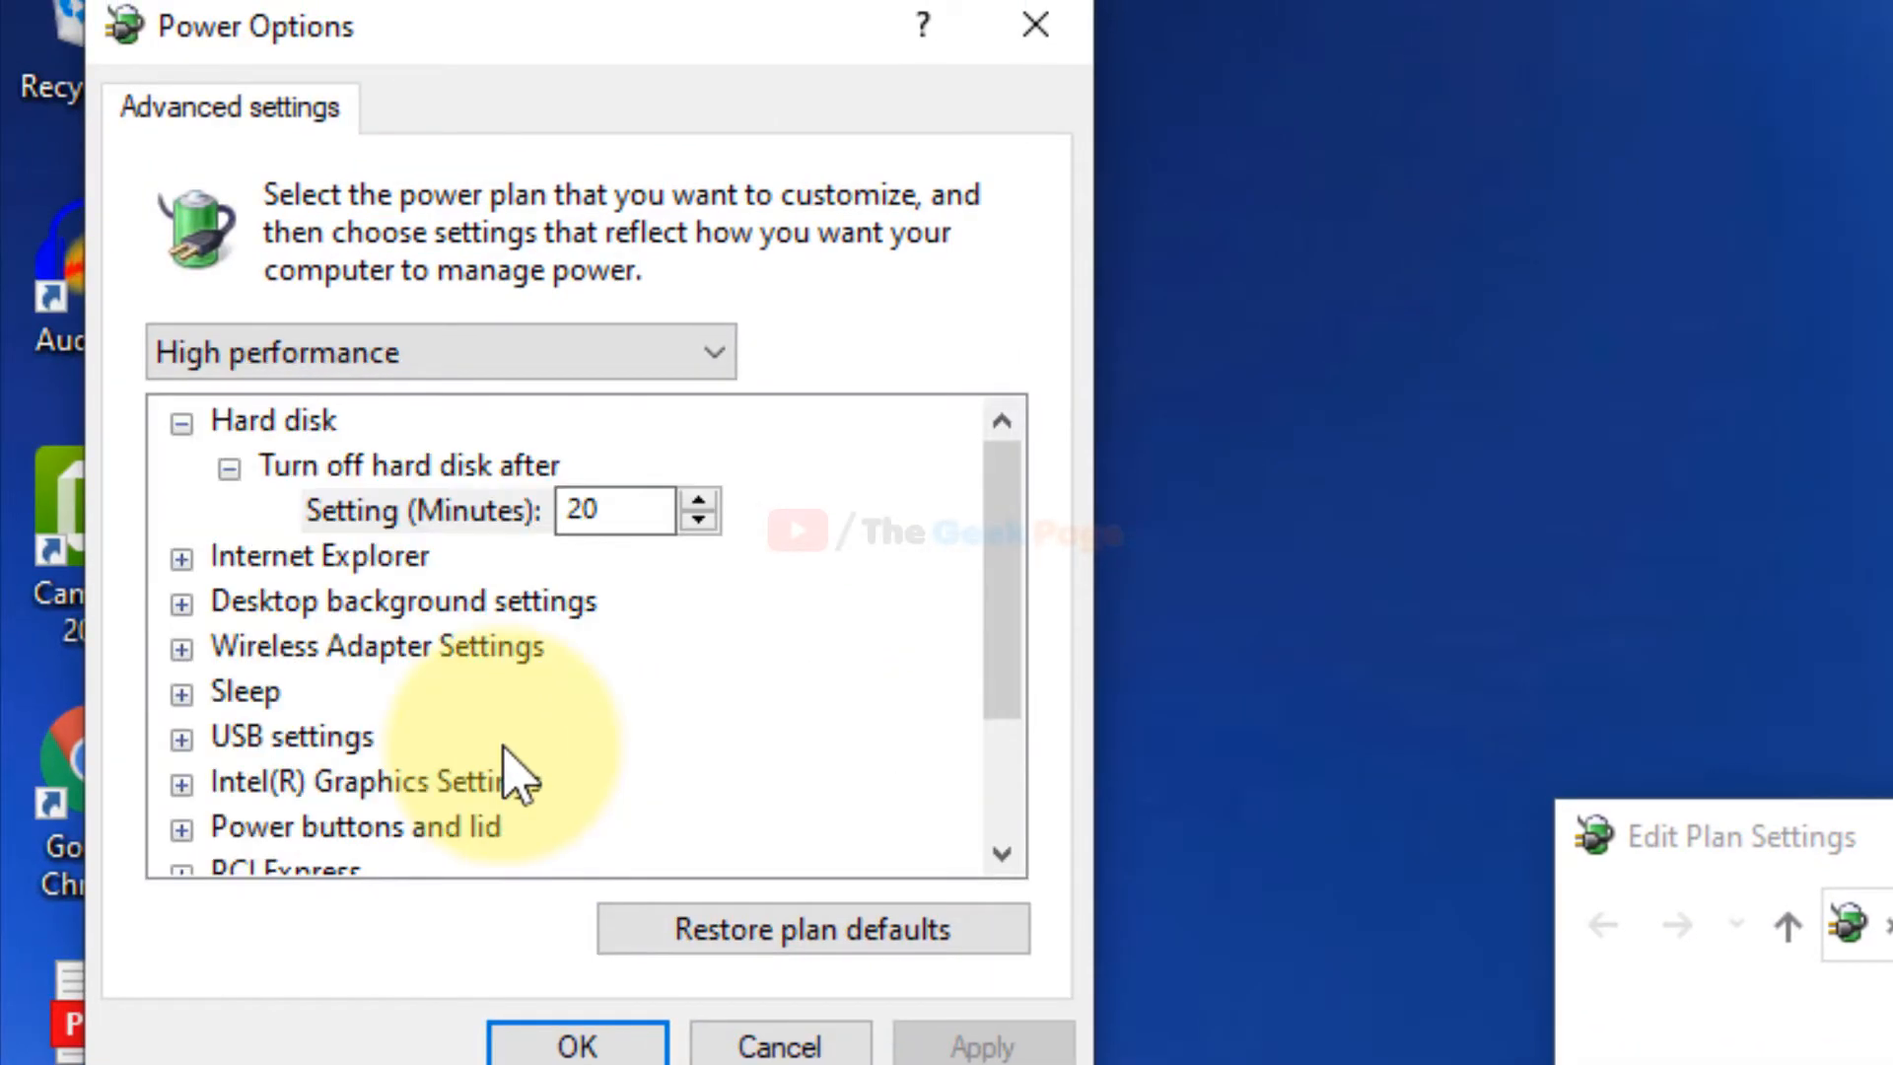
{"action": "scroll", "scroll_direction": "down", "scroll_amount": 3}
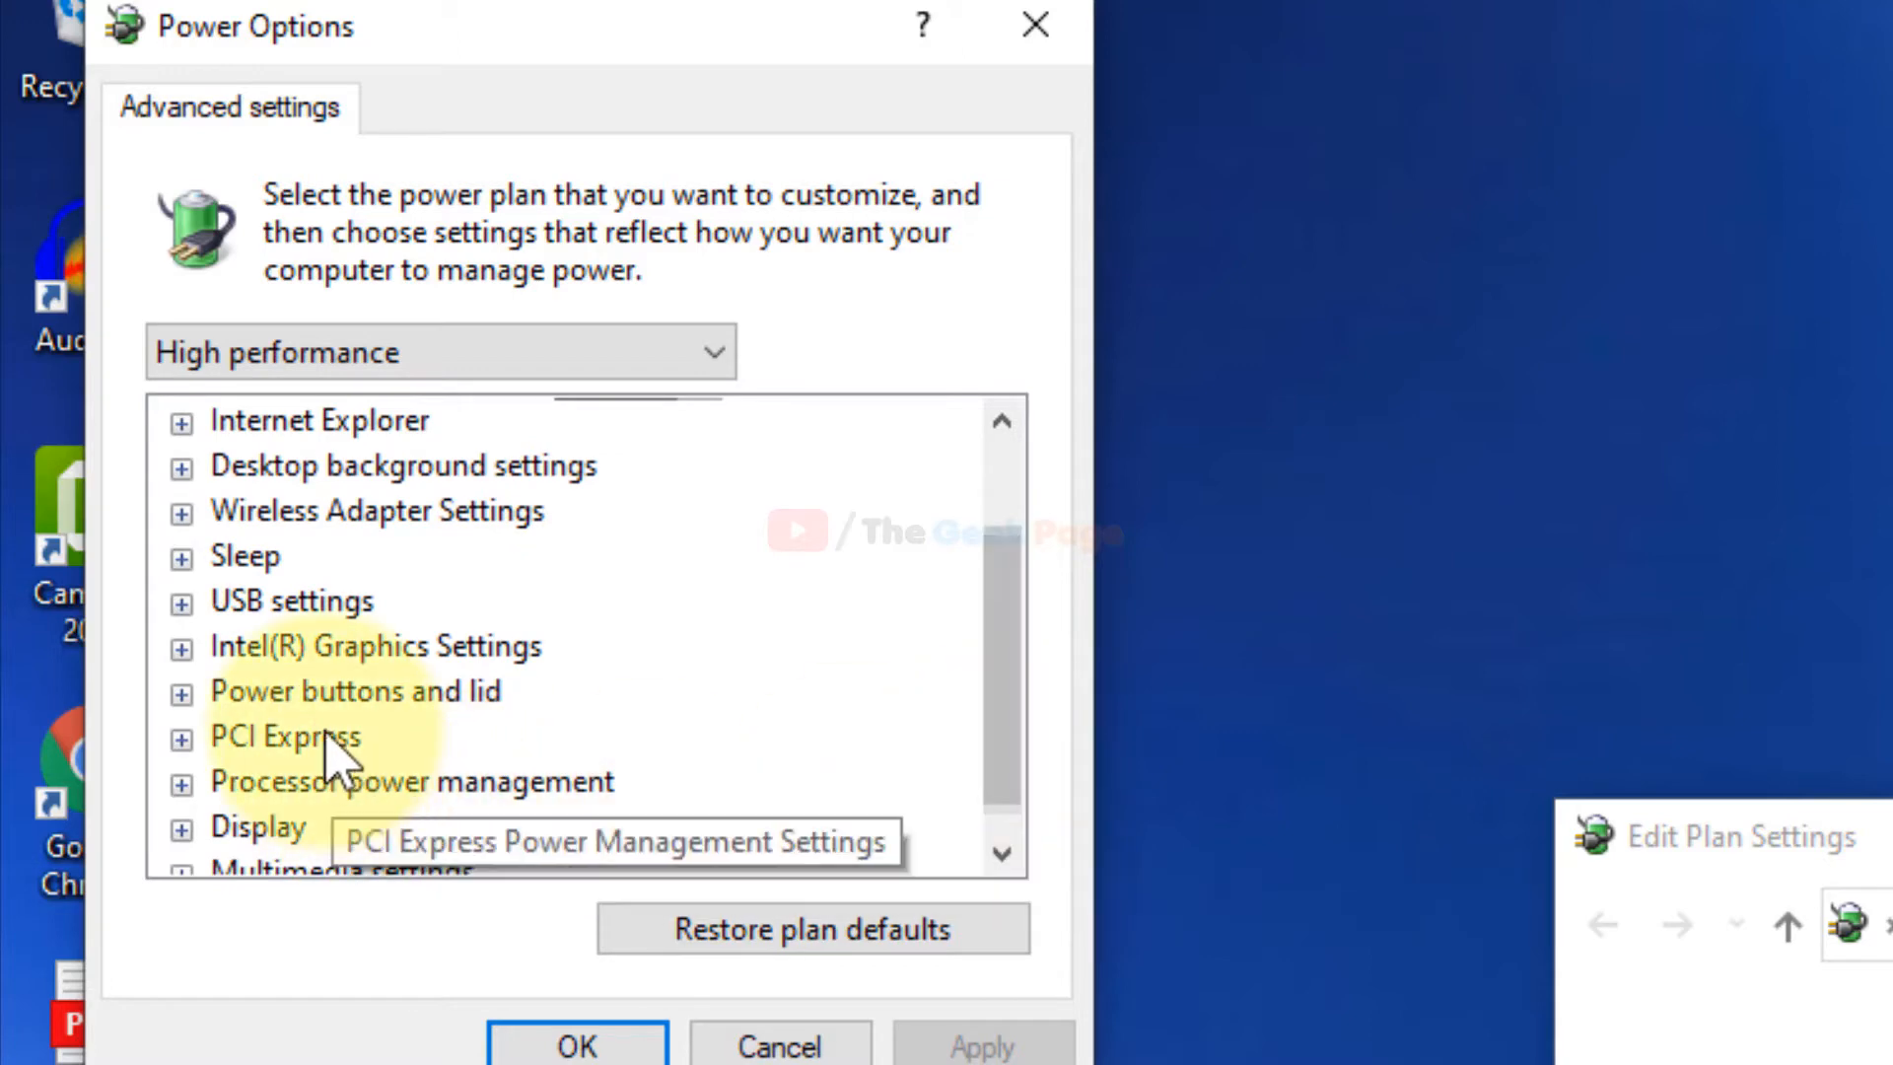
{"action": "left_click", "coordinate": [180, 737]}
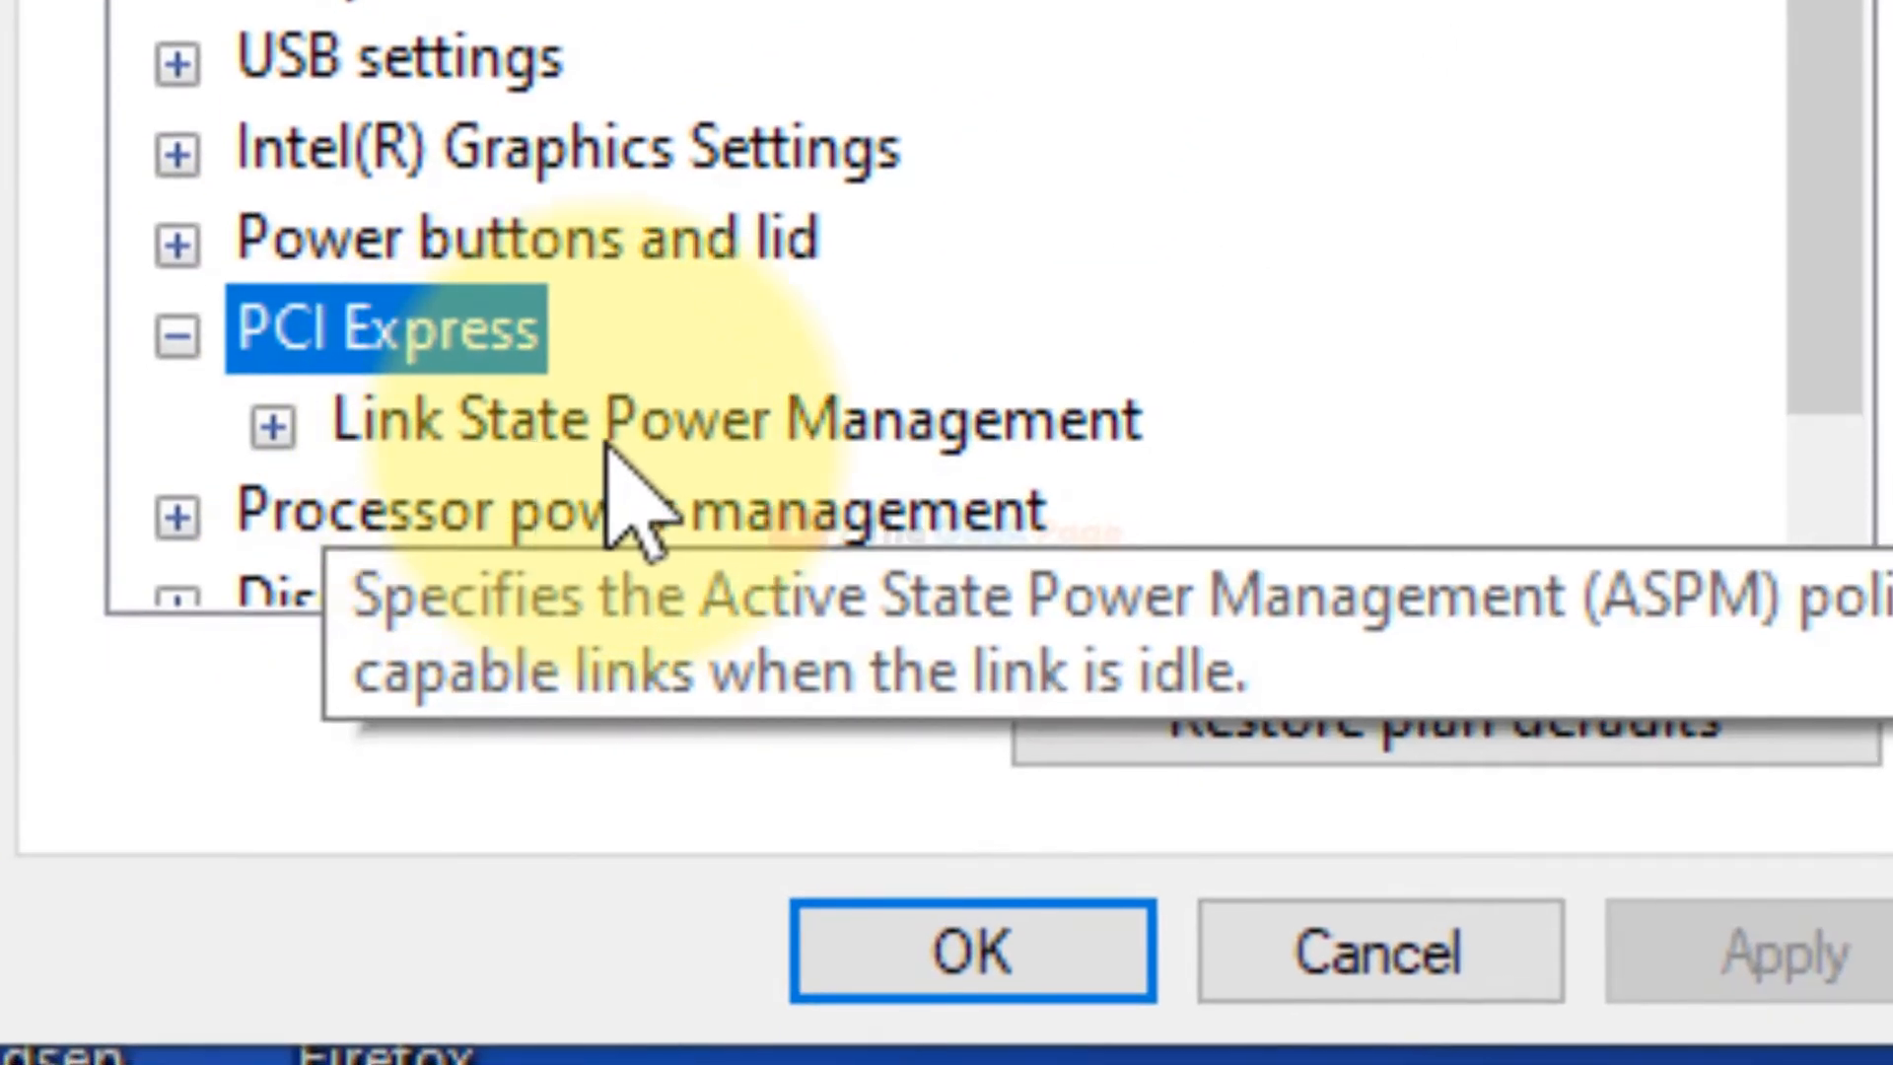
{"action": "left_click", "coordinate": [723, 418]}
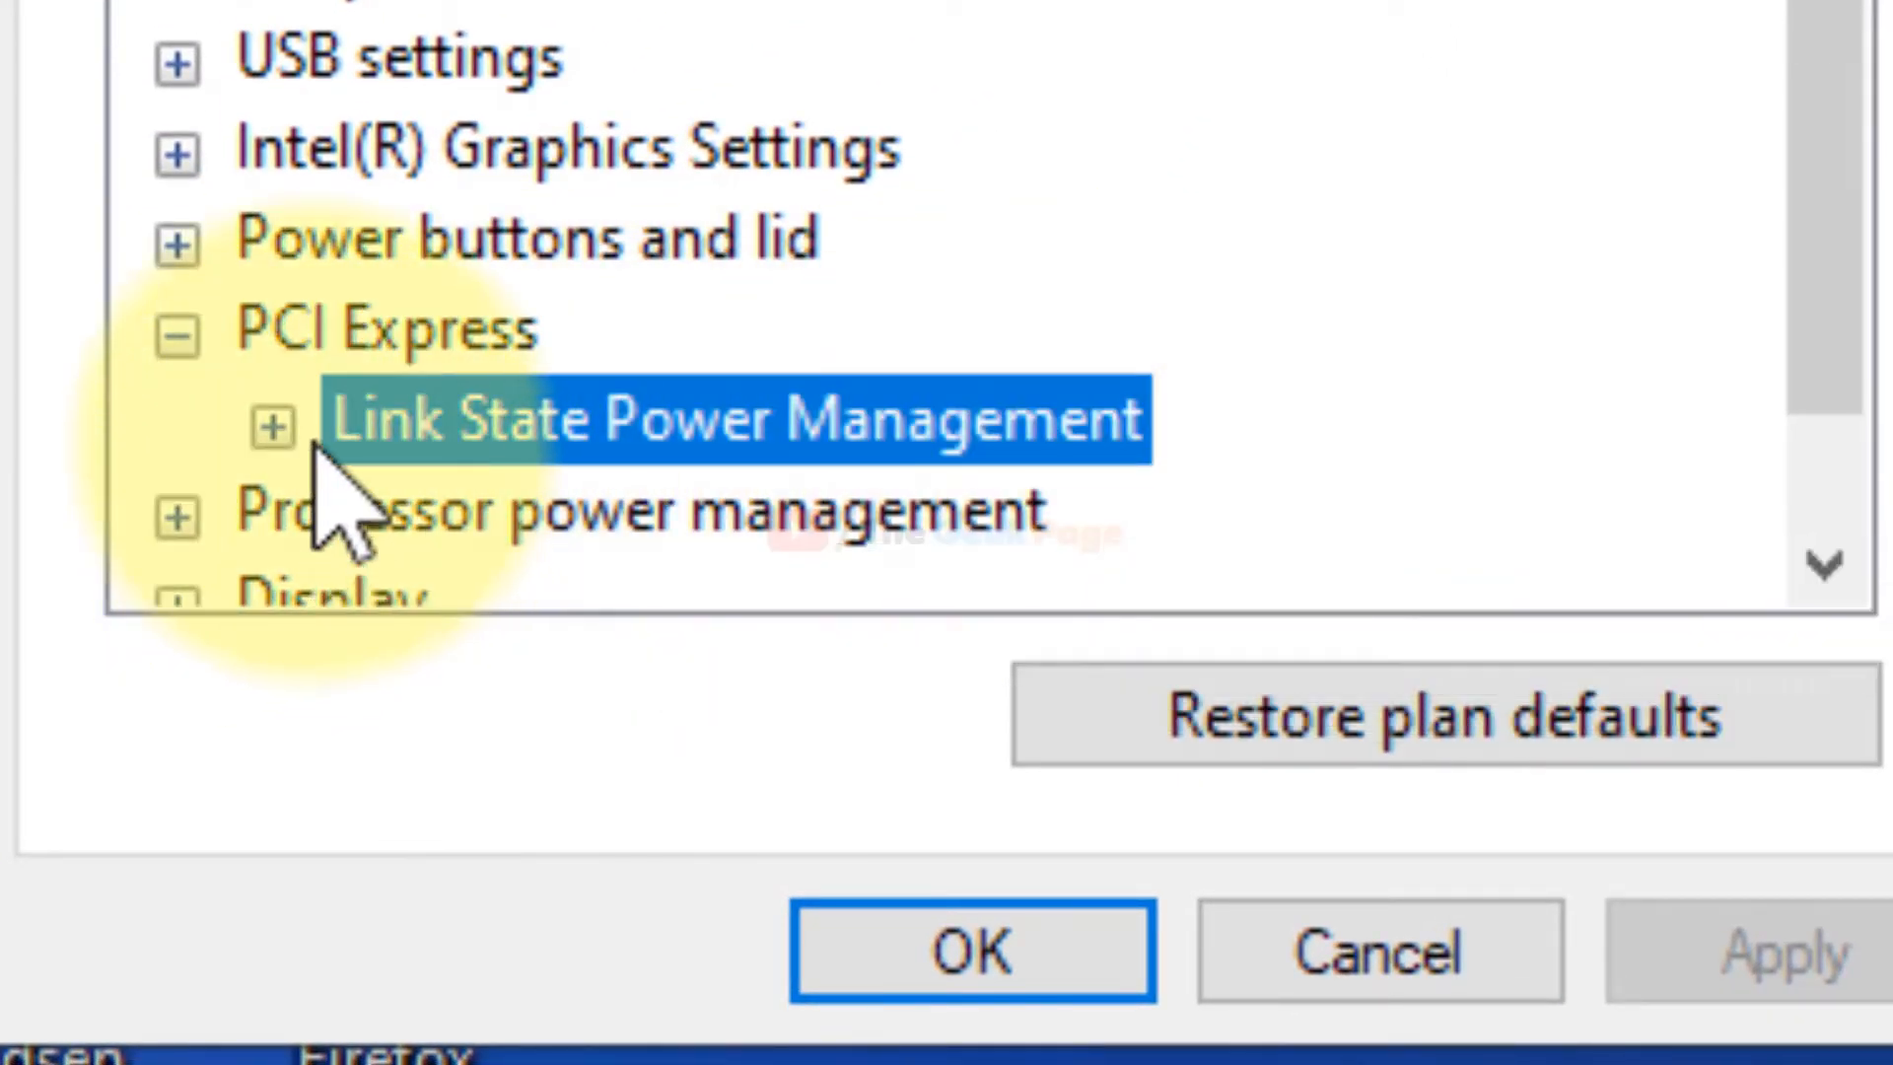
{"action": "left_click", "coordinate": [274, 426]}
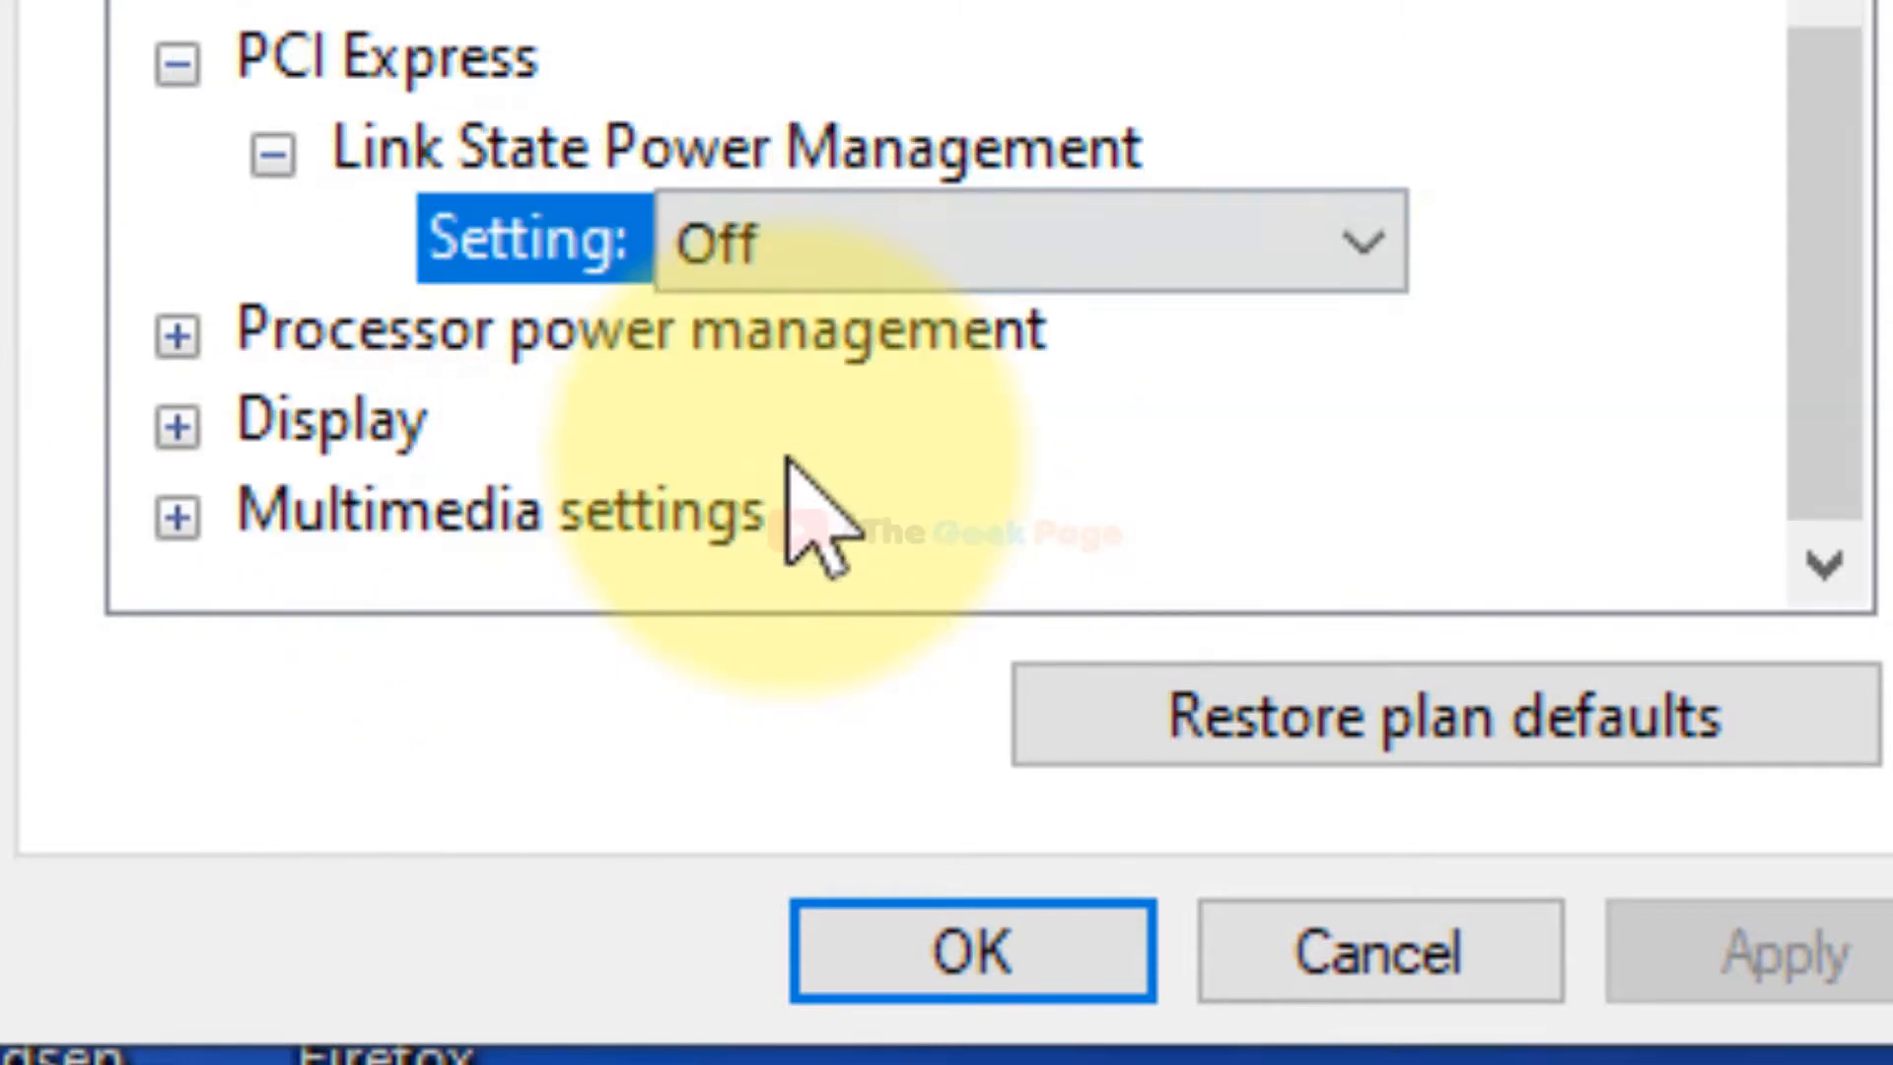
{"action": "mouse_move", "coordinate": [495, 290]}
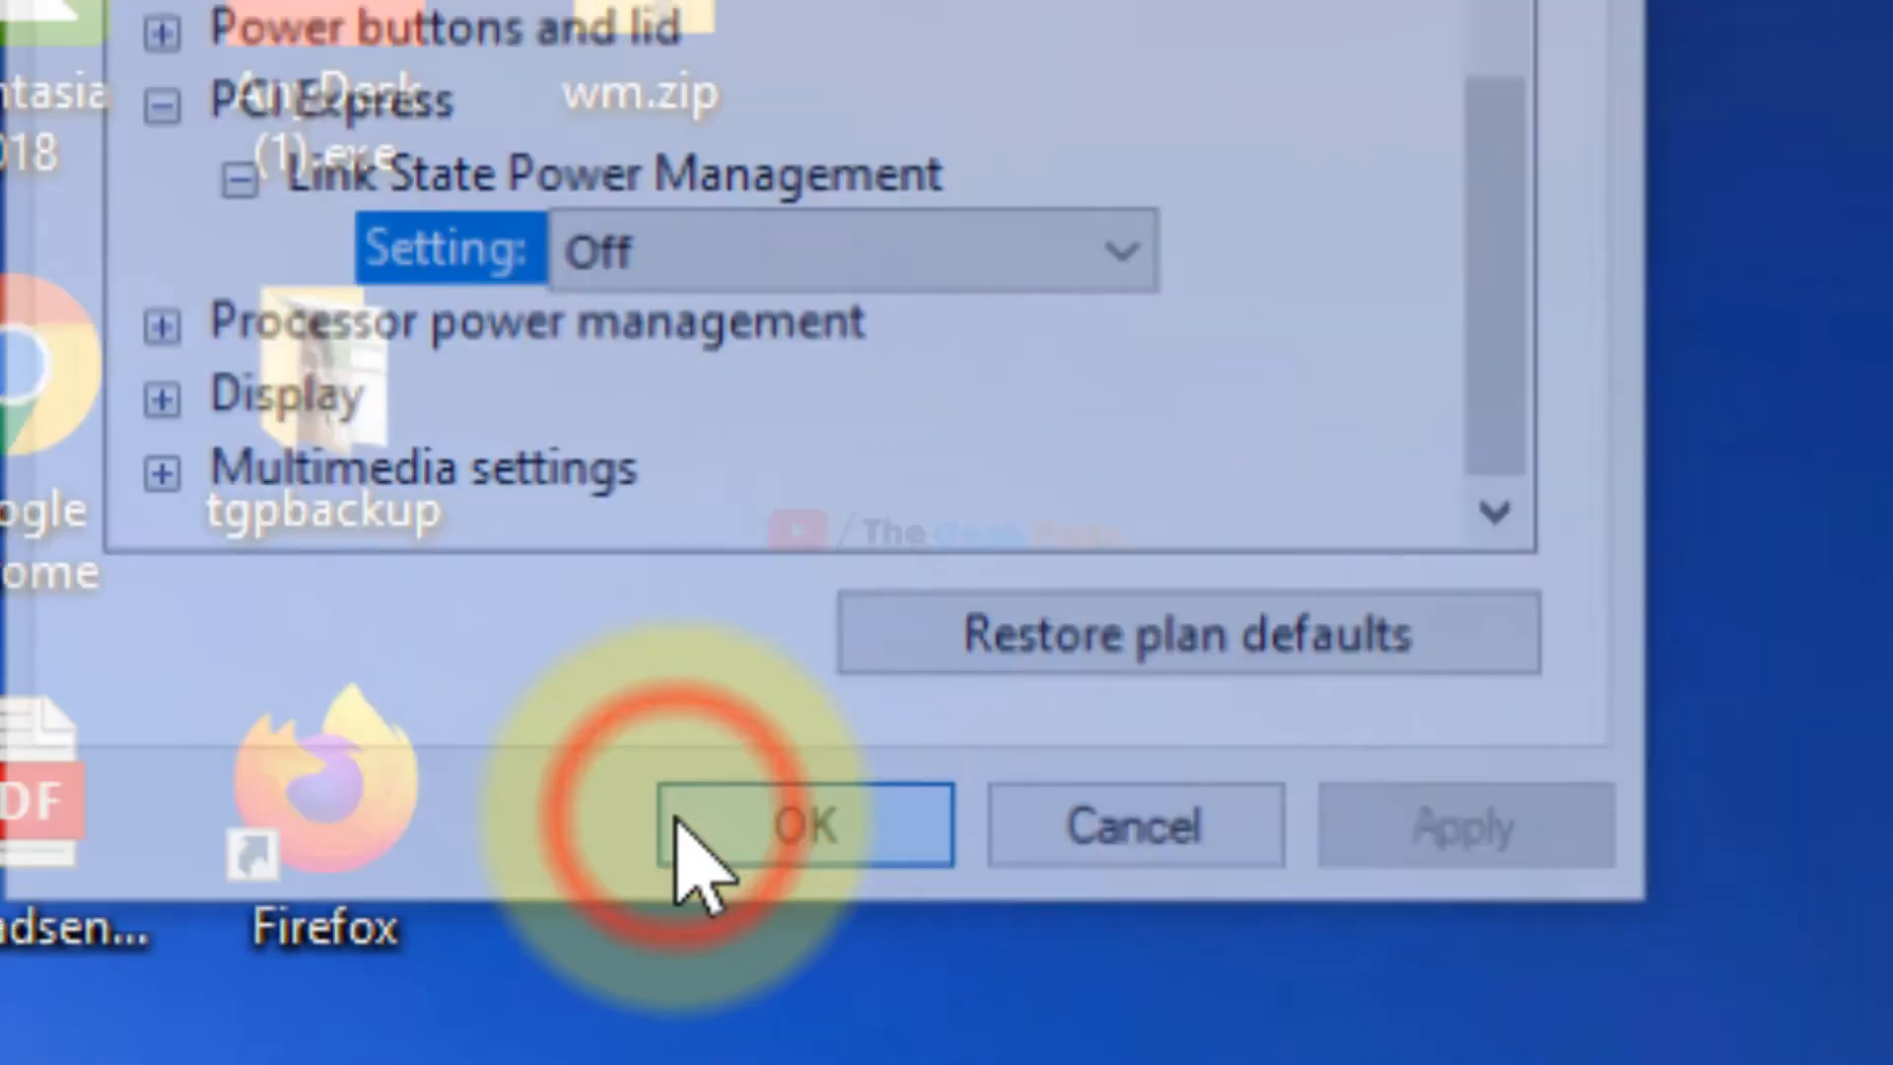
{"action": "left_click", "coordinate": [804, 826]}
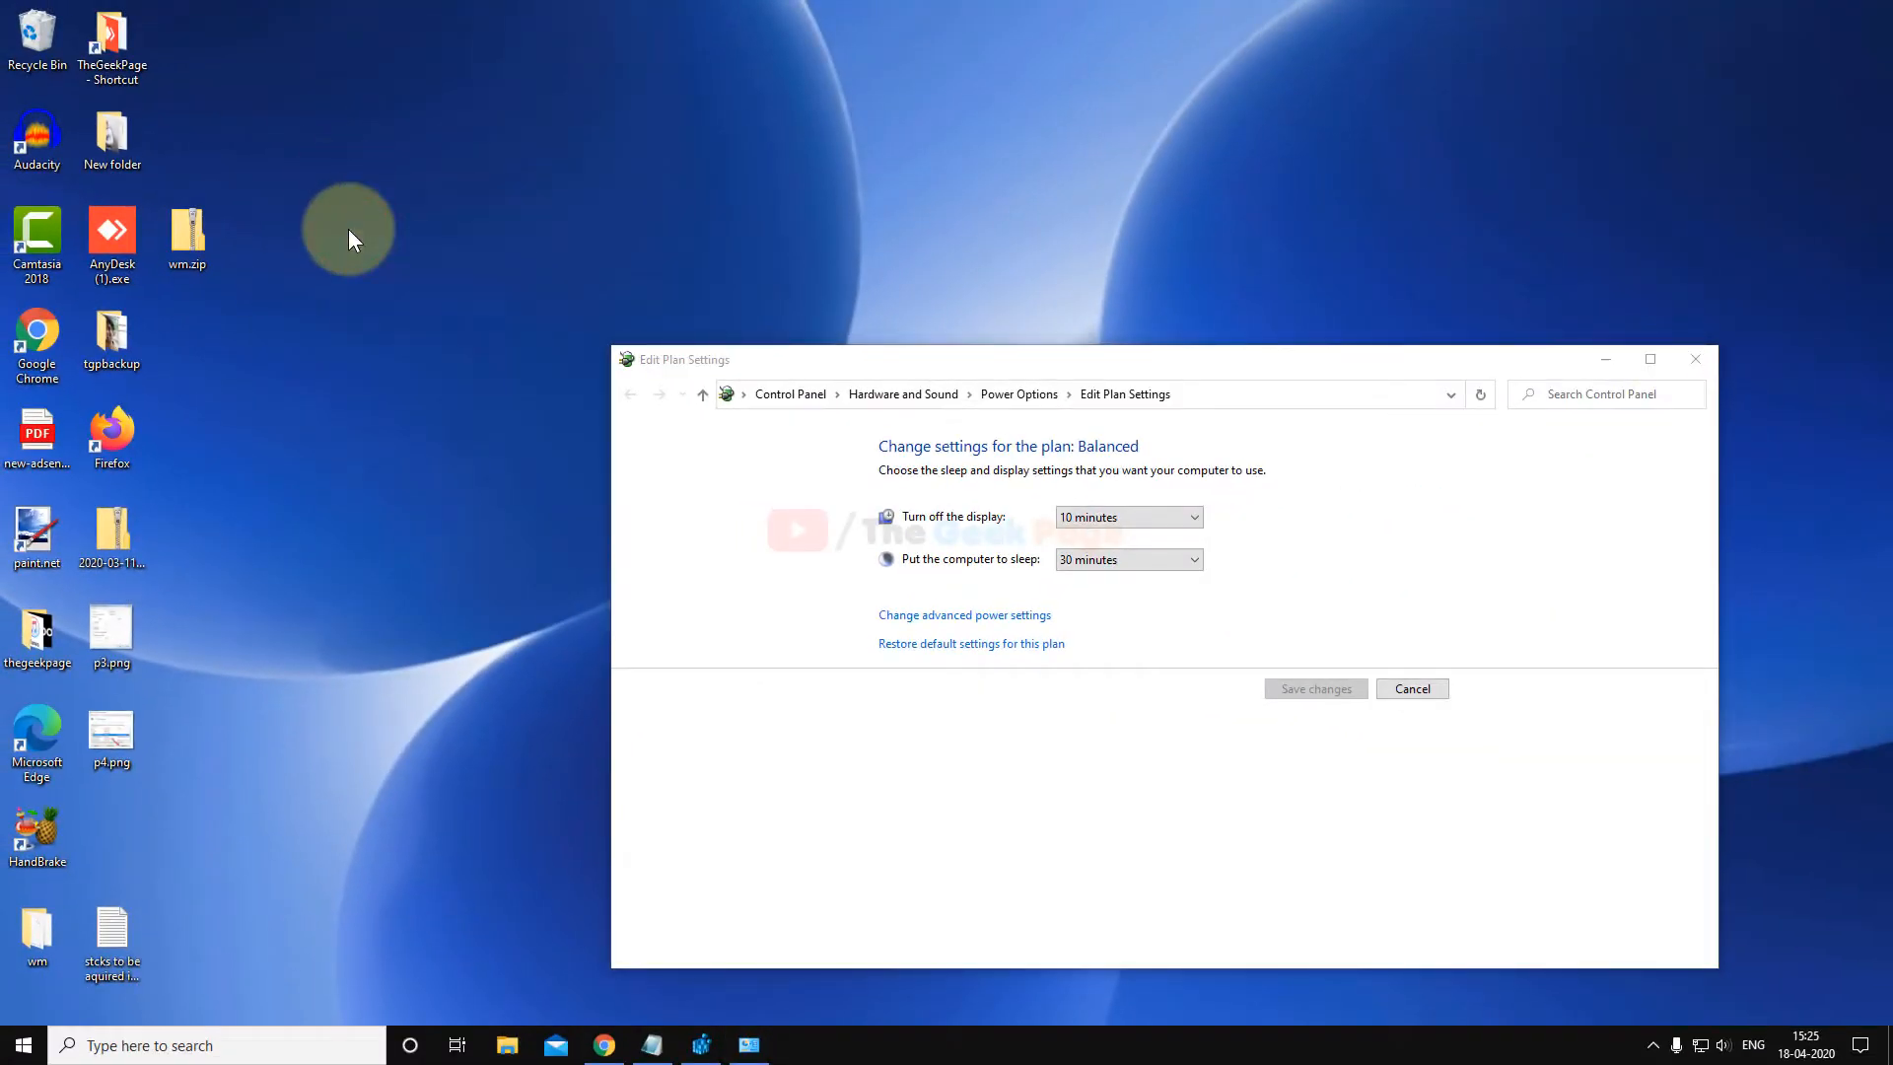
Step: Refresh the desktop and search for "device manager" in the taskbar search
{"action": "right_click", "coordinate": [347, 228]}
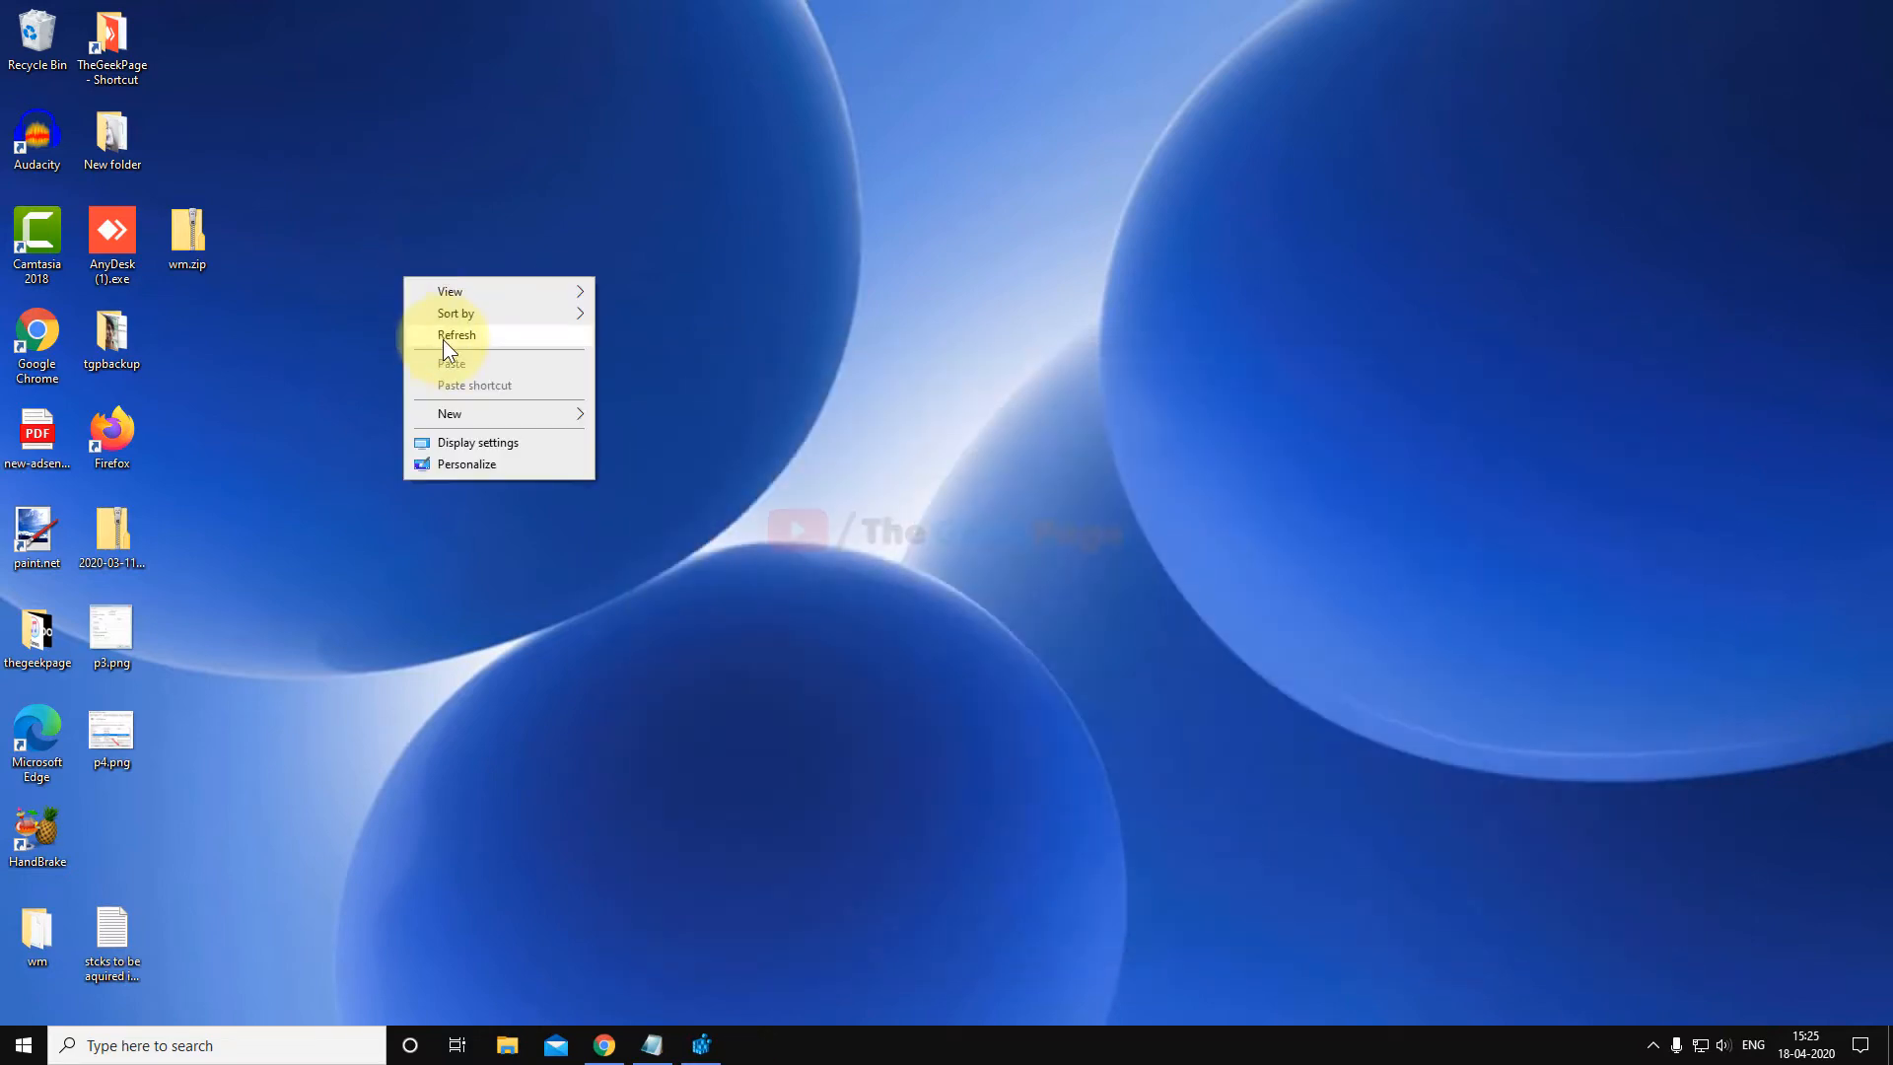
{"action": "left_click", "coordinate": [455, 336]}
{"action": "type", "text": "device m"}
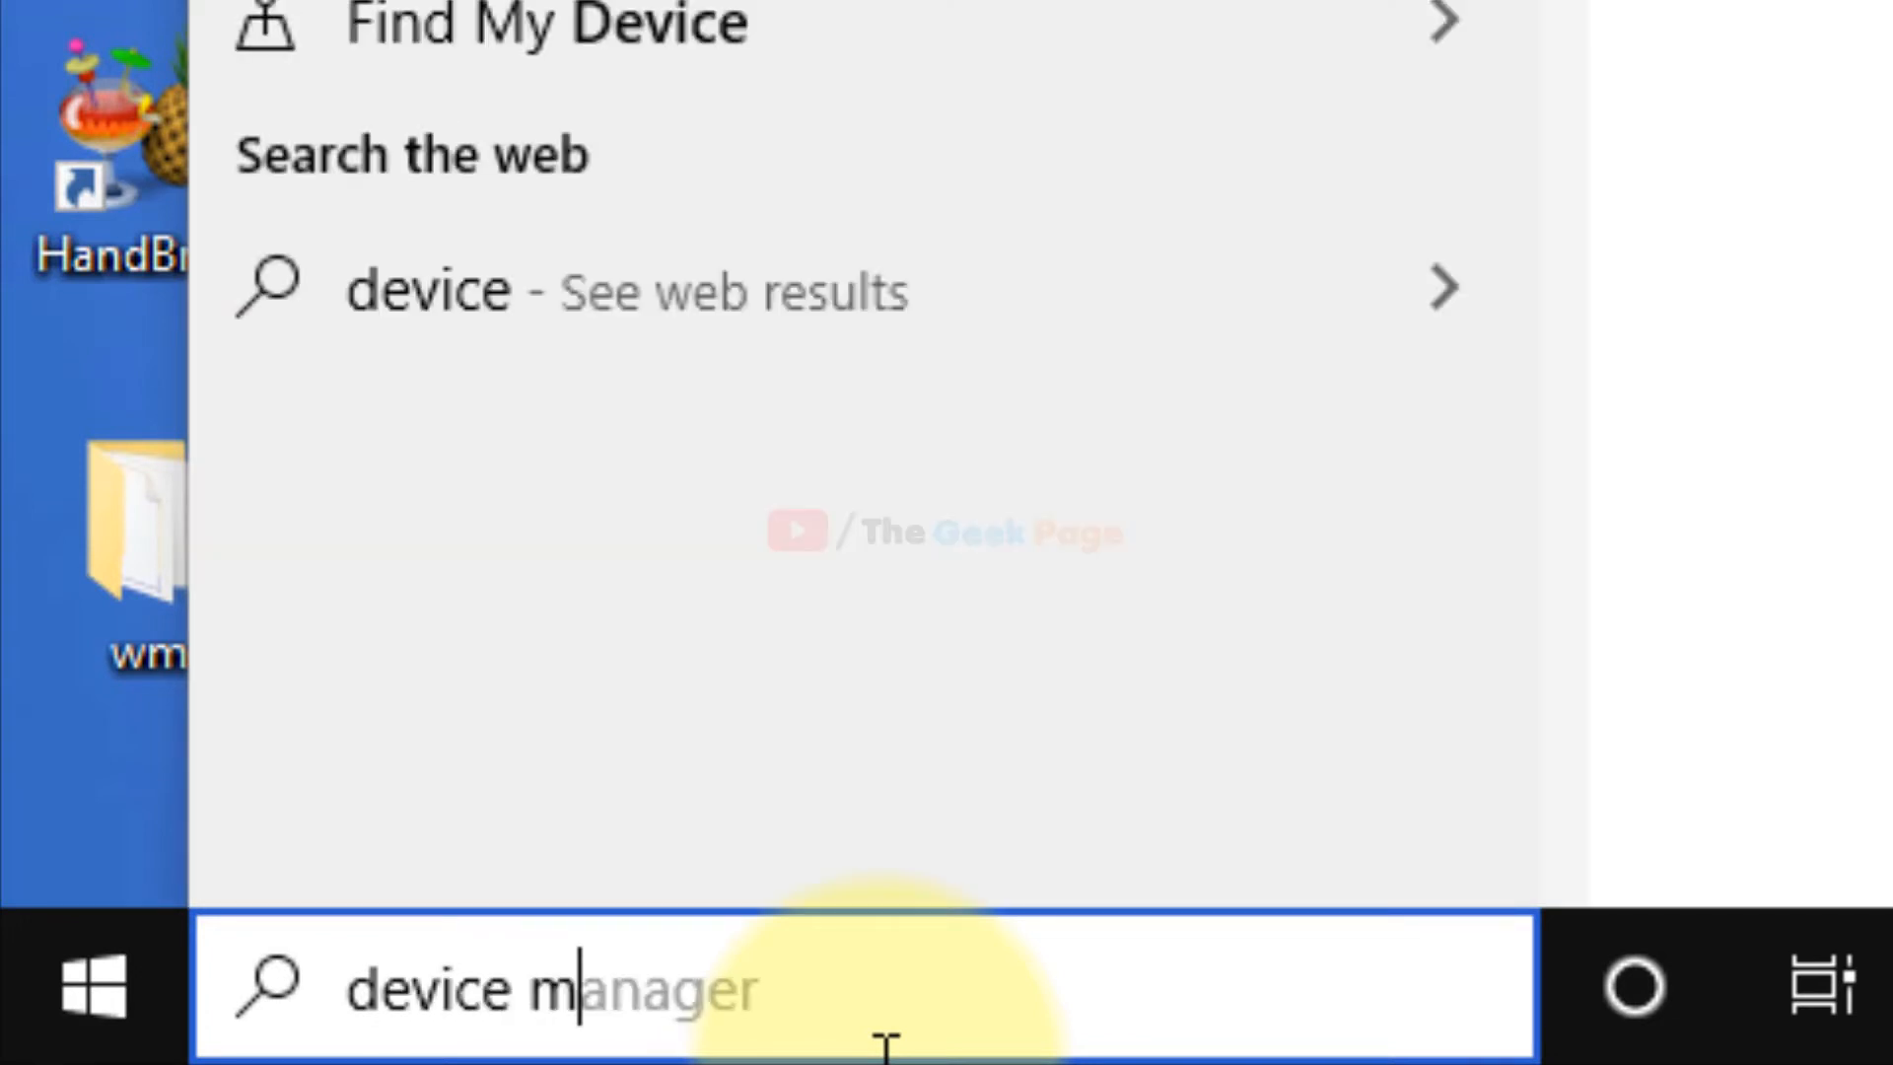
{"action": "type", "text": "anager"}
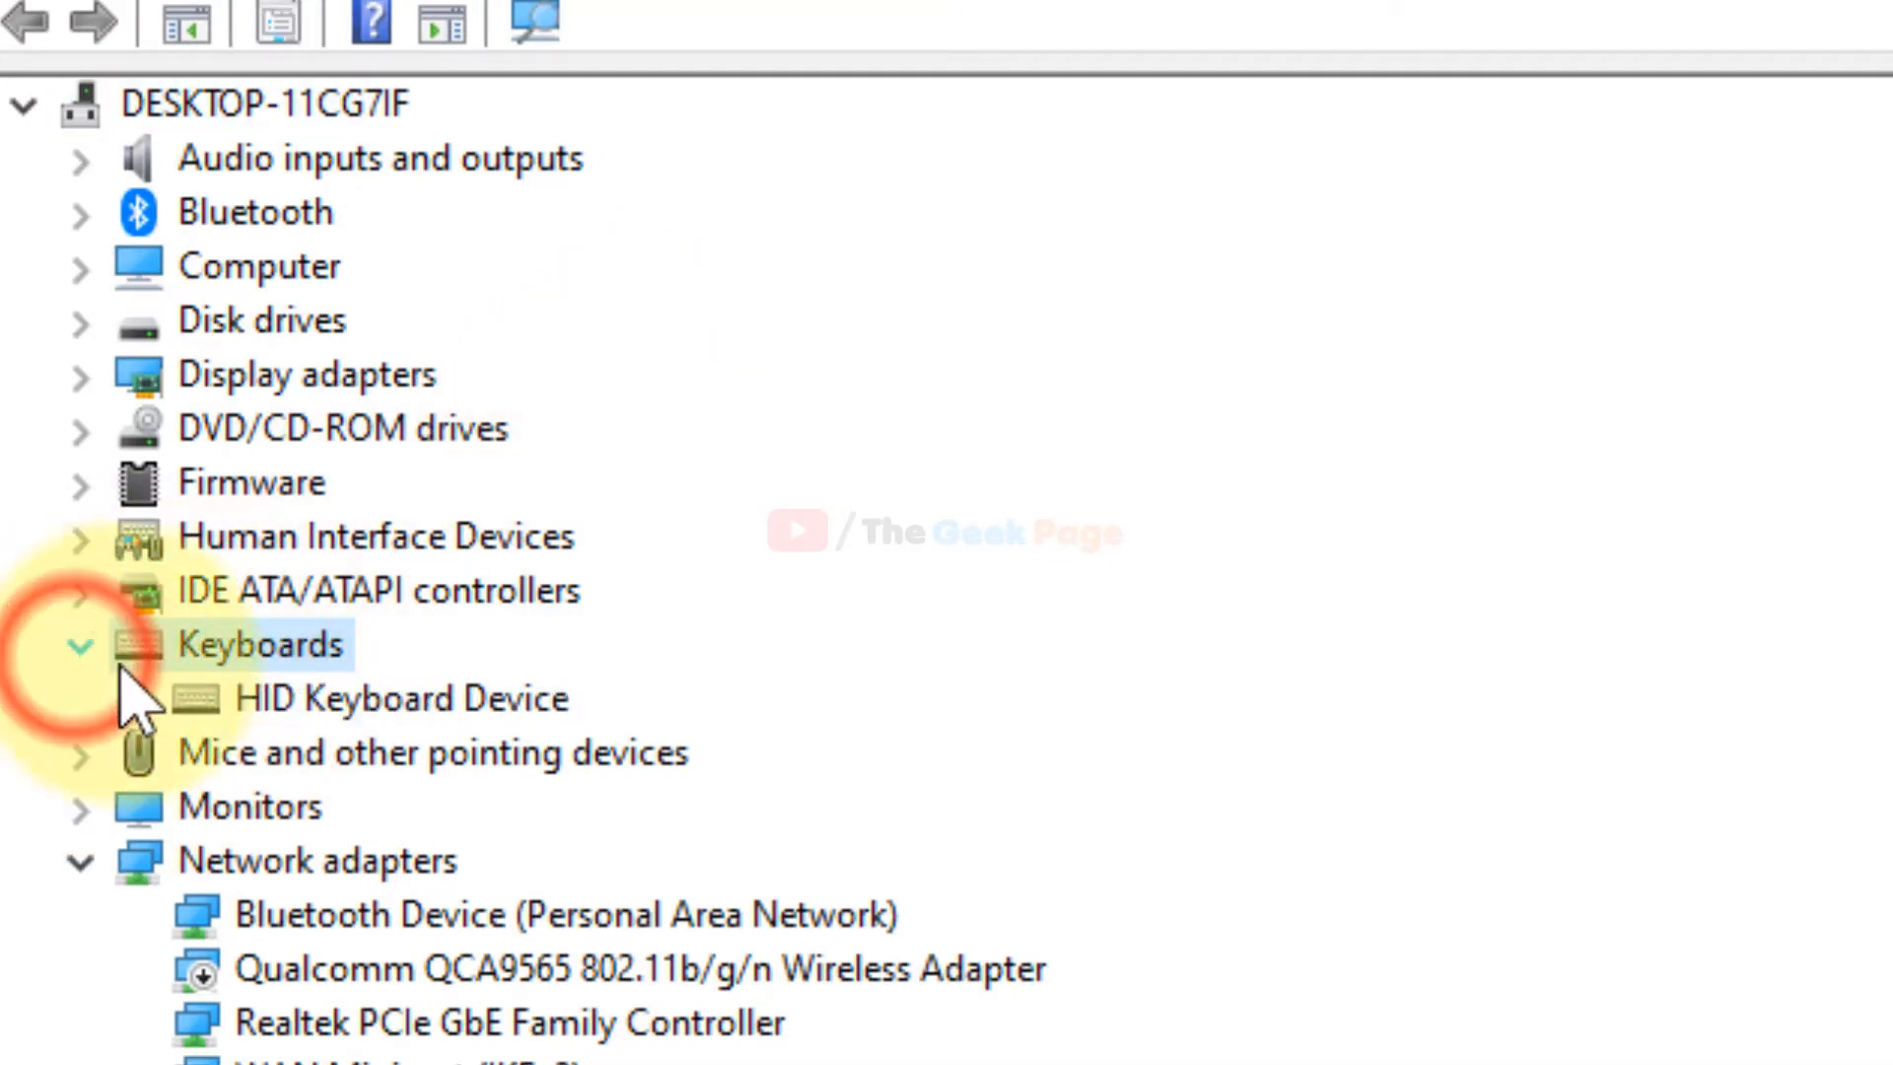
Step: In HID Keyboard Device properties, enable "Allow this device to wake the computer" and confirm
{"action": "left_click", "coordinate": [402, 698]}
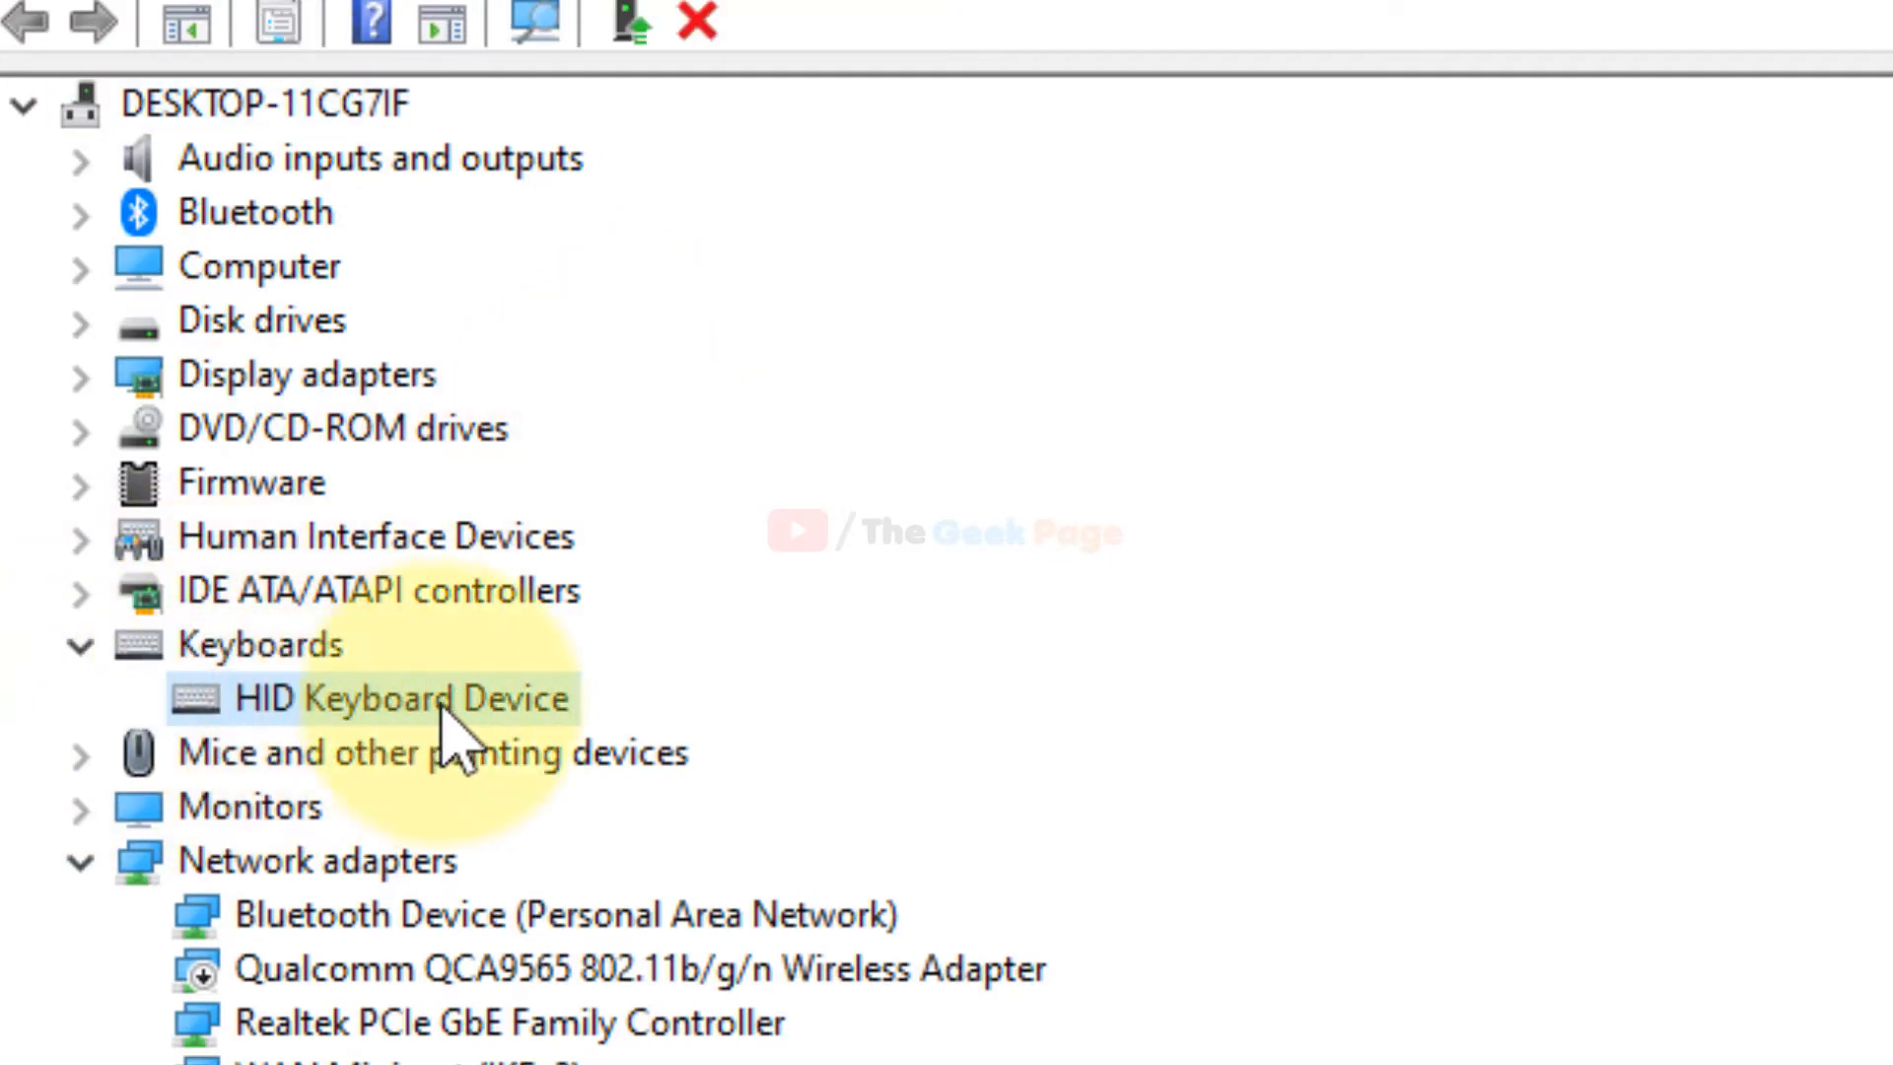
{"action": "right_click", "coordinate": [404, 698]}
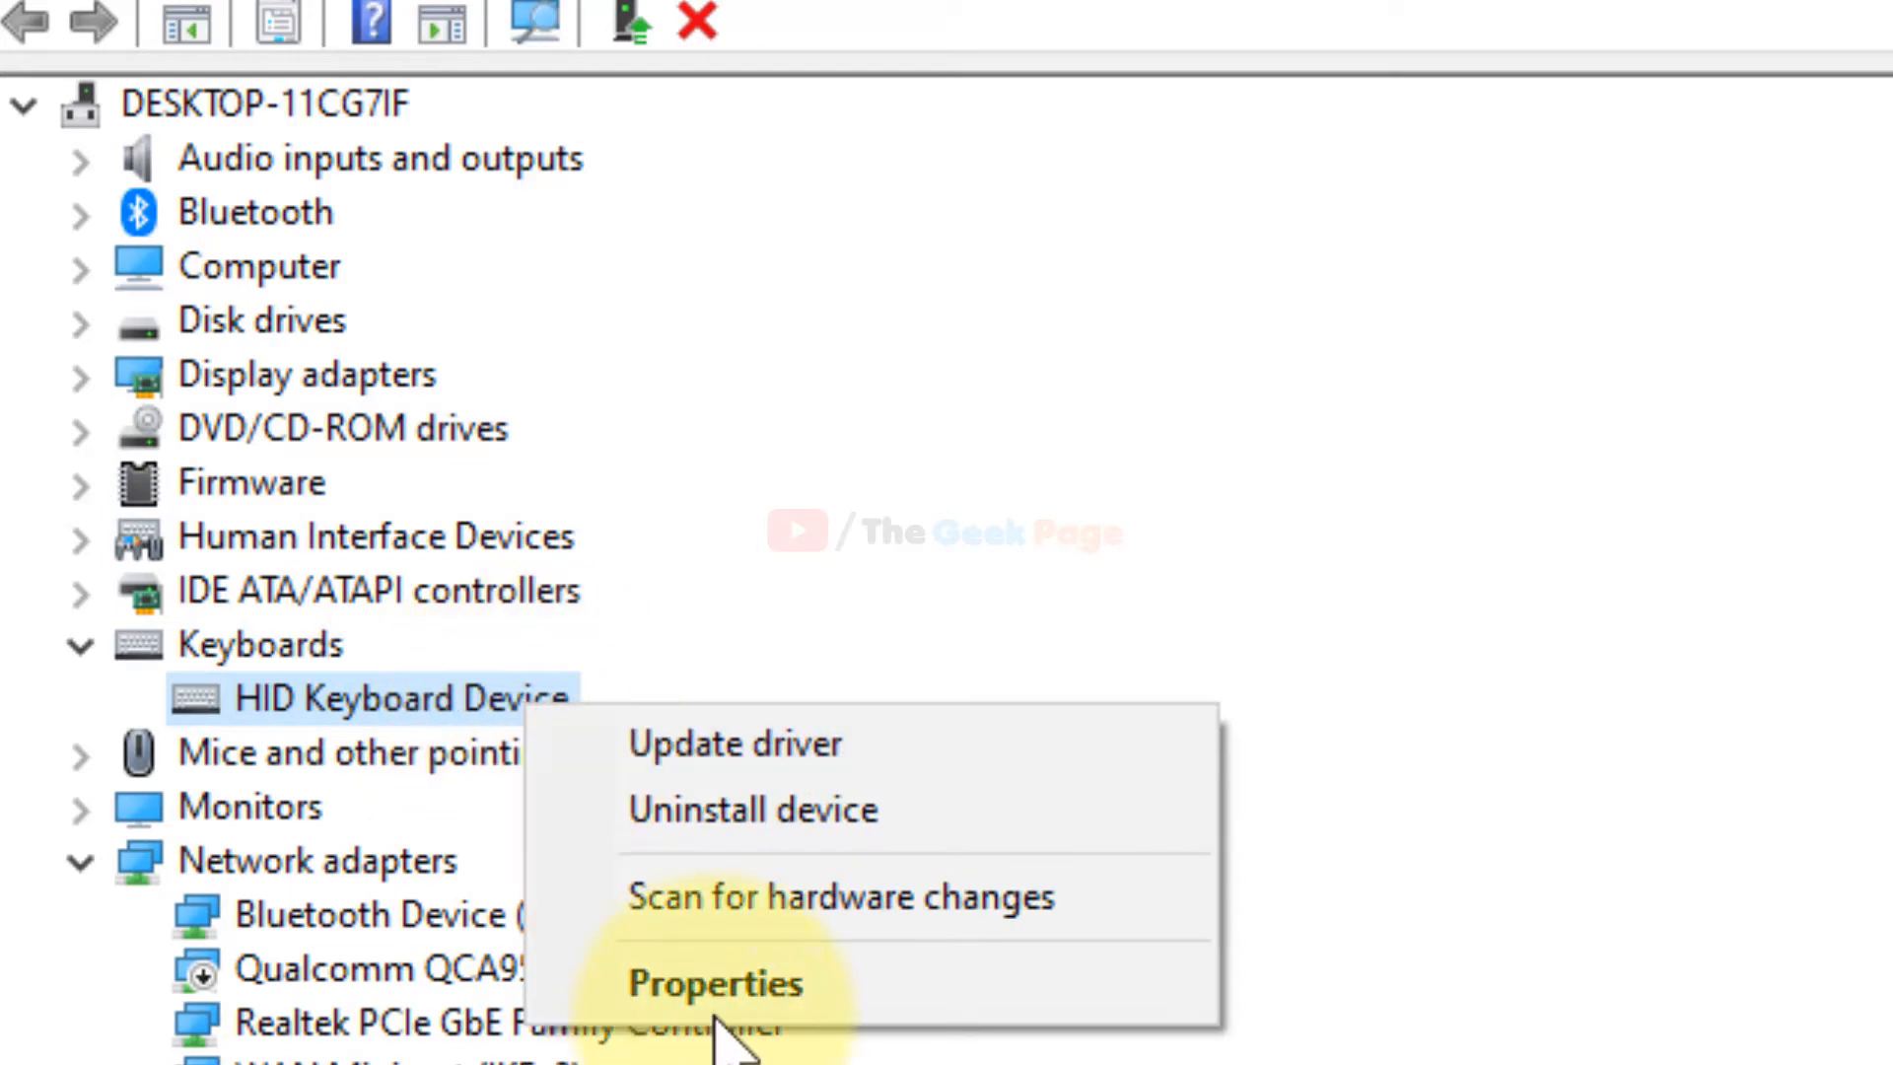
{"action": "mouse_move", "coordinate": [714, 982]}
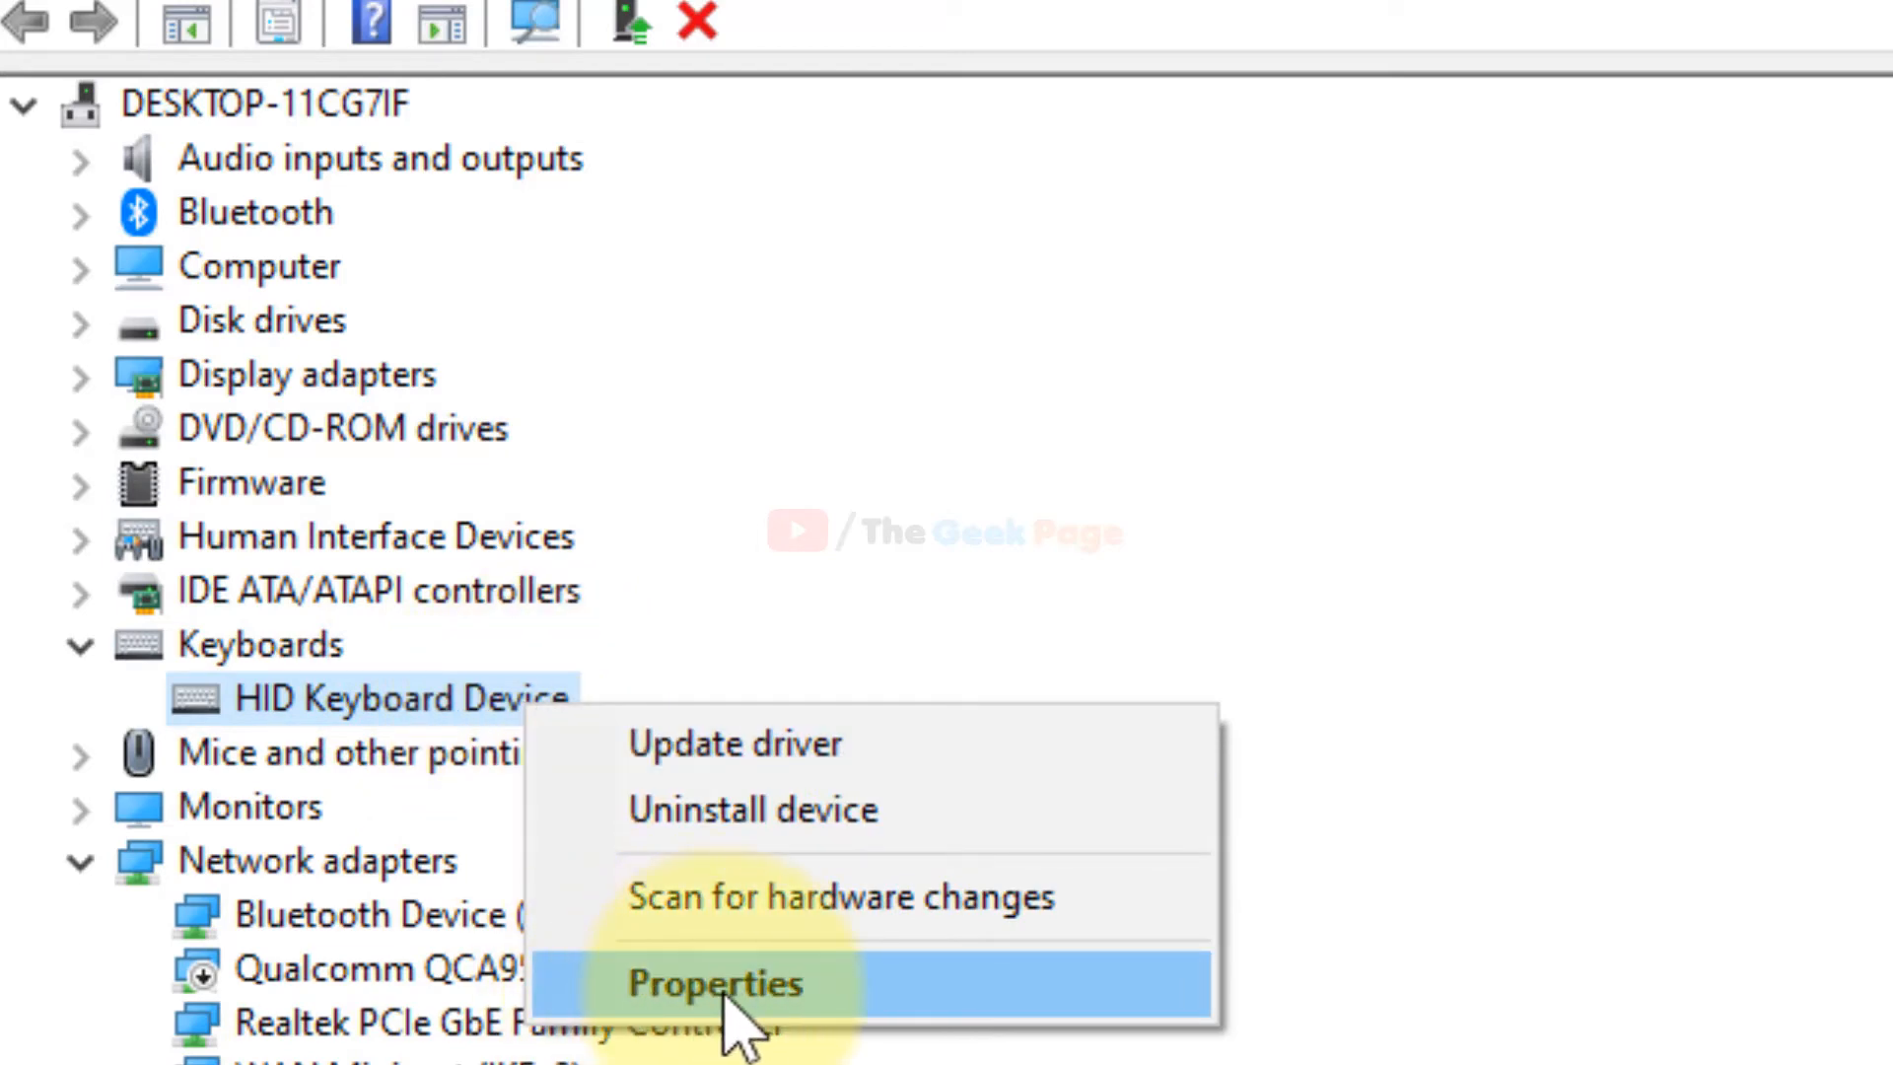
{"action": "left_click", "coordinate": [714, 982]}
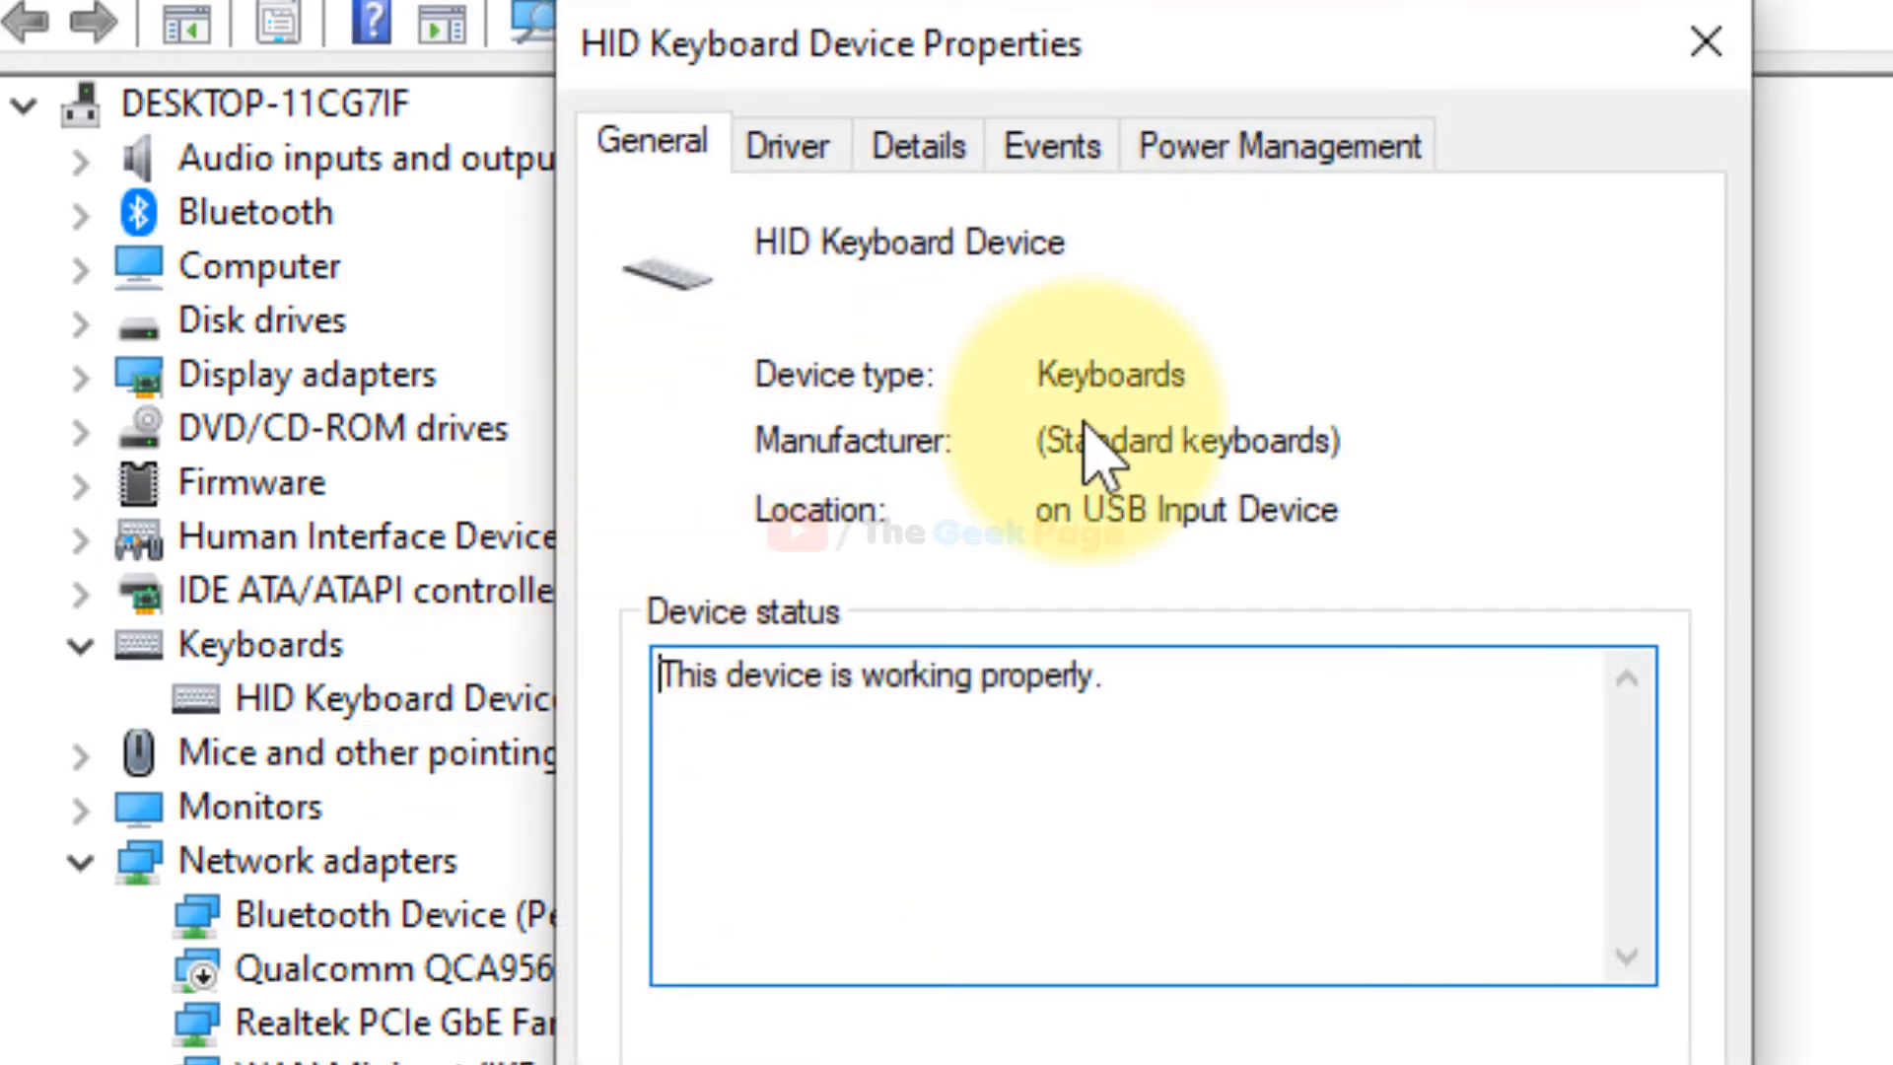
{"action": "left_click", "coordinate": [1276, 144]}
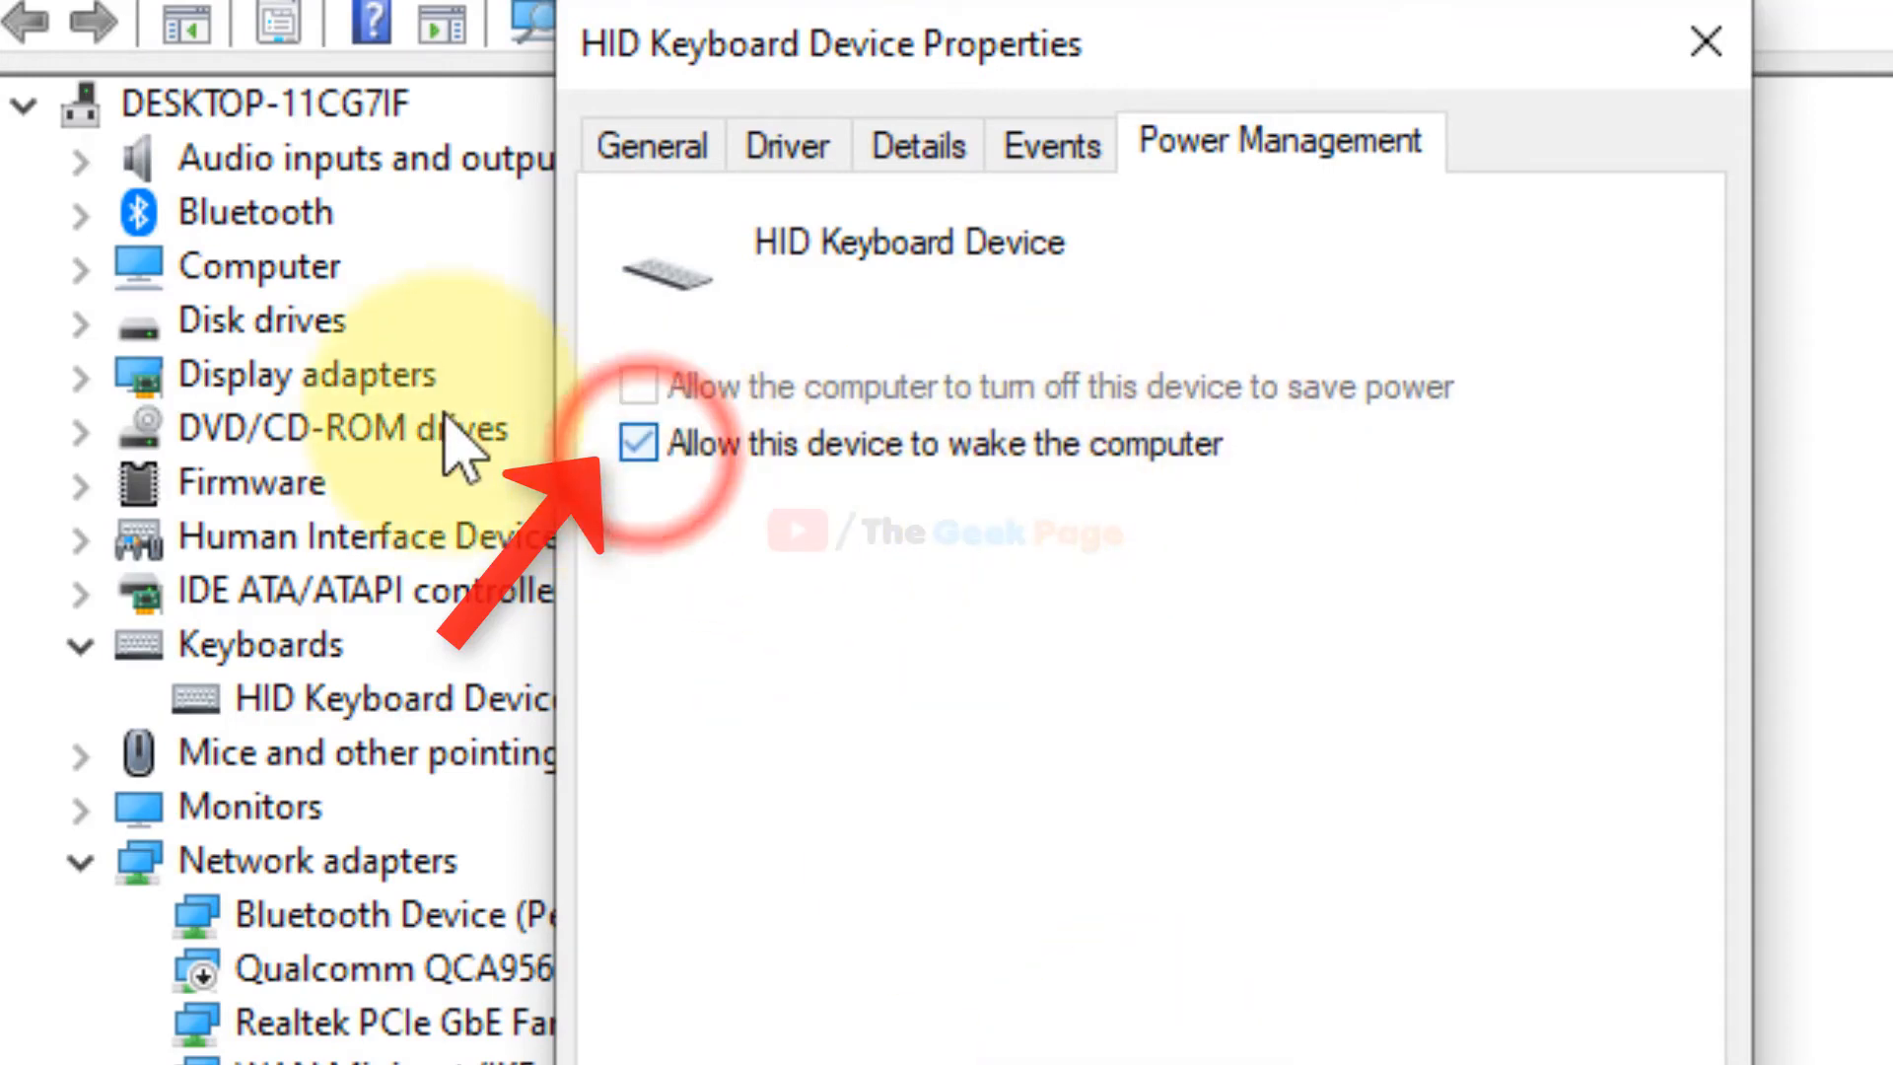
{"action": "left_click", "coordinate": [1704, 42]}
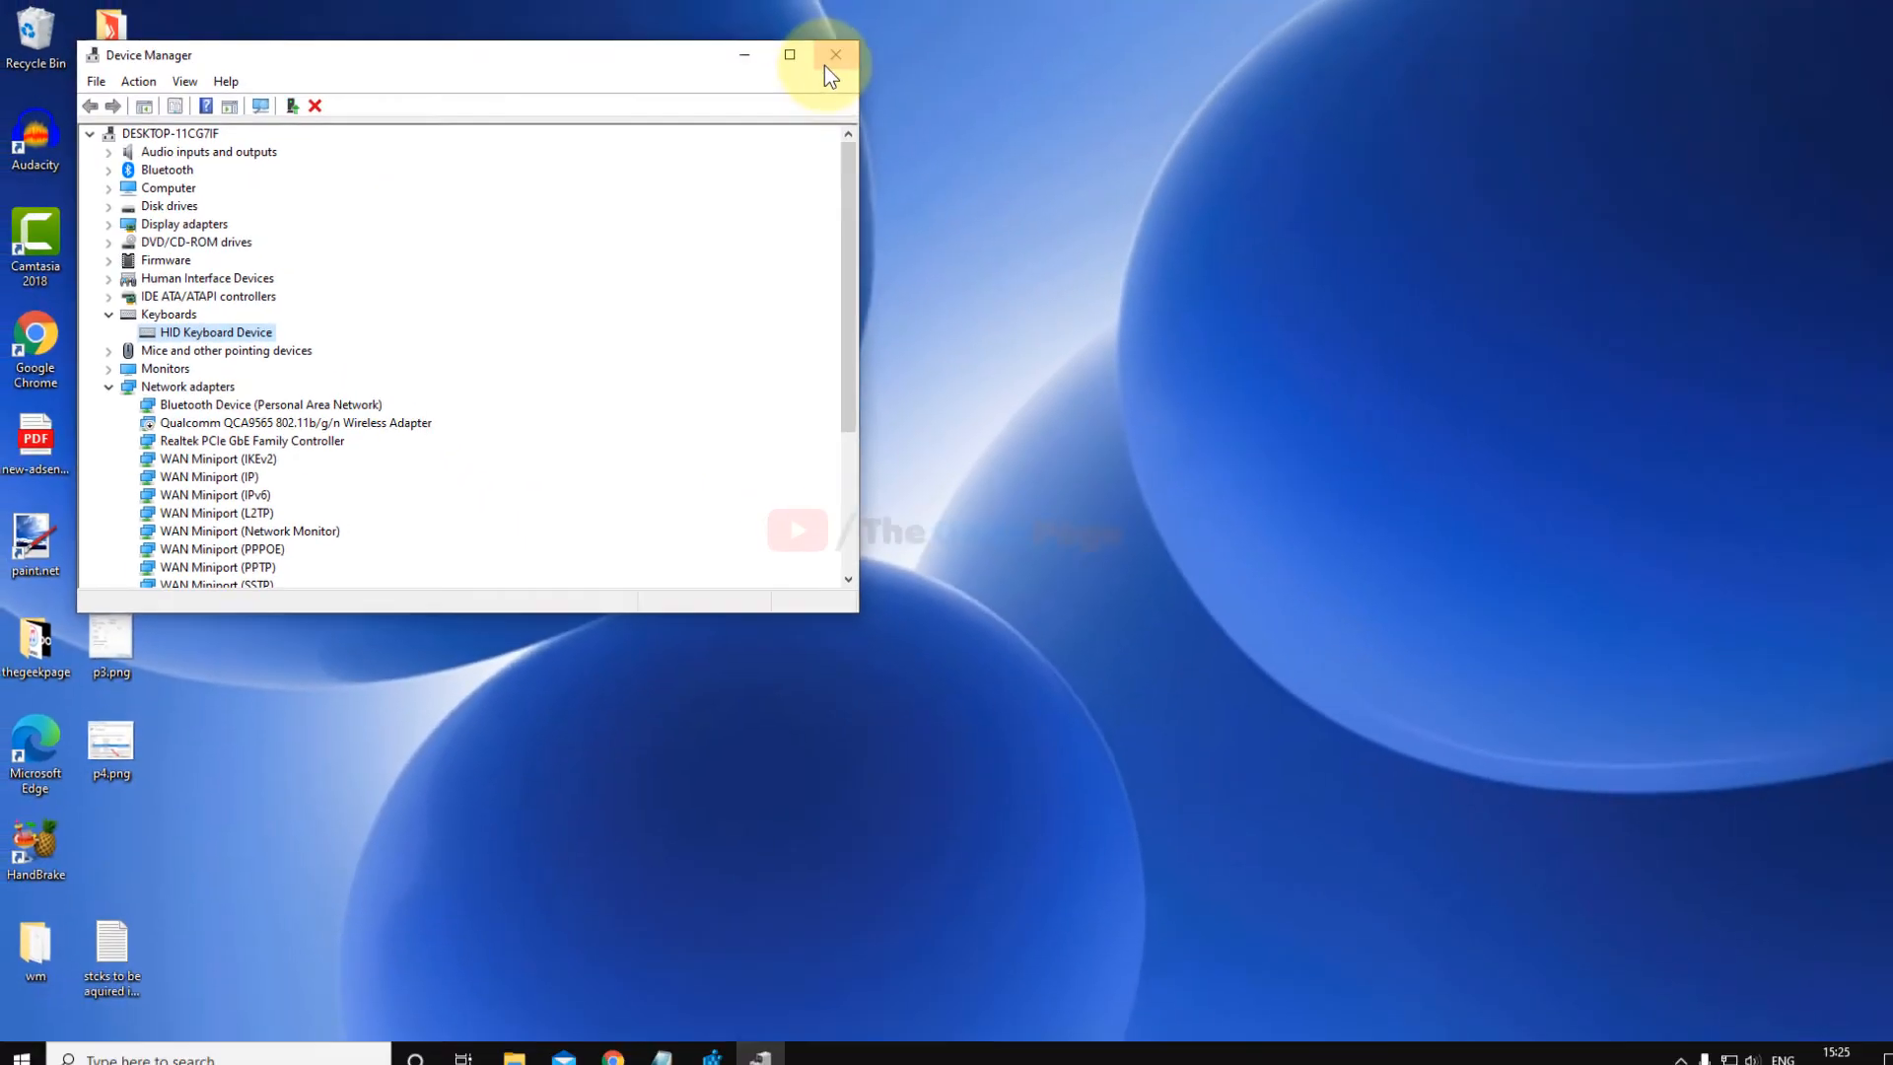
Step: Close Device Manager before bringing up Registry Editor
{"action": "left_click", "coordinate": [835, 56]}
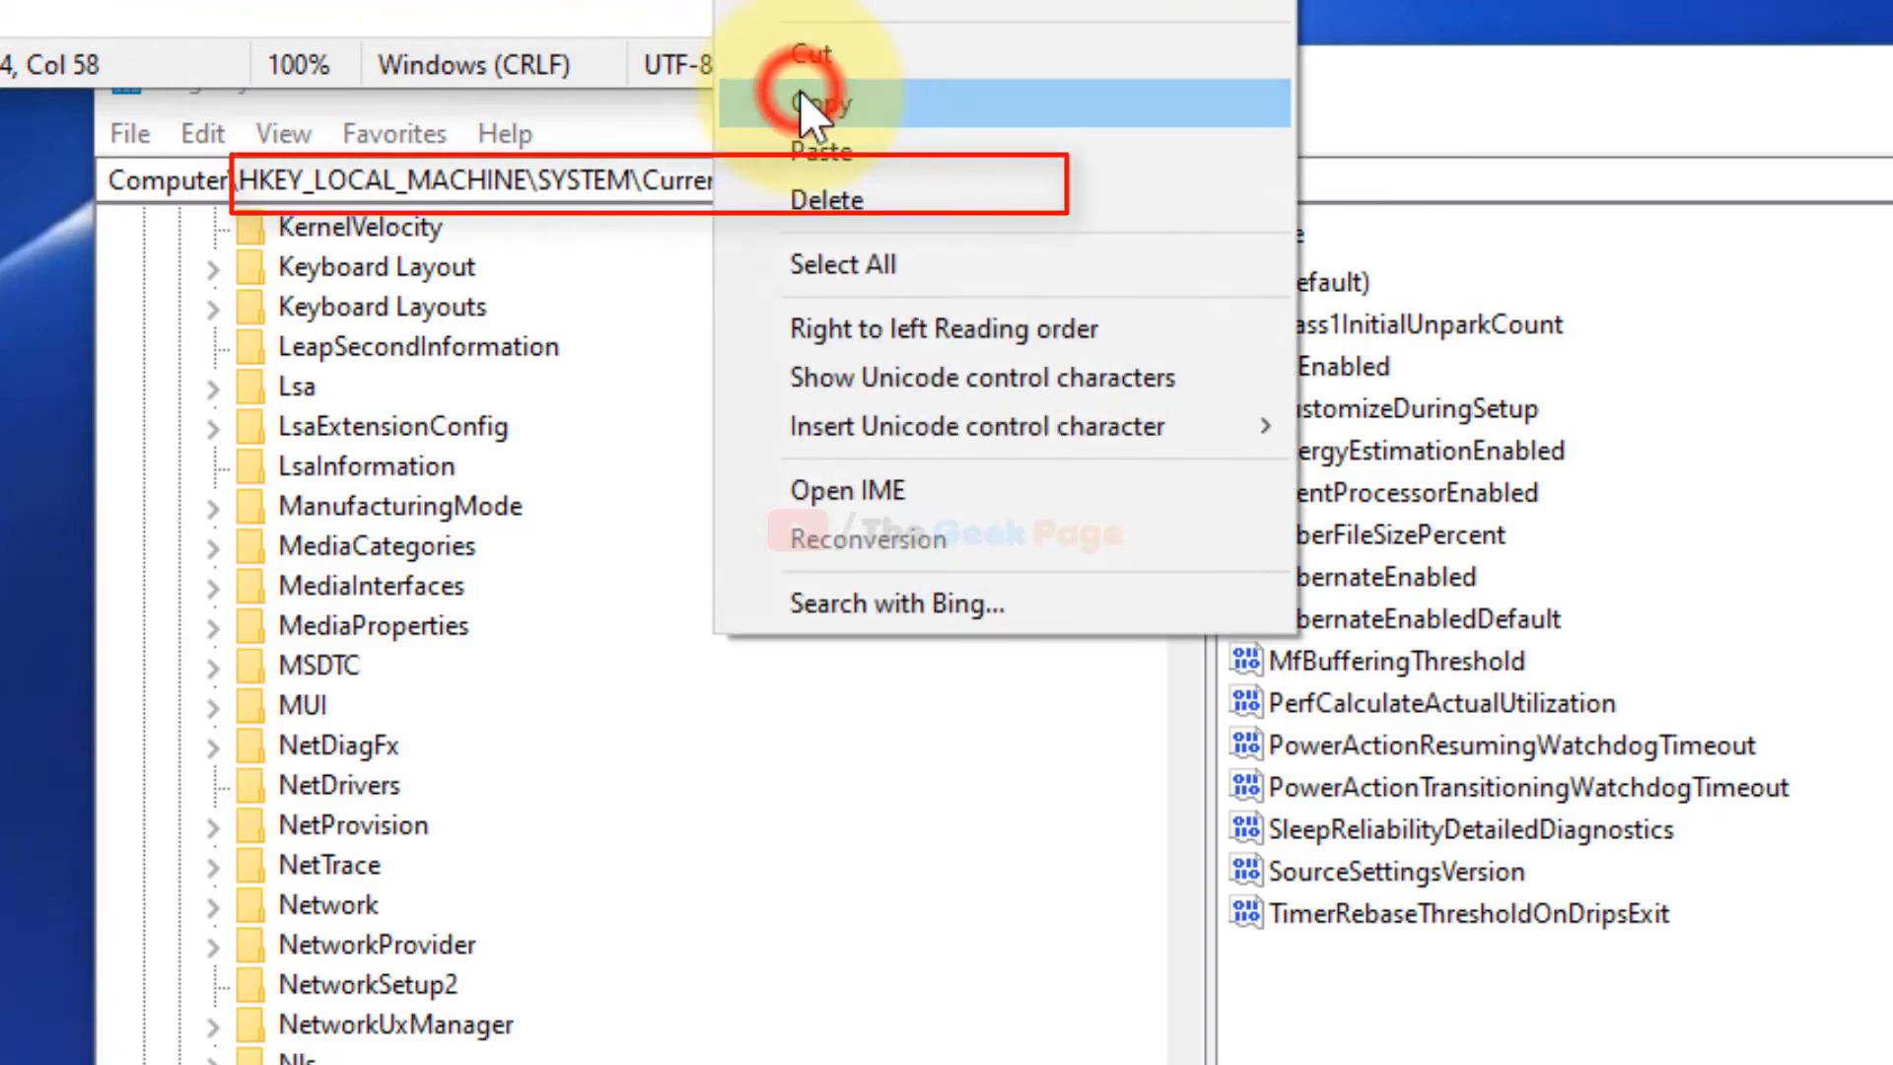
Step: Paste the copied HKLM\SYSTEM\CurrentControlSet\Control\Power path into the address bar and open that key
{"action": "left_click", "coordinate": [818, 100]}
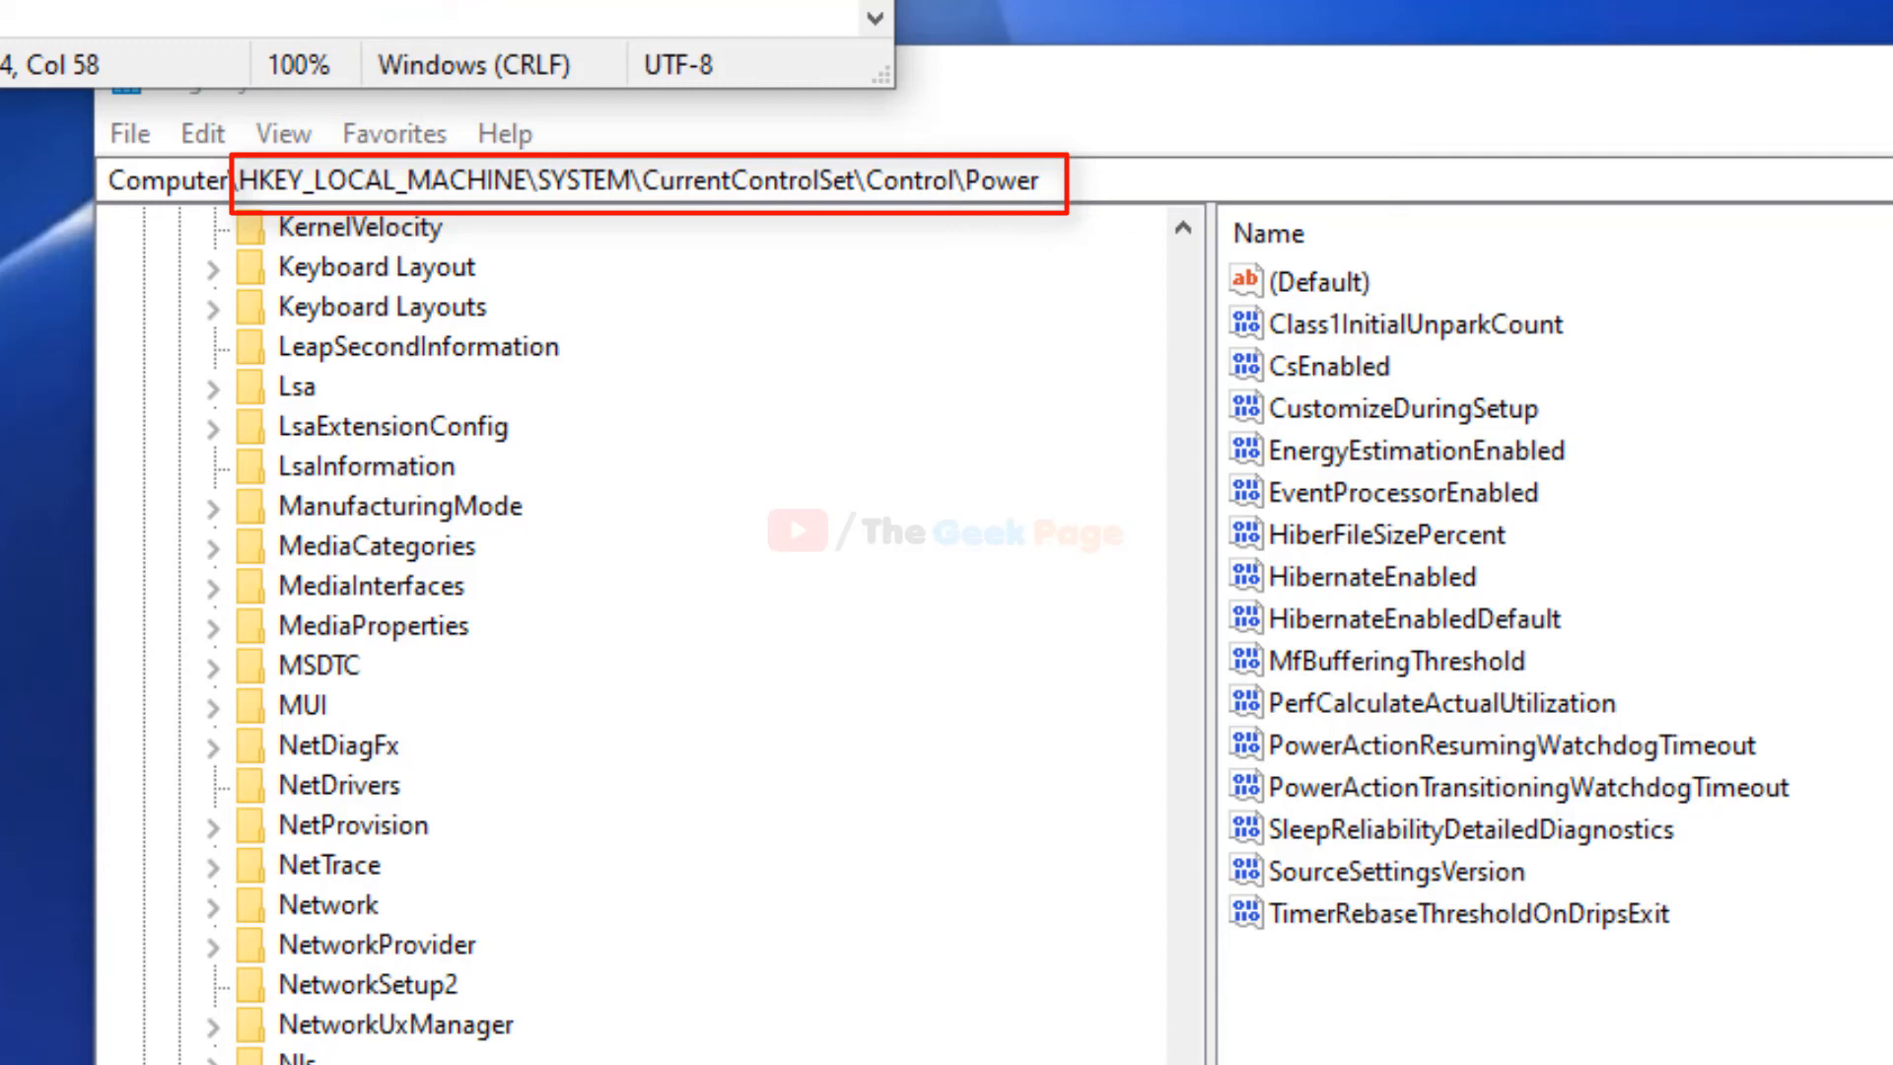
{"action": "left_click", "coordinate": [638, 179]}
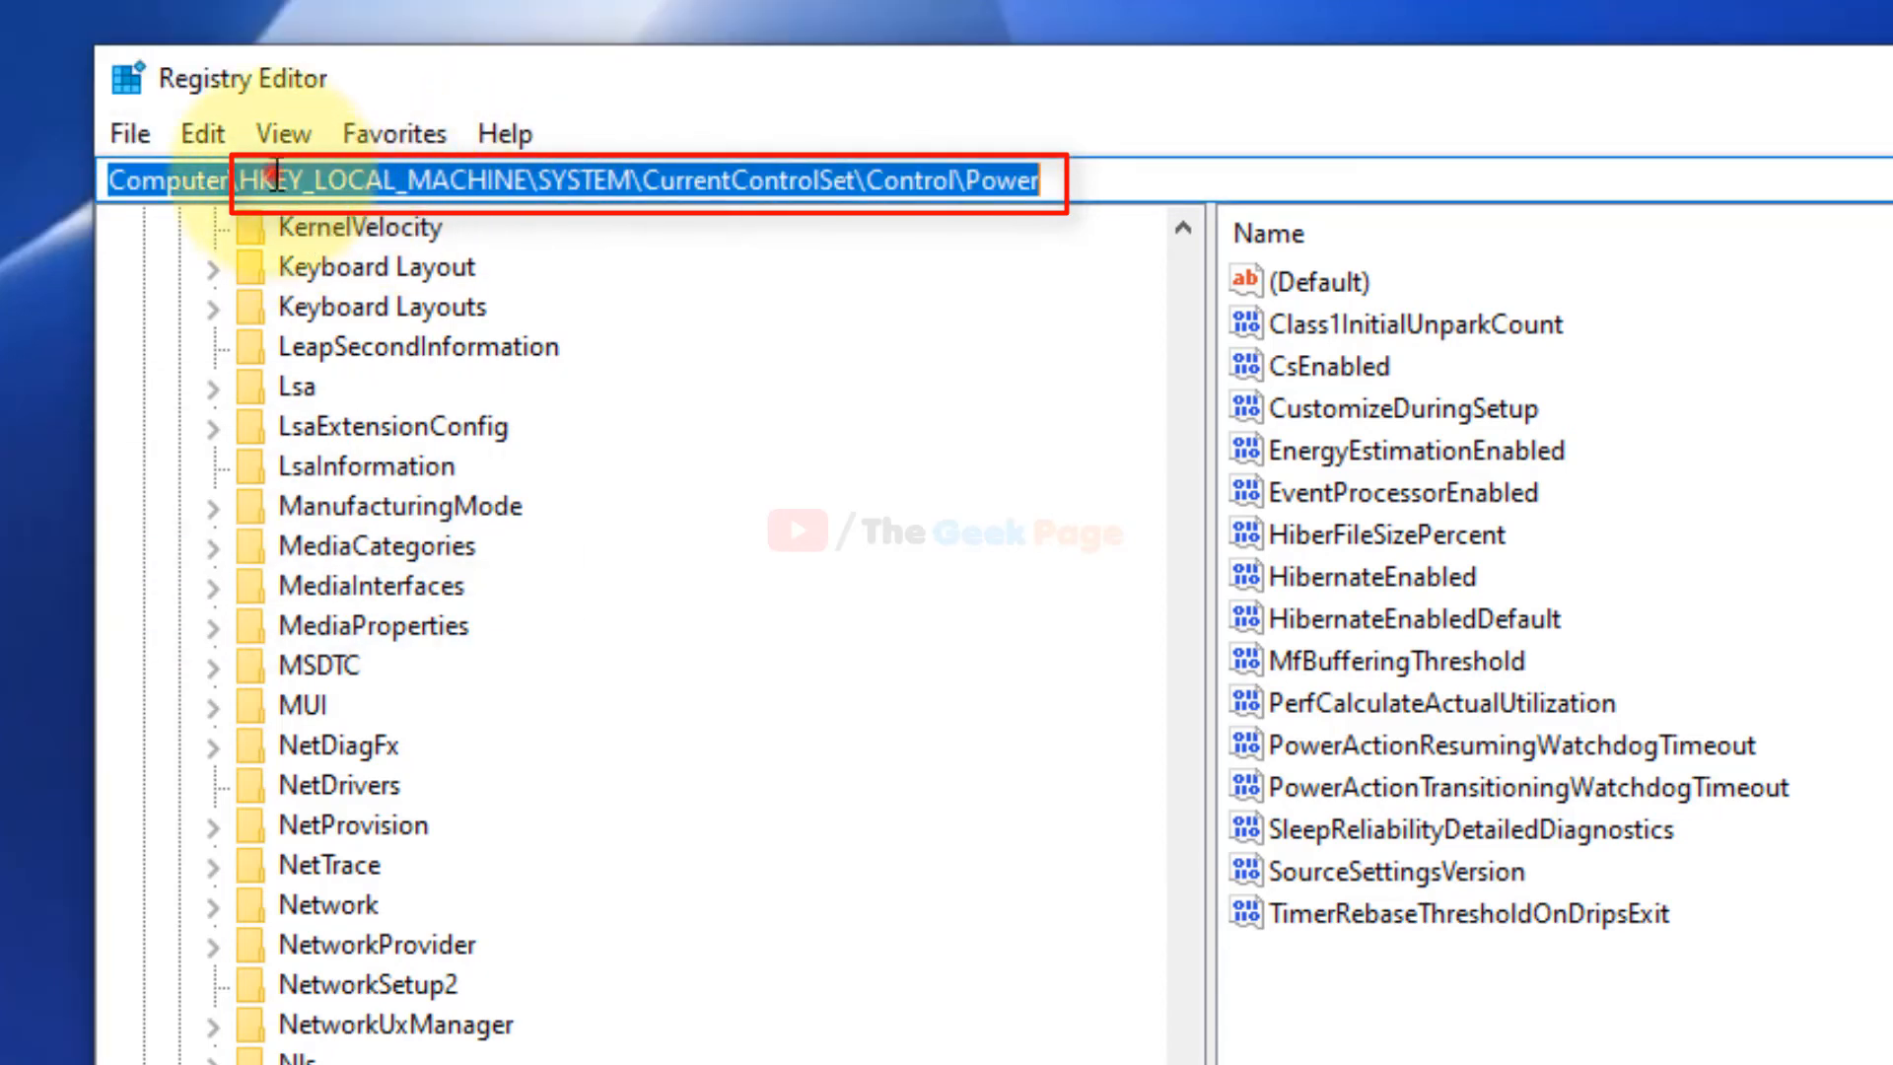
{"action": "right_click", "coordinate": [567, 180]}
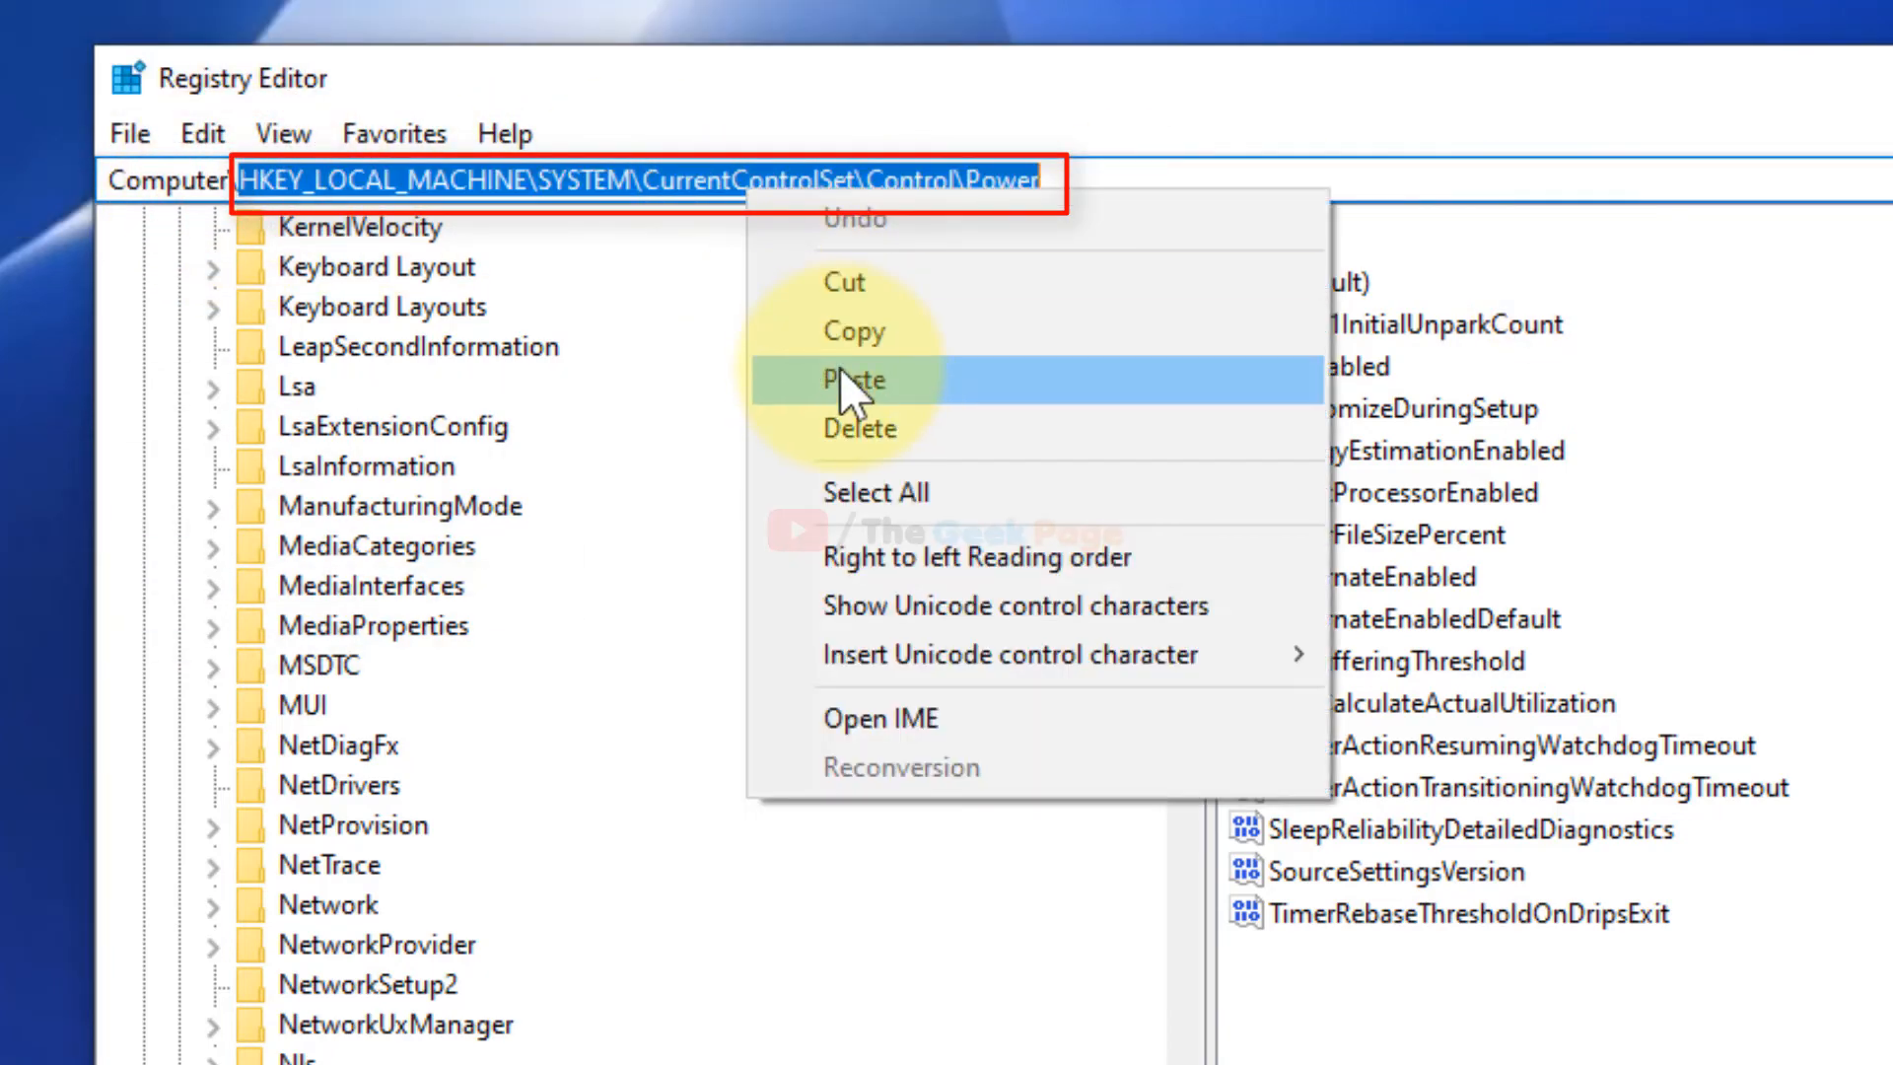
{"action": "left_click", "coordinate": [853, 378]}
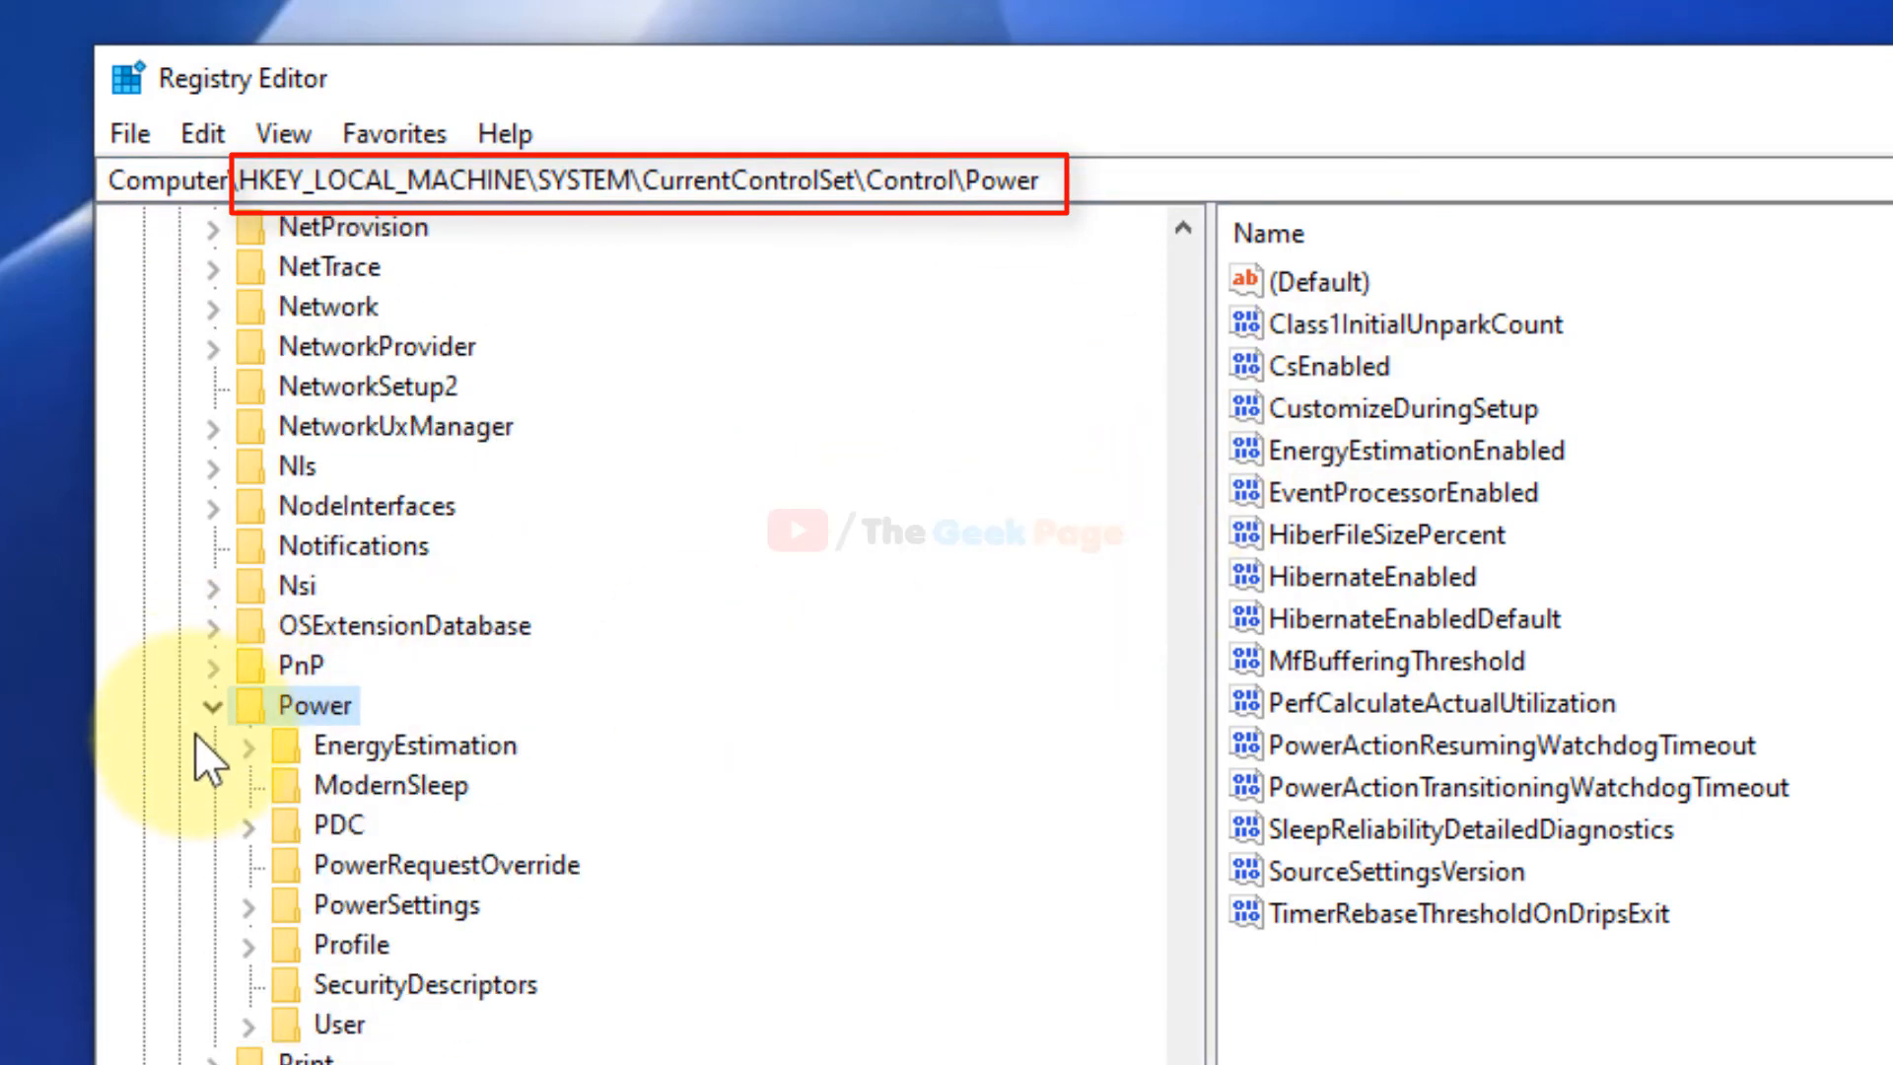
{"action": "mouse_move", "coordinate": [319, 730]}
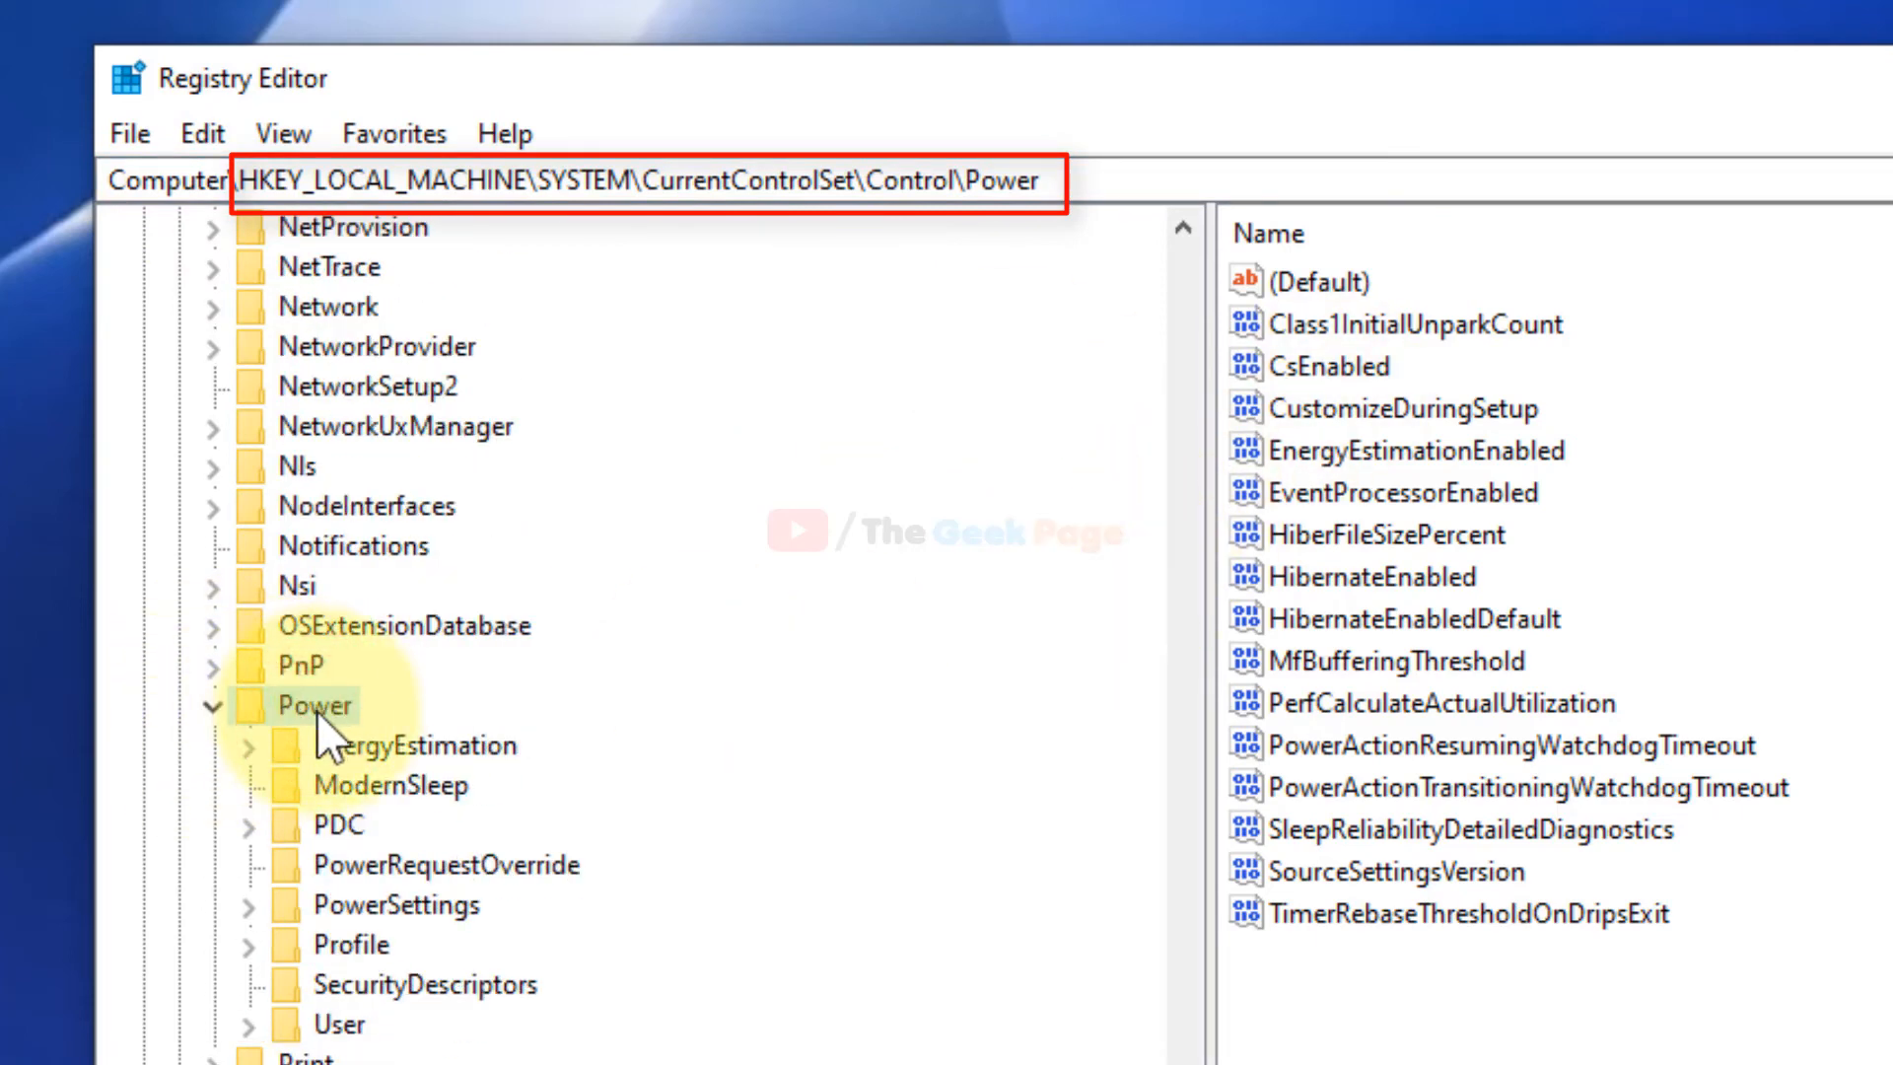
{"action": "mouse_move", "coordinate": [1189, 609]}
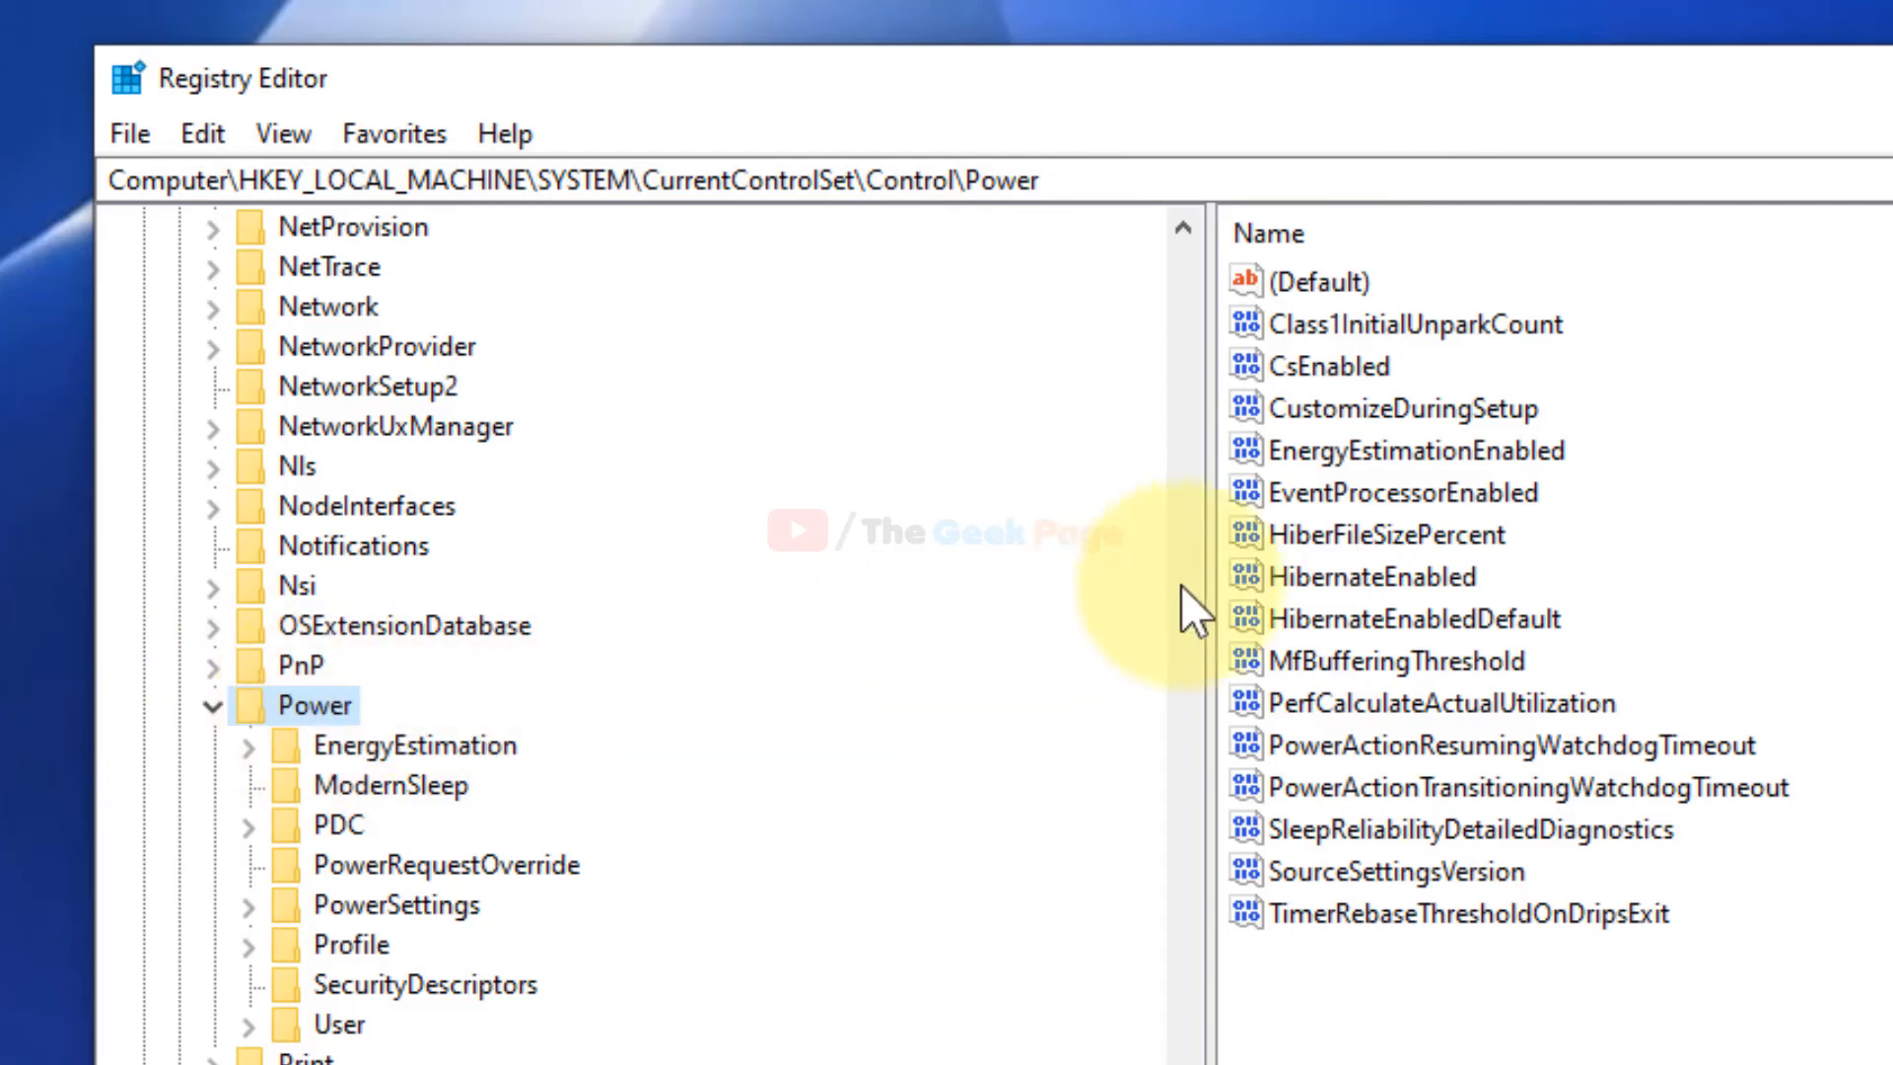
{"action": "left_click", "coordinate": [1327, 367]}
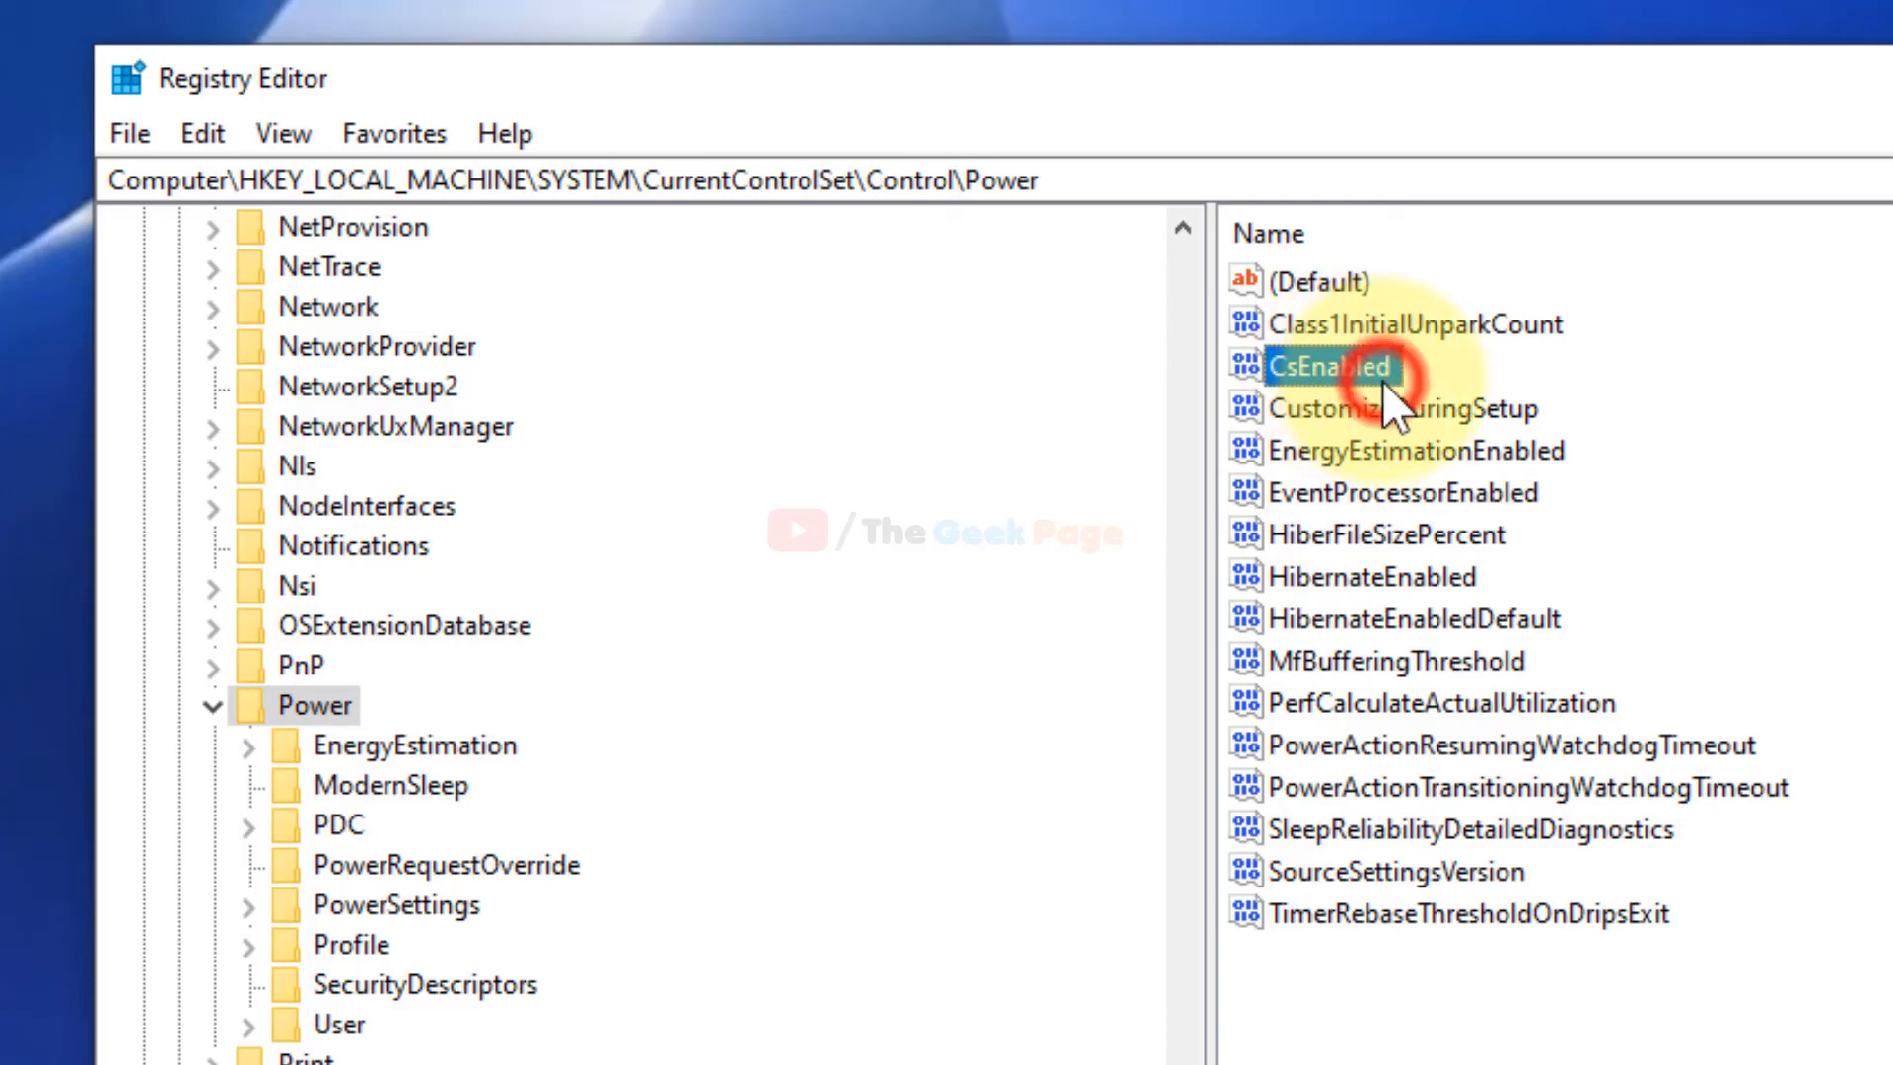
Step: Edit CsEnabled and save its Value data as 0
{"action": "double_click", "coordinate": [1325, 367]}
{"action": "type", "text": "0"}
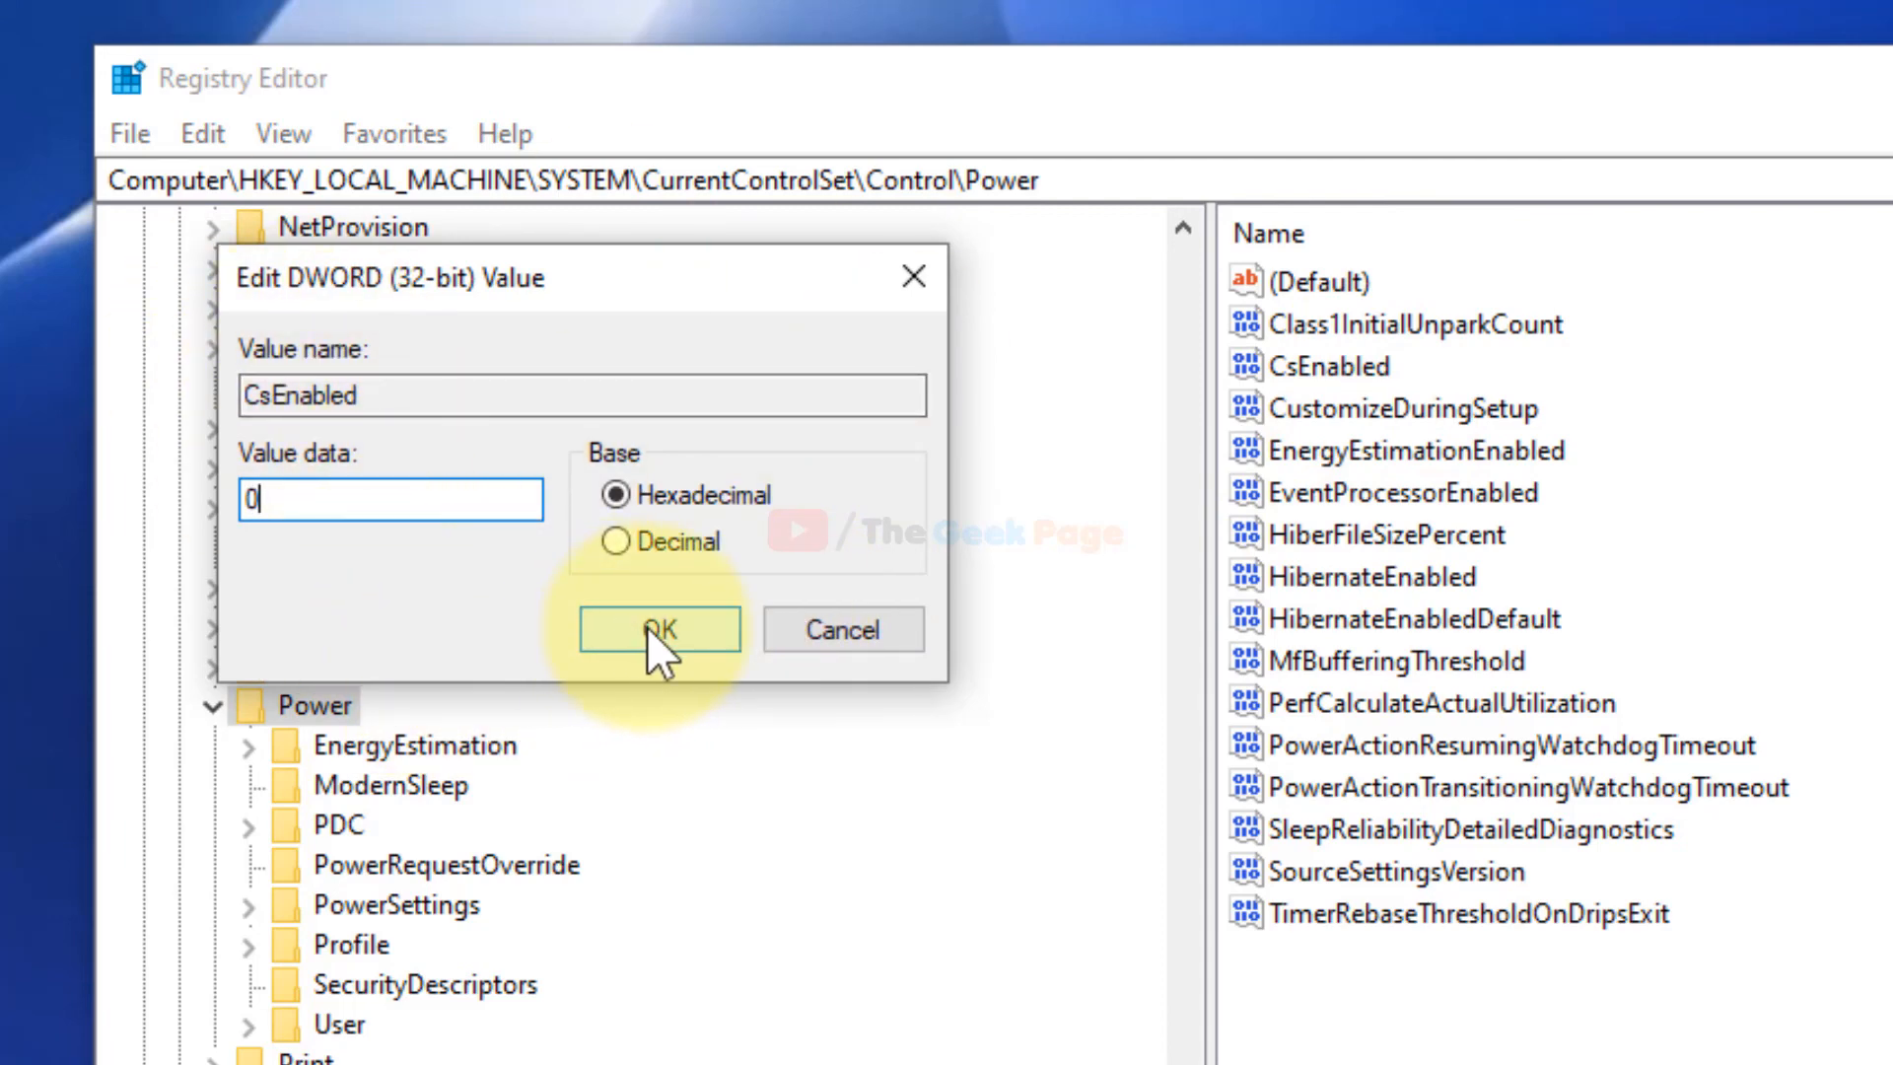
{"action": "left_click", "coordinate": [659, 629]}
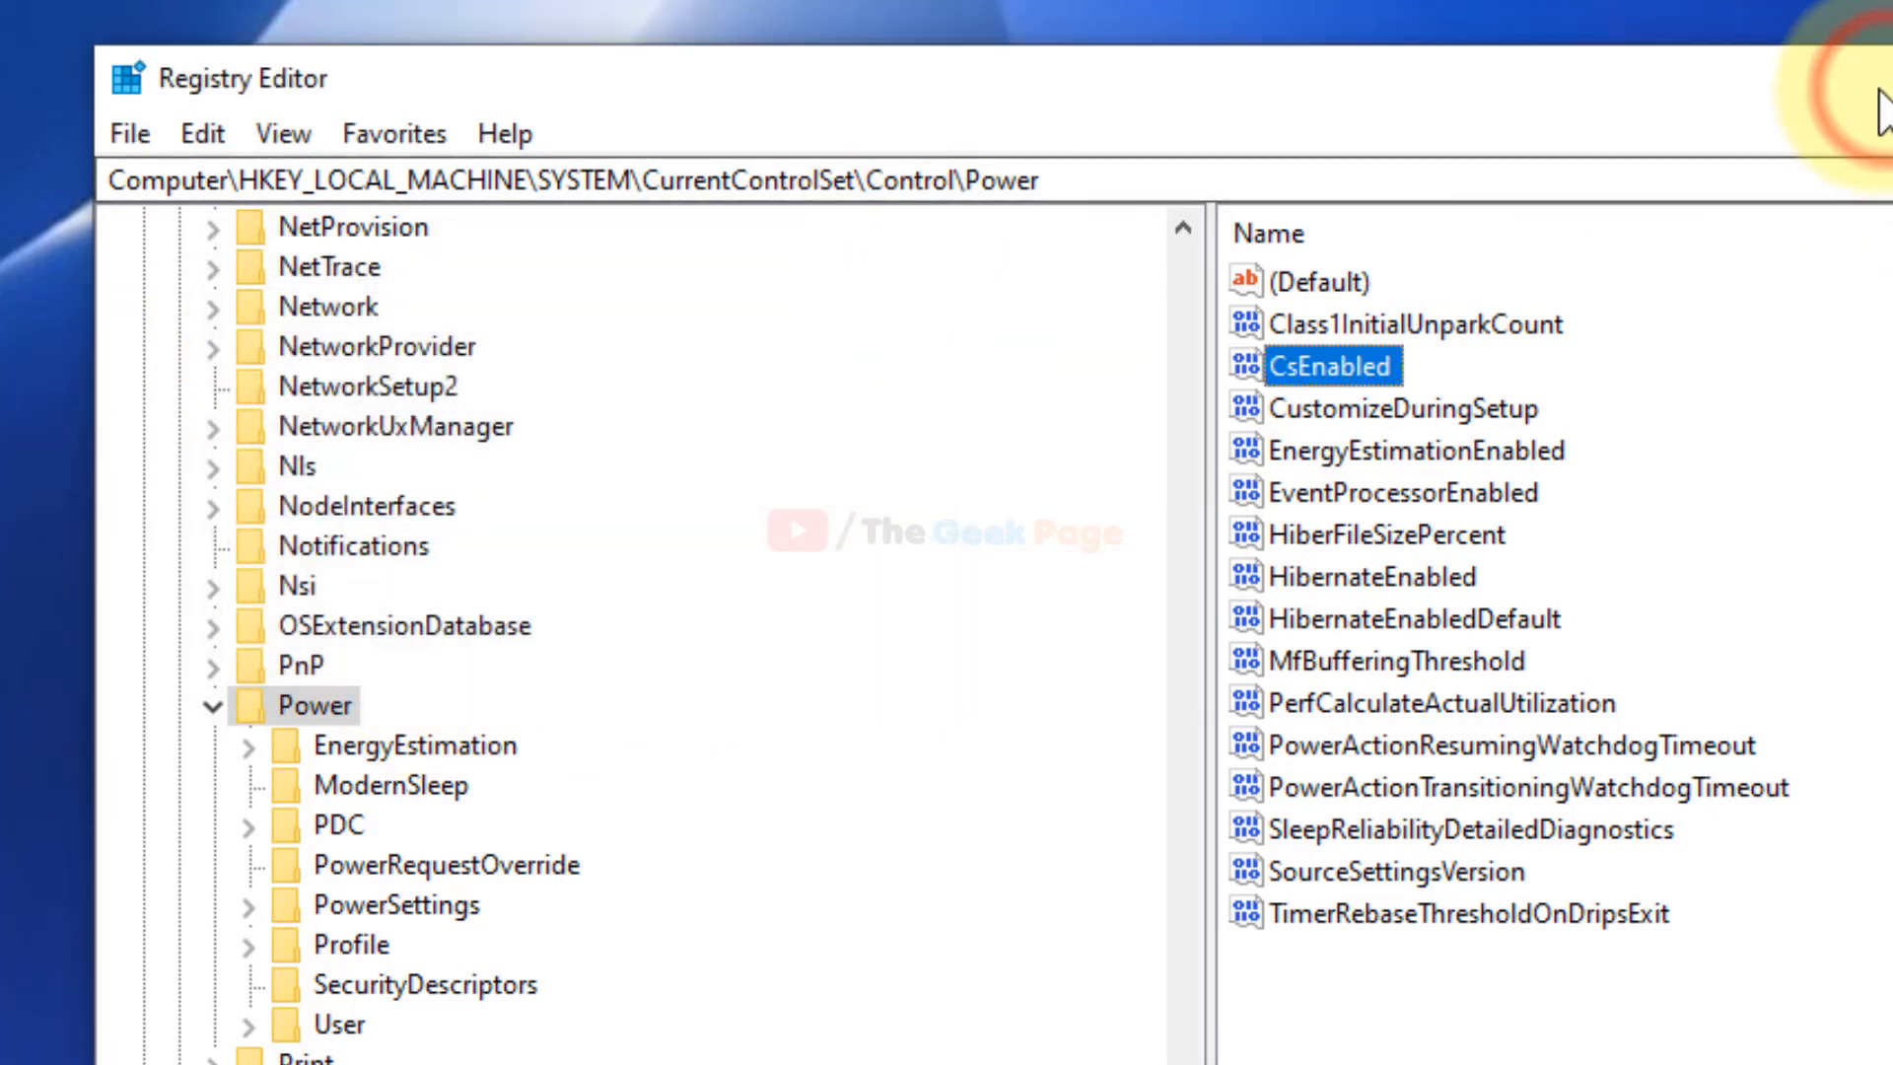